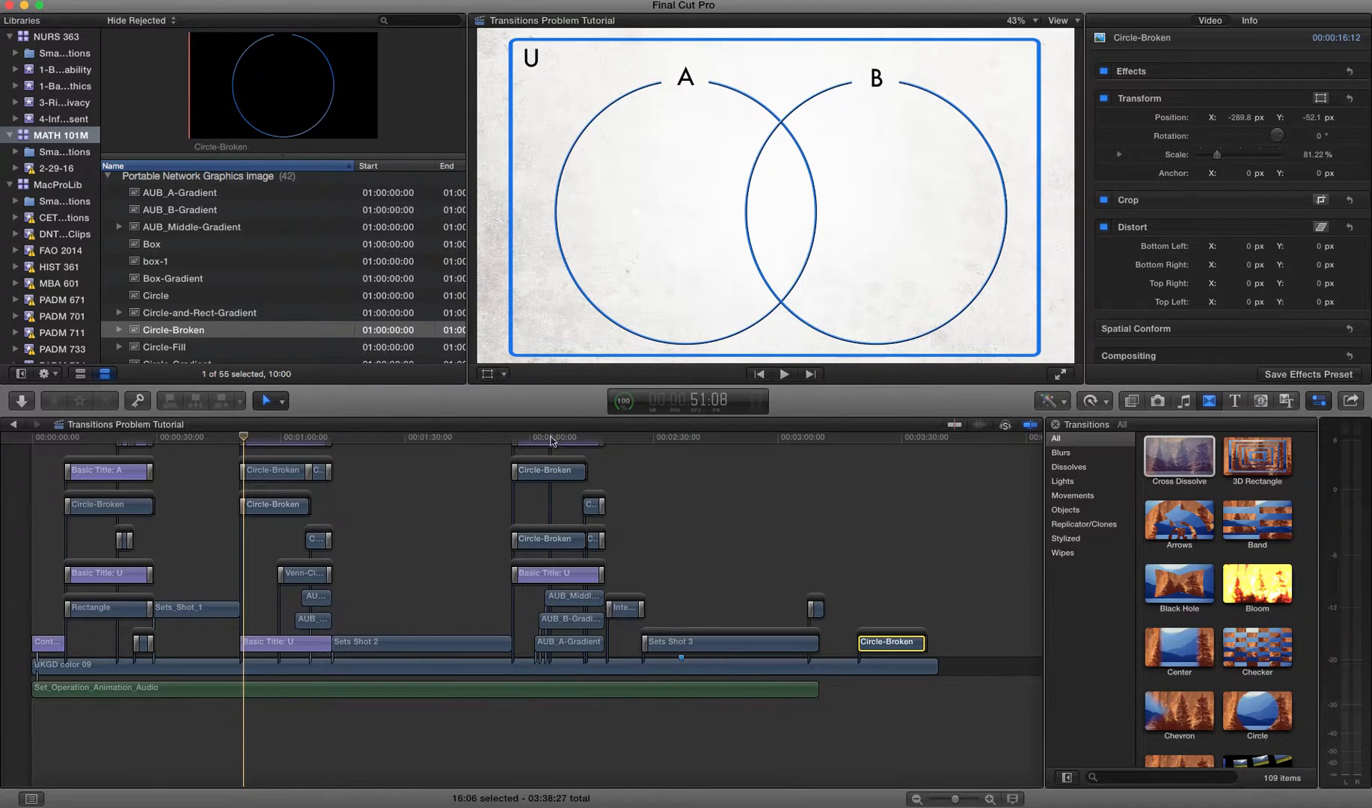
{"action": "mouse_move", "coordinate": [538, 444]}
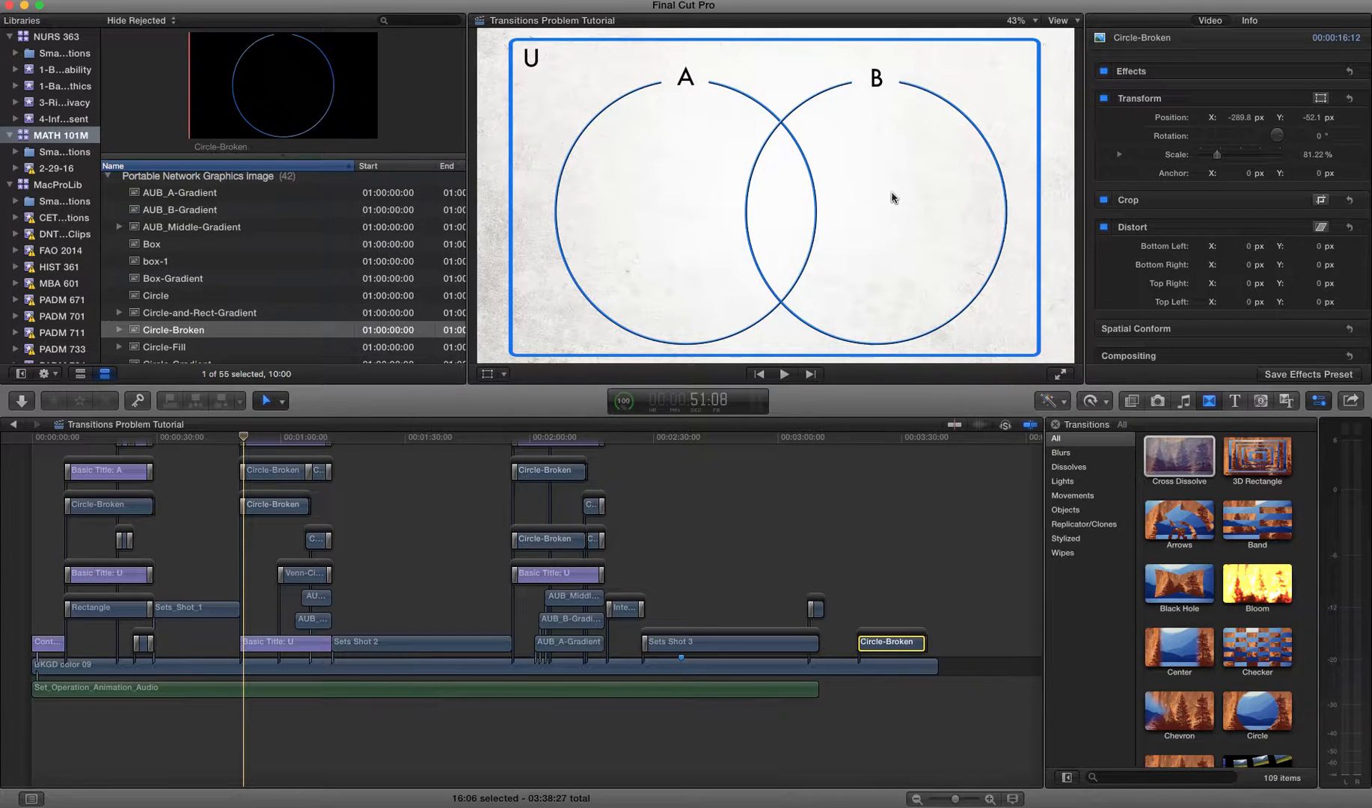
{"action": "mouse_move", "coordinate": [768, 129]}
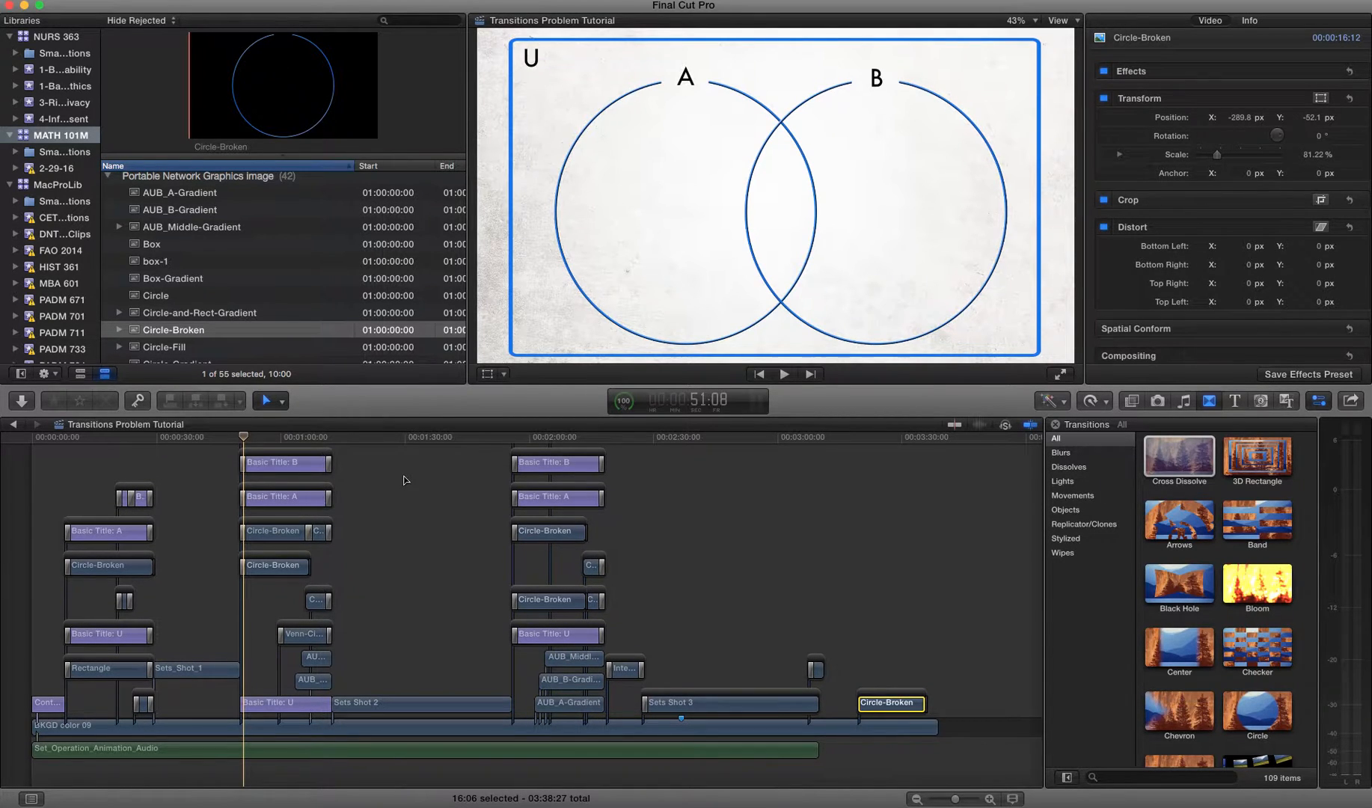
{"action": "mouse_move", "coordinate": [418, 485]}
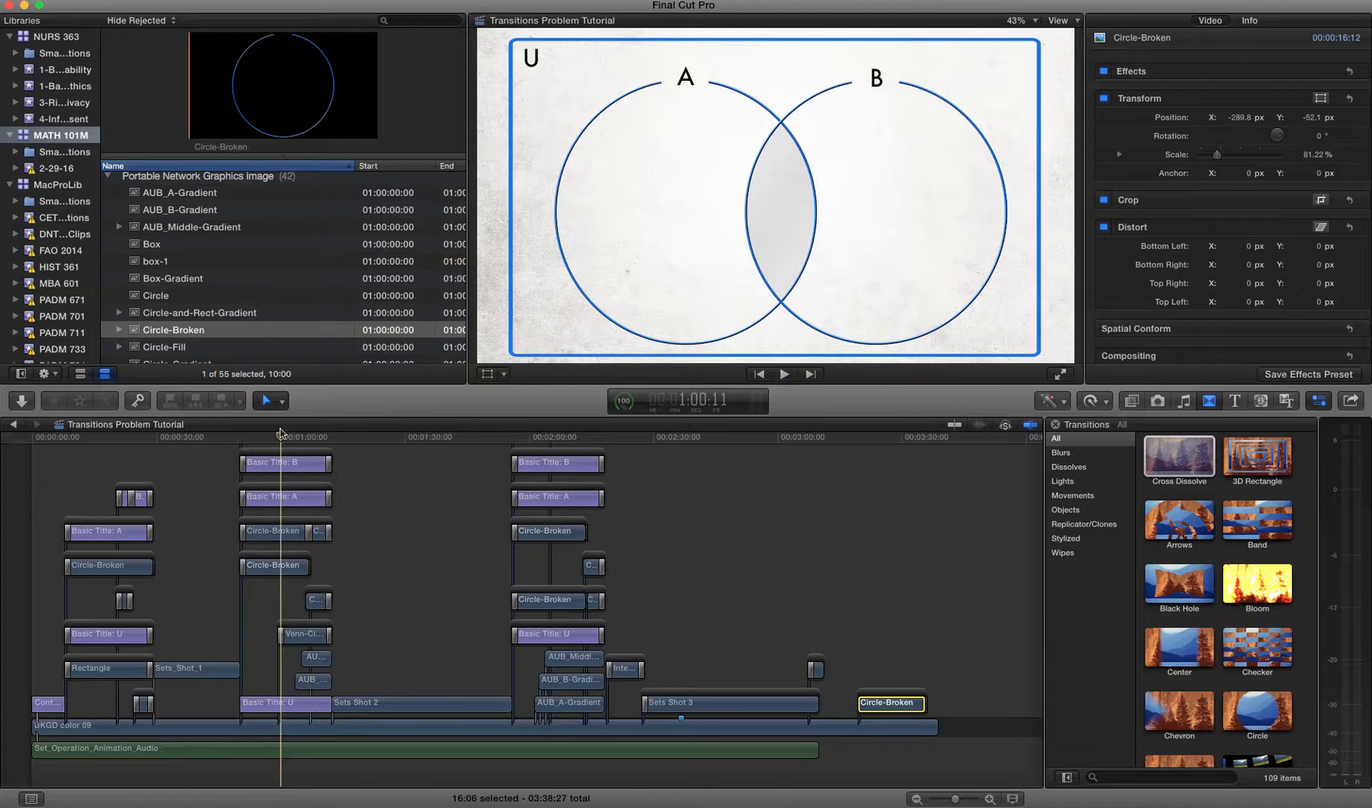
- Preview the diagram at earlier points and cancel the blocked transition warning
{"action": "left_click", "coordinate": [236, 437]}
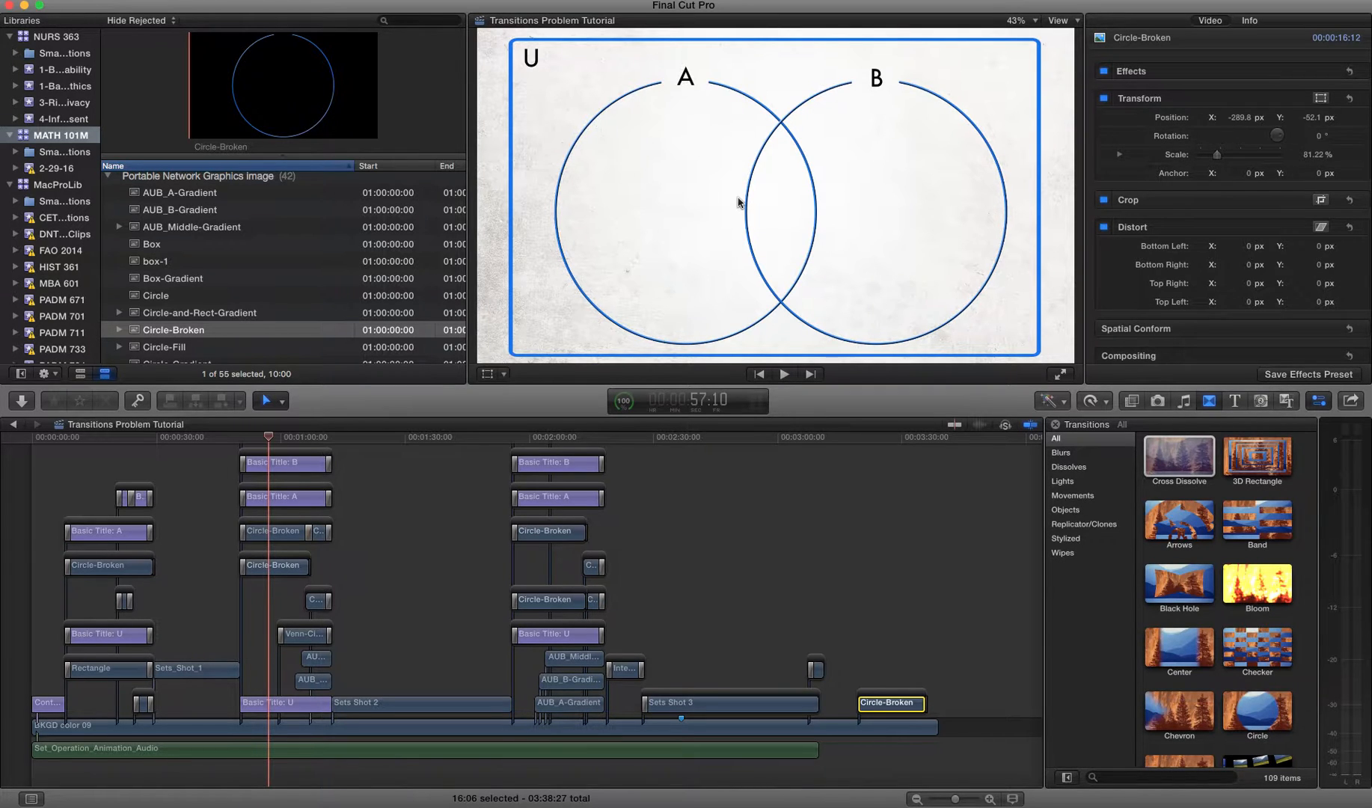
{"action": "mouse_move", "coordinate": [610, 83]}
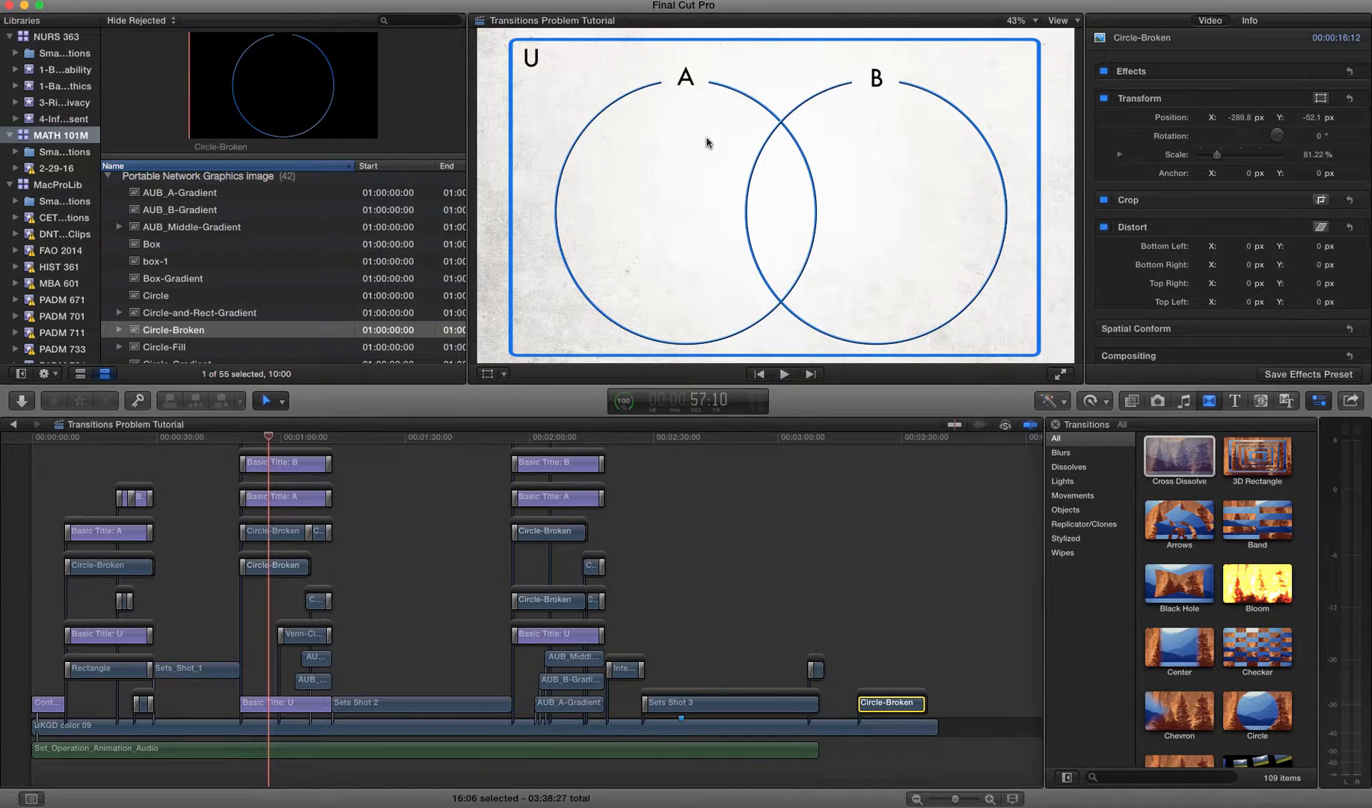
{"action": "mouse_move", "coordinate": [576, 161]}
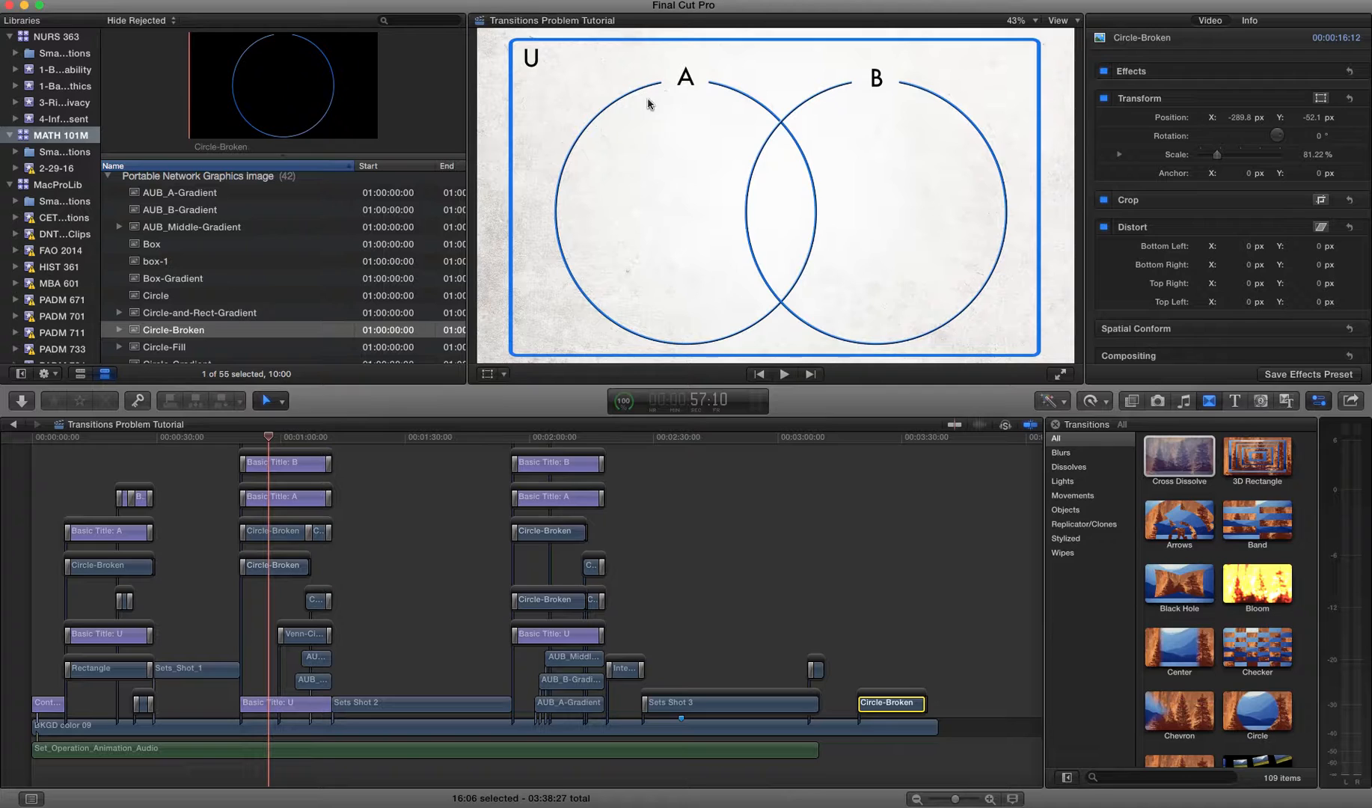
{"action": "left_click", "coordinate": [822, 436]}
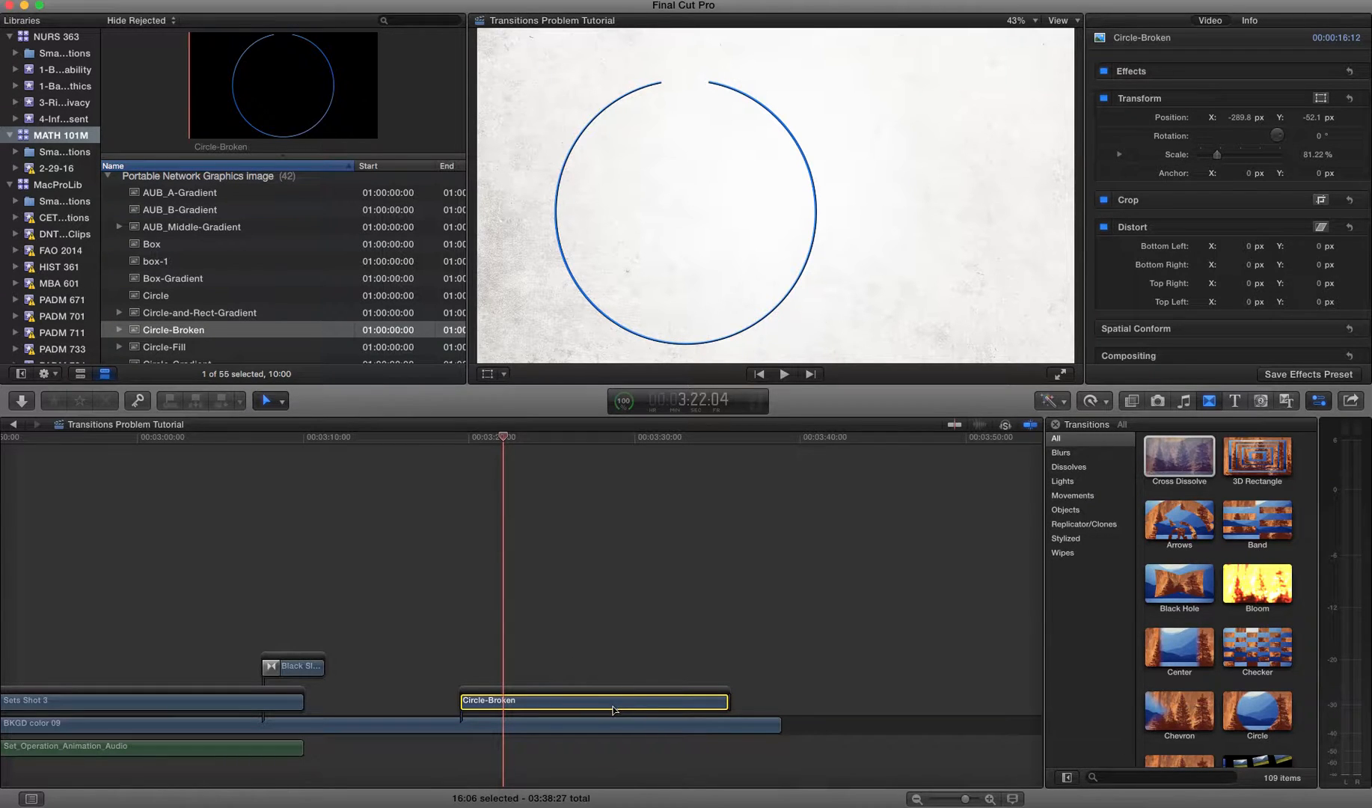
{"action": "mouse_move", "coordinate": [636, 669]}
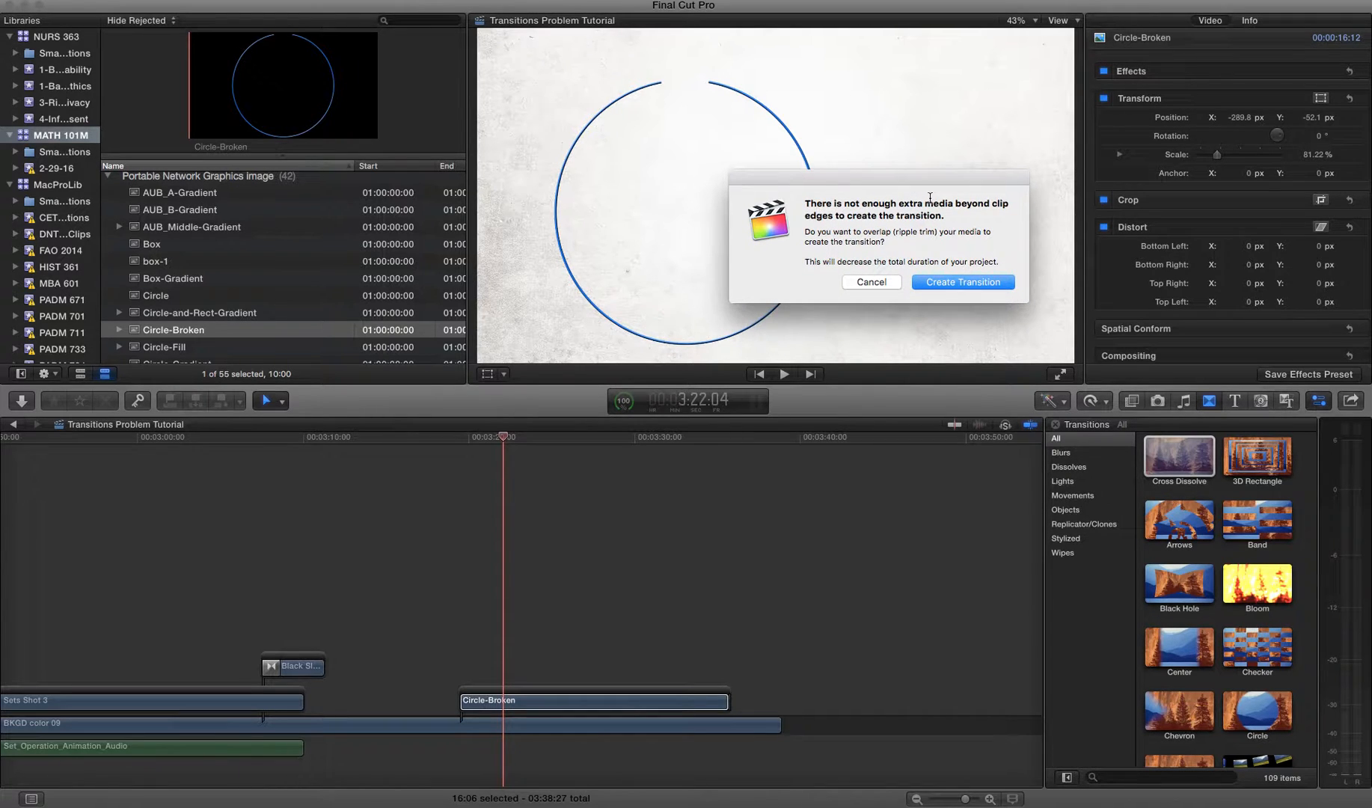
{"action": "mouse_move", "coordinate": [906, 182]}
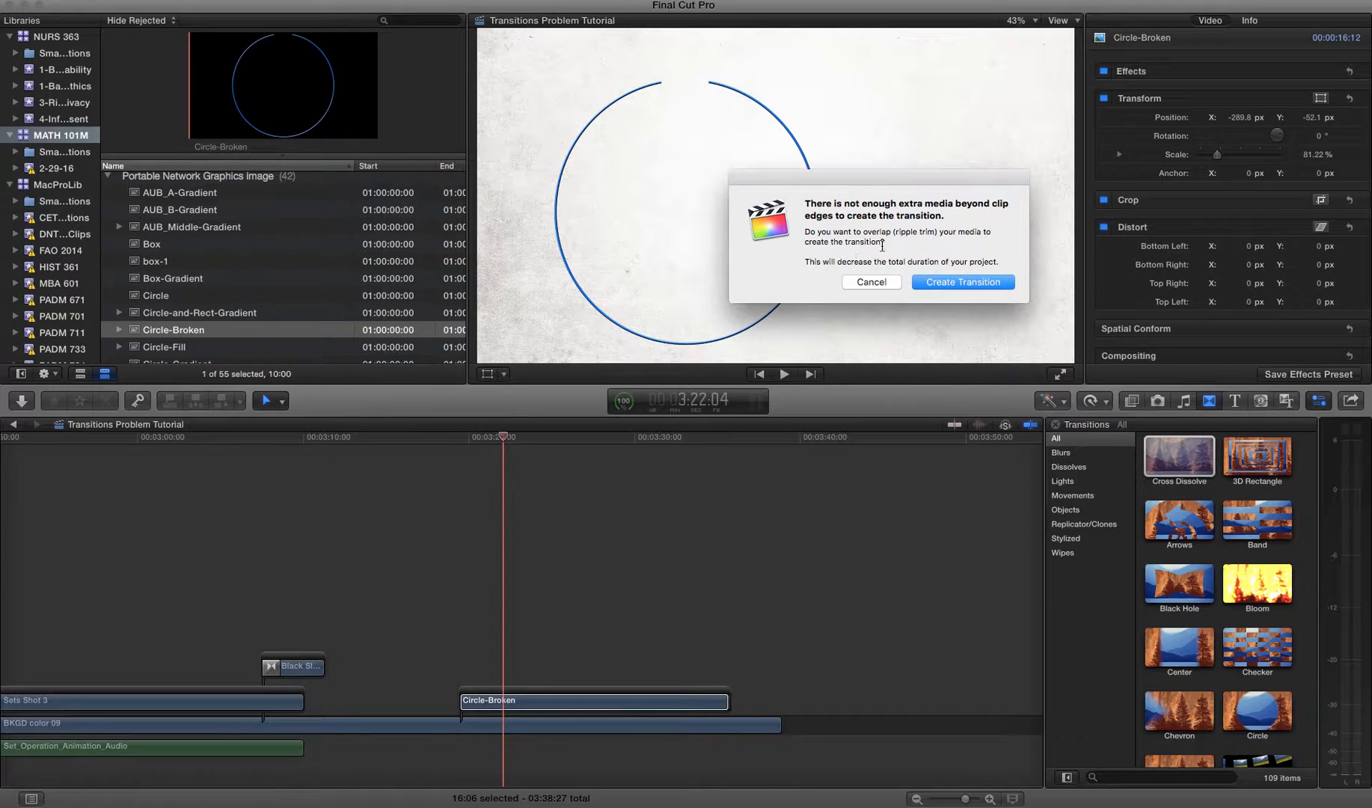
{"action": "mouse_move", "coordinate": [885, 292]}
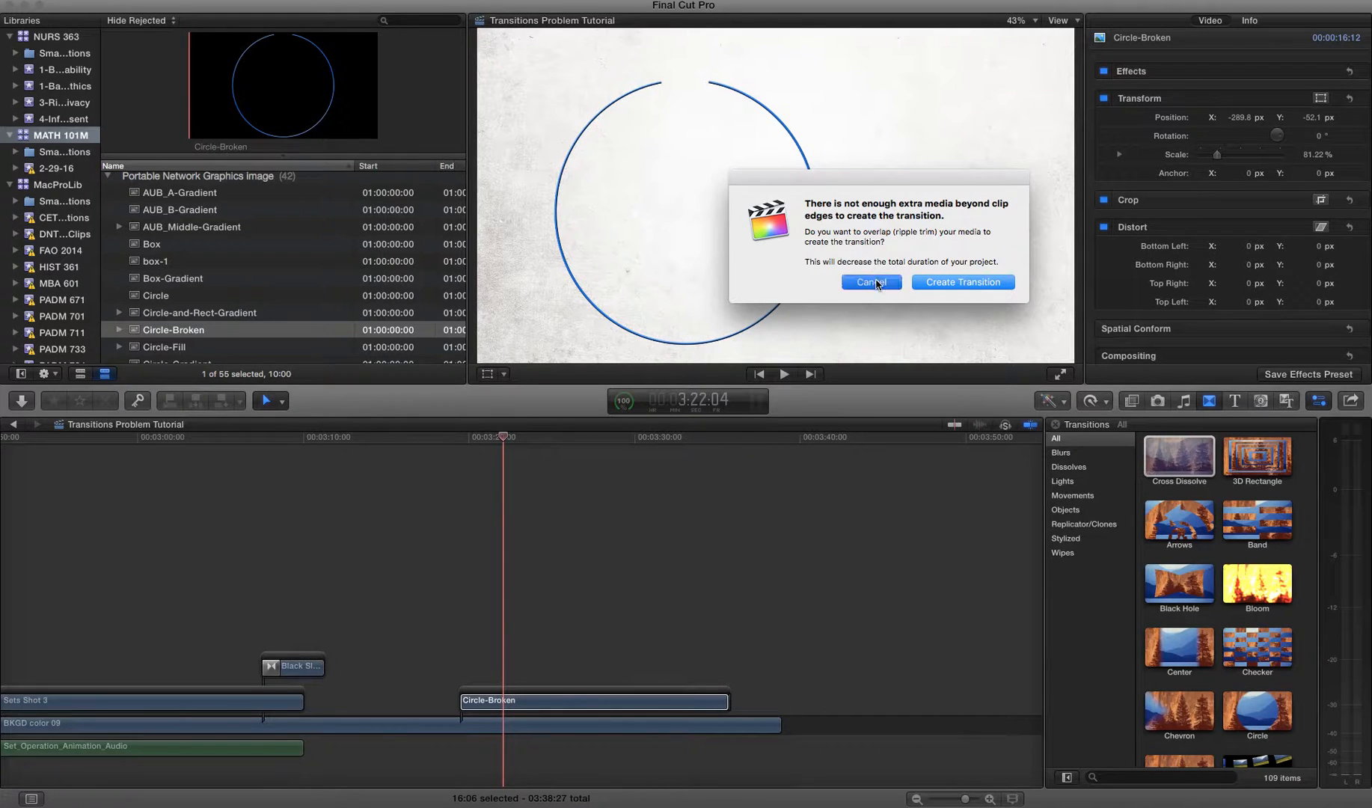
{"action": "left_click", "coordinate": [870, 282]}
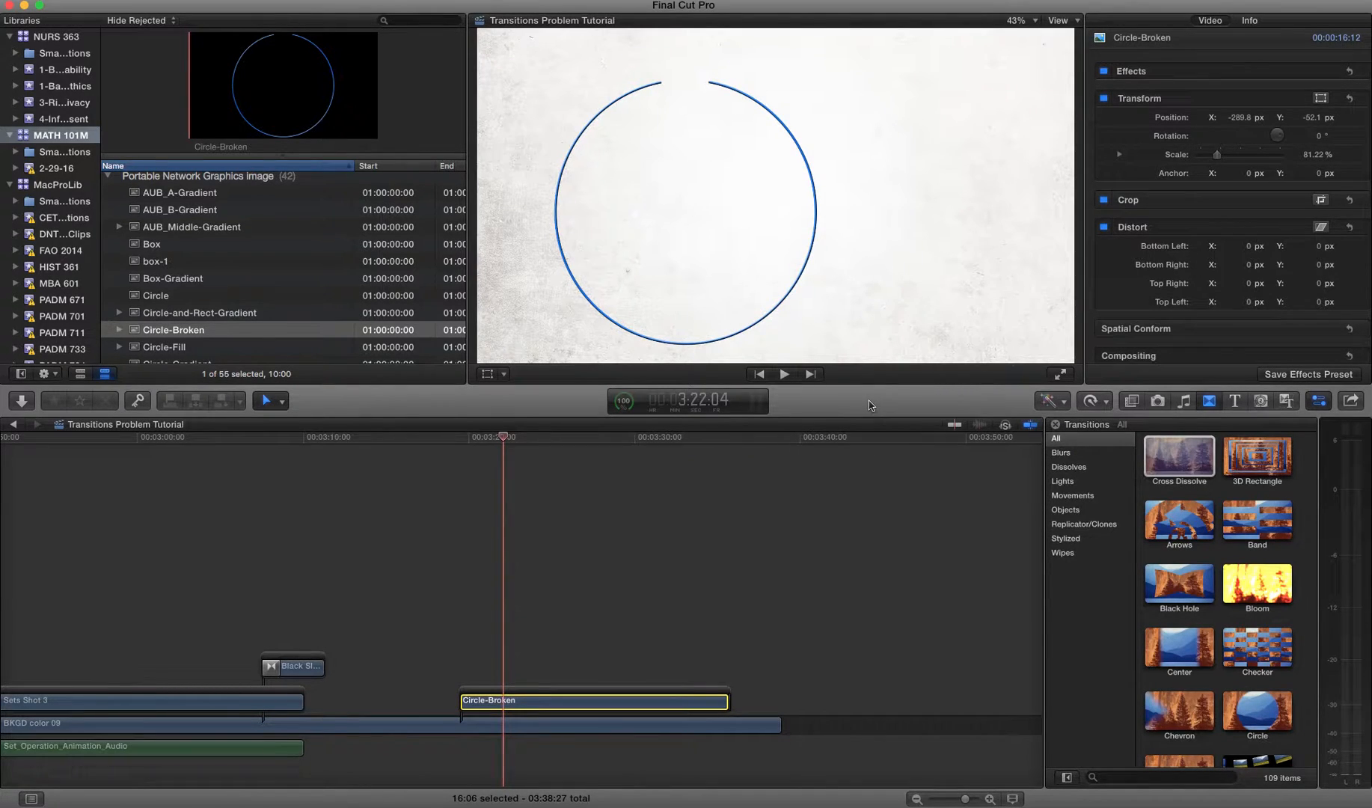
{"action": "mouse_move", "coordinate": [840, 400]}
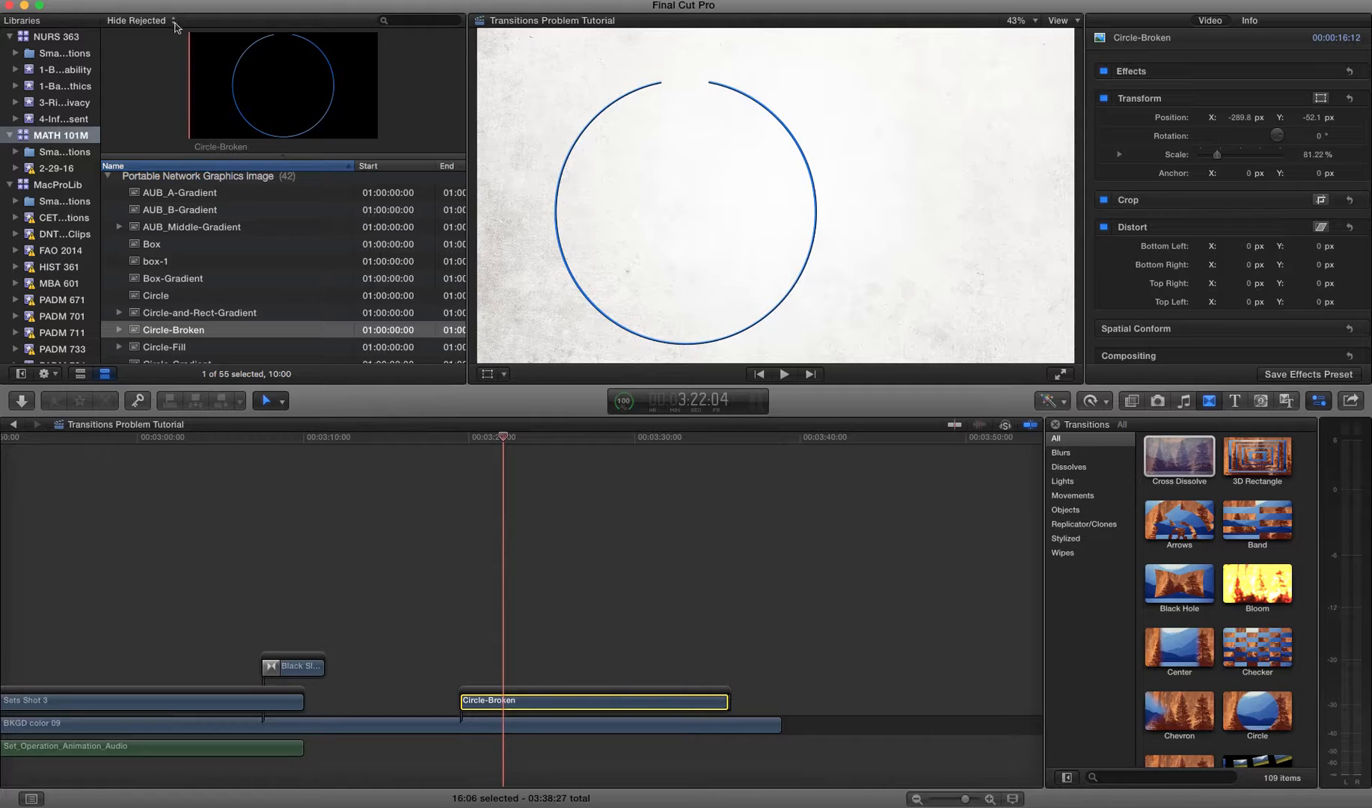
- Bring up Final Cut Pro Preferences to adjust the transition settings
{"action": "left_click", "coordinate": [17, 5]}
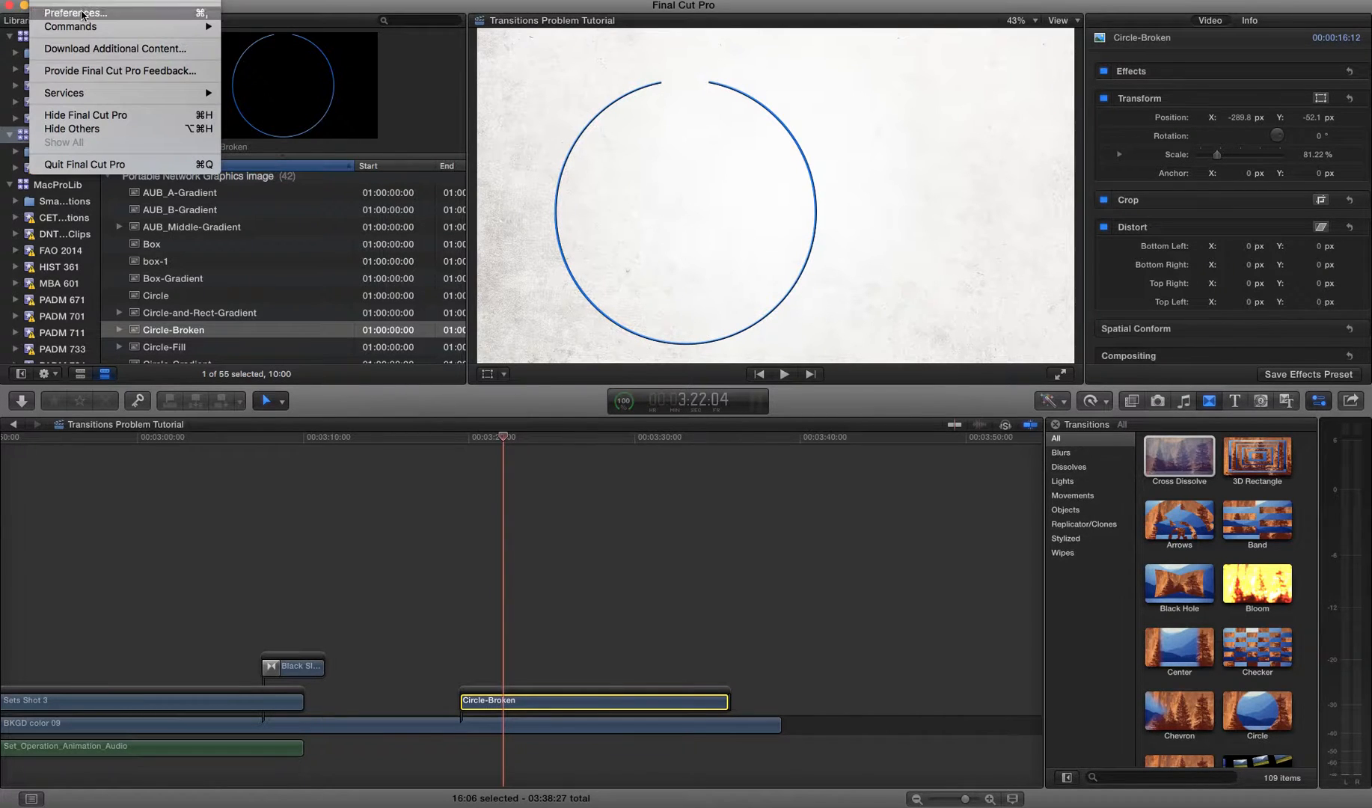
{"action": "left_click", "coordinate": [76, 12]}
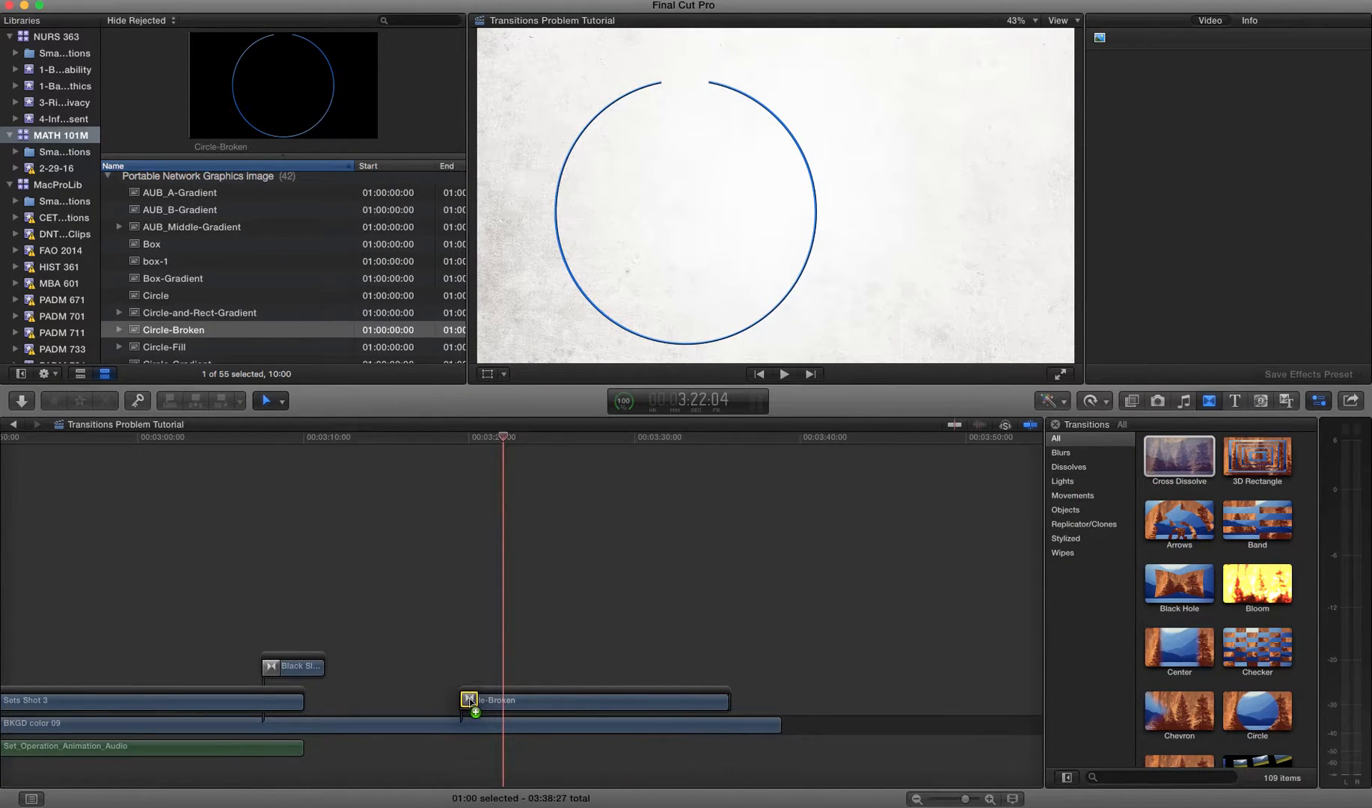
{"action": "left_click", "coordinate": [468, 700]}
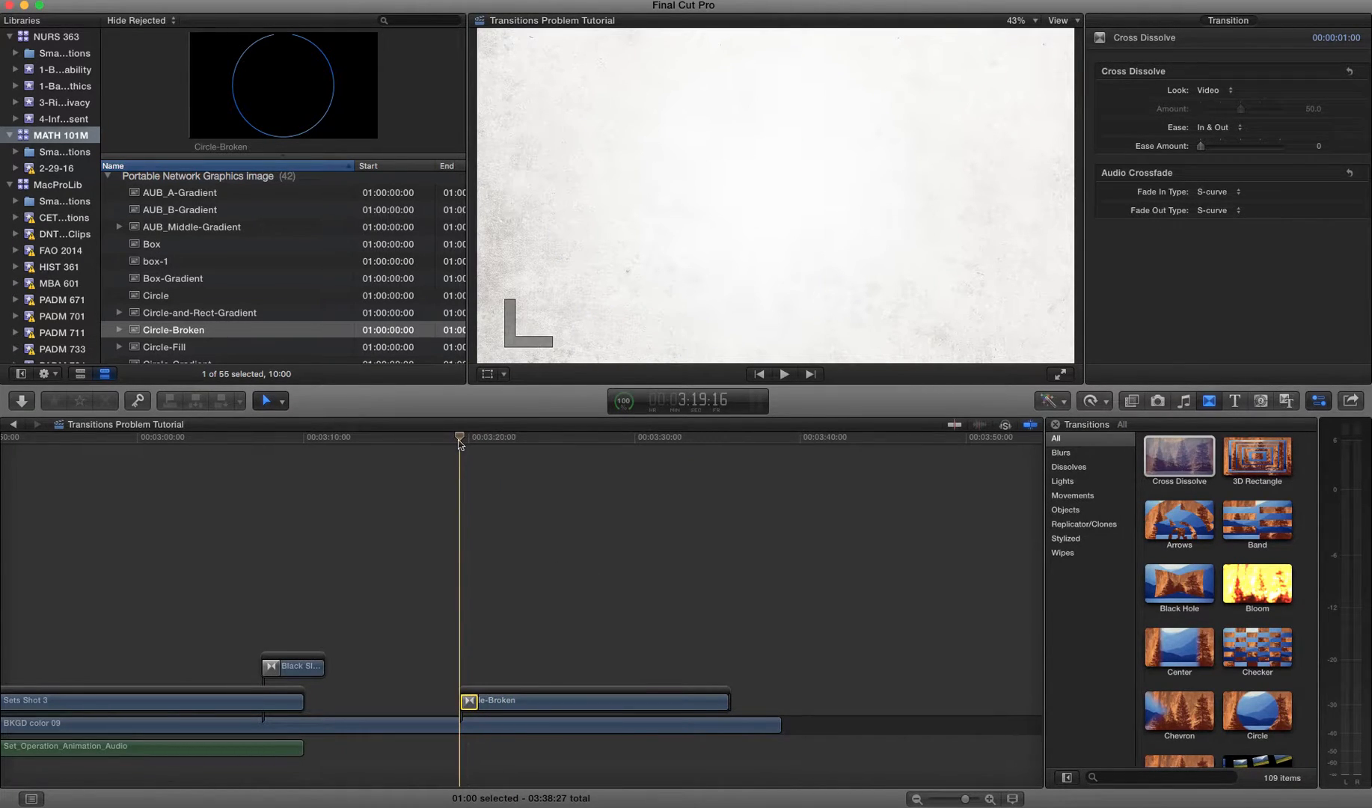
{"action": "left_click", "coordinate": [783, 374]}
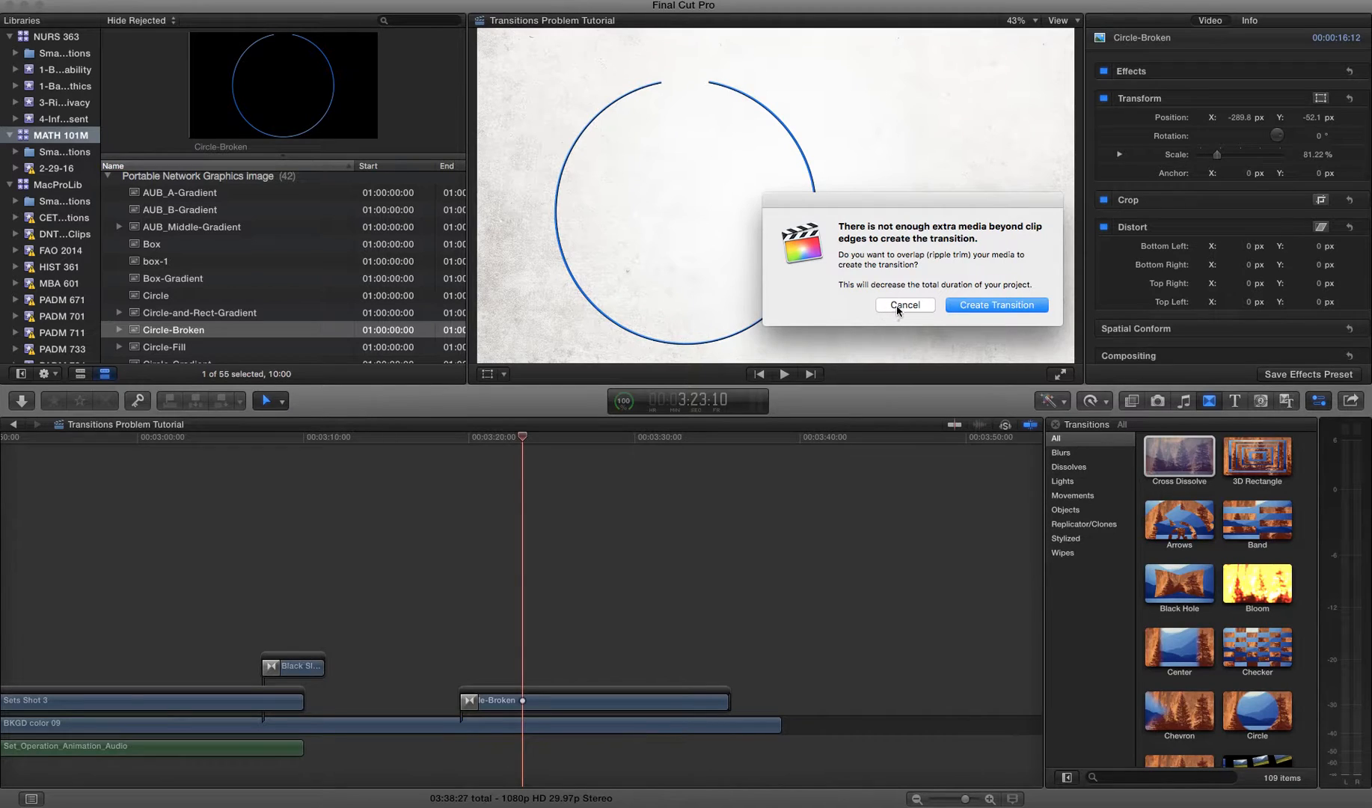
{"action": "left_click", "coordinate": [904, 305]}
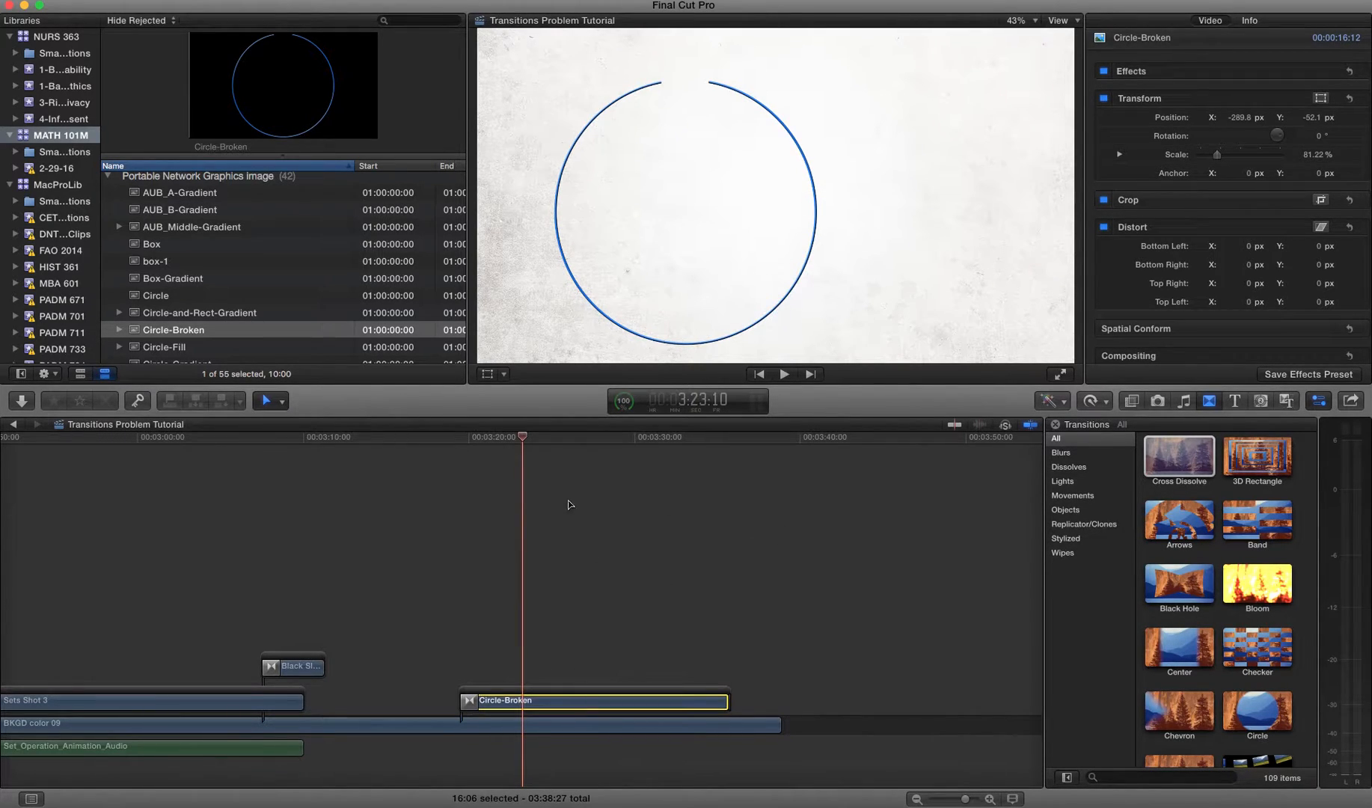
{"action": "left_click", "coordinate": [584, 437]}
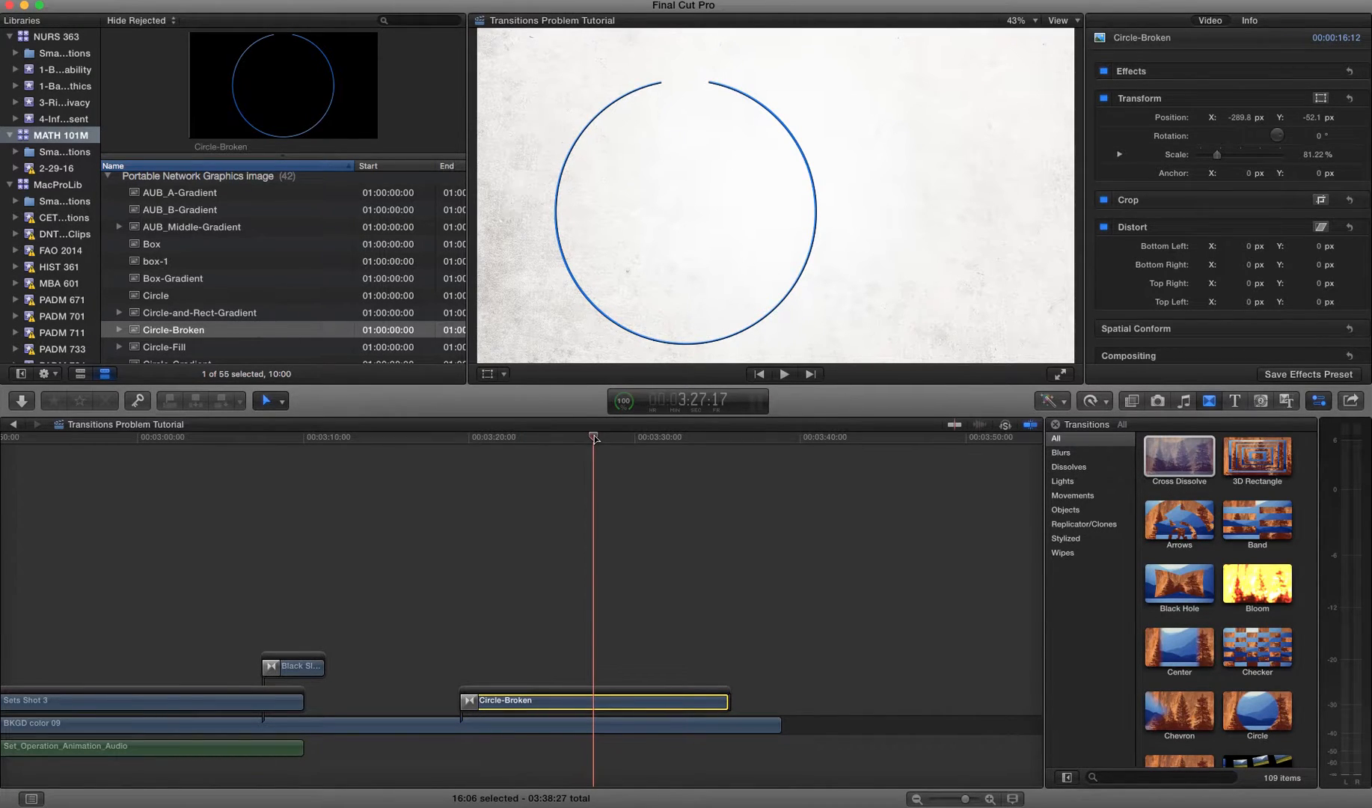
{"action": "mouse_move", "coordinate": [648, 644]}
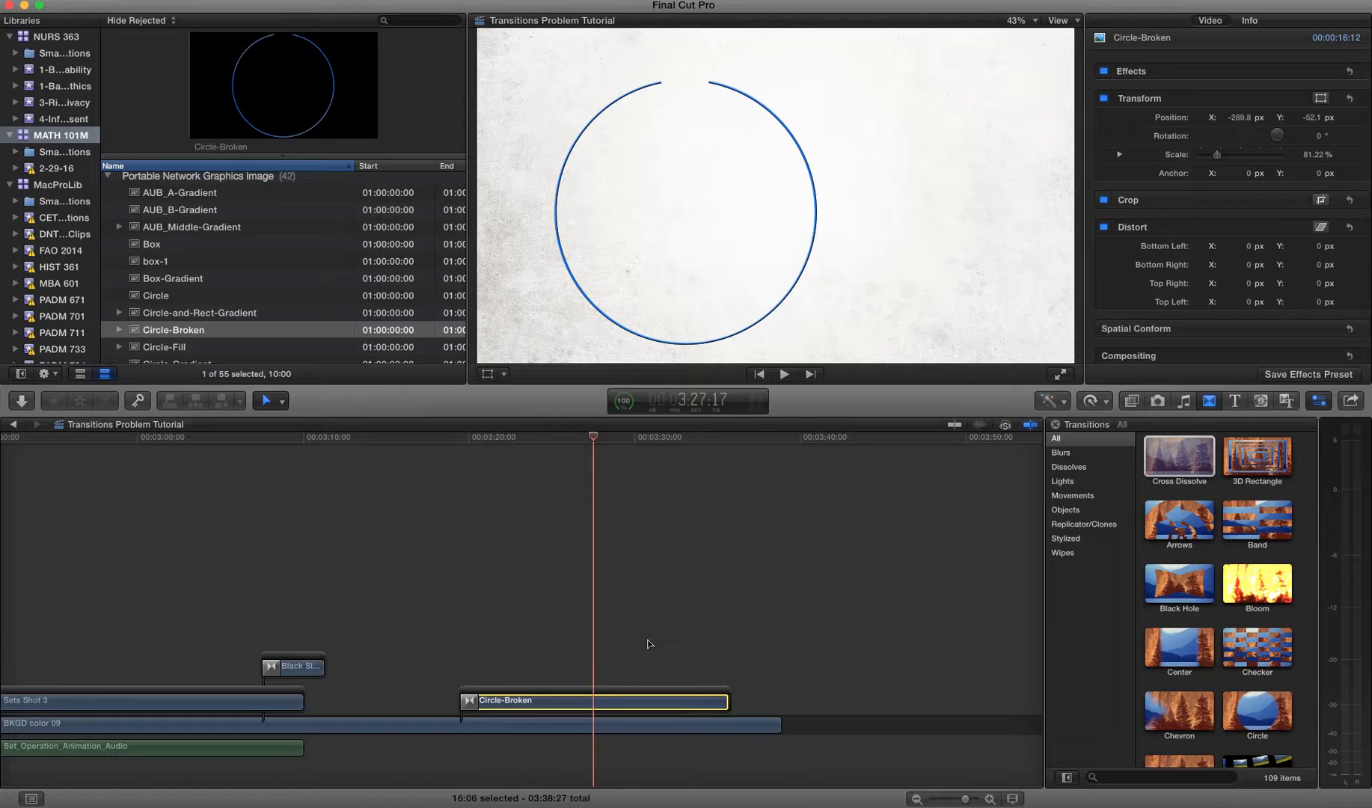
{"action": "mouse_move", "coordinate": [616, 701]}
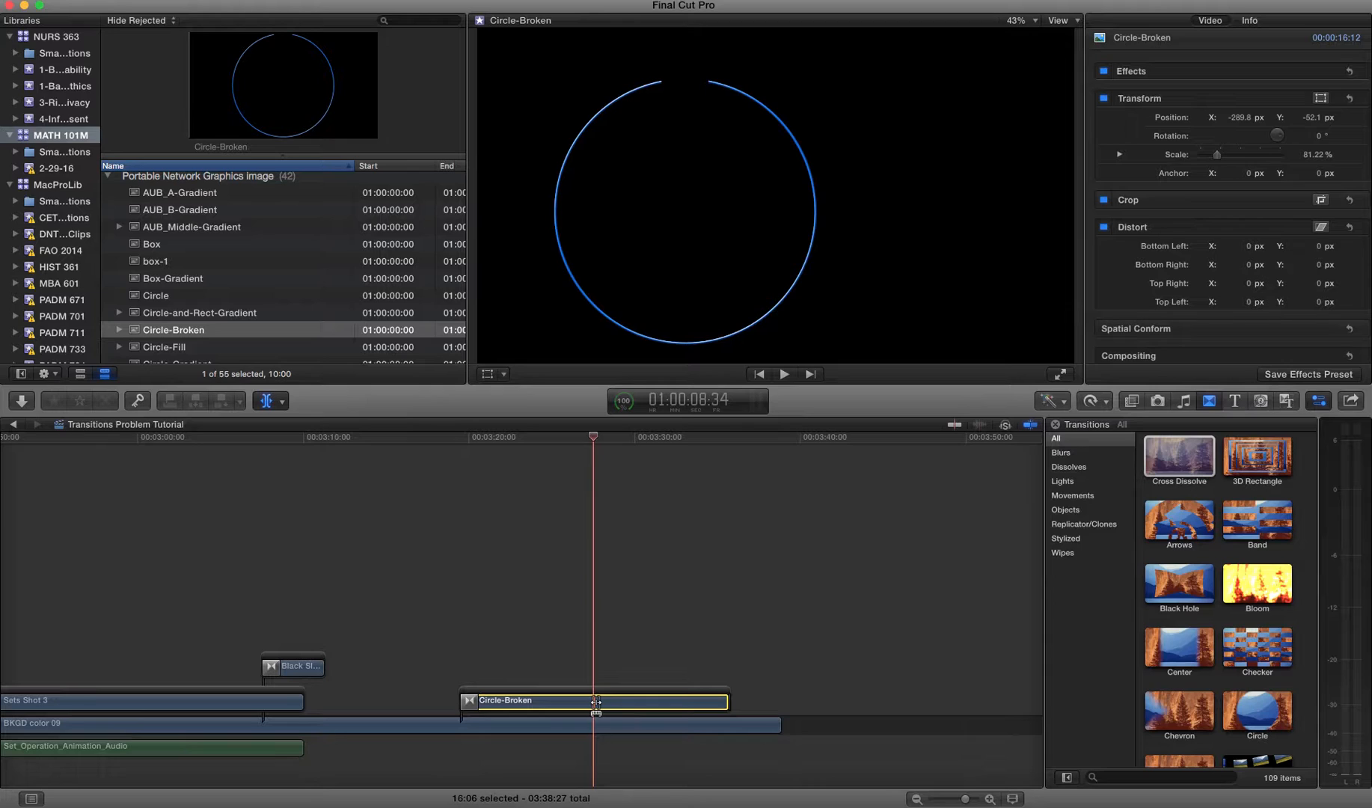
- Slip Circle-Broken's media thirteen frames earlier, back, seventeen later, then settle its end edge
{"action": "left_click_drag", "start_coordinate": [595, 700], "coordinate": [586, 701]}
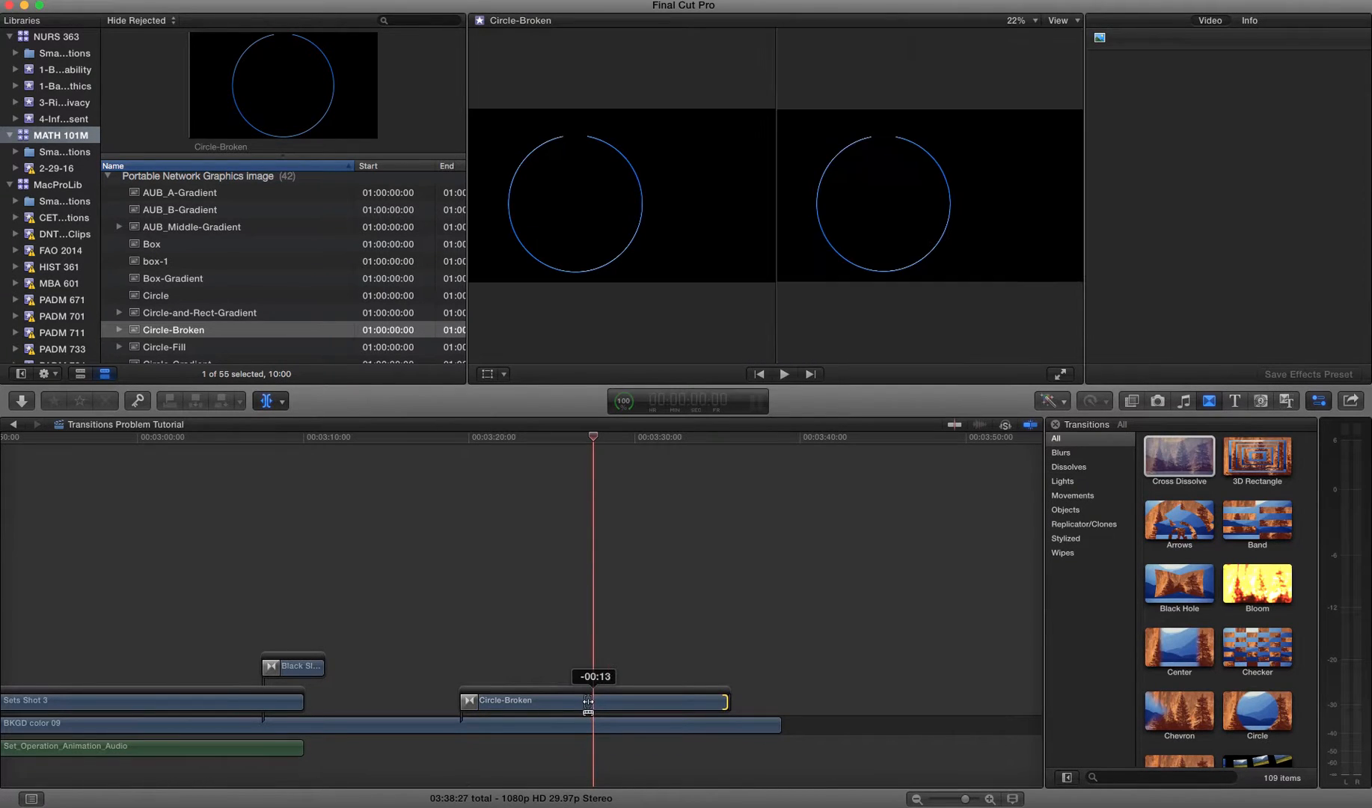
{"action": "left_click_drag", "start_coordinate": [588, 704], "coordinate": [592, 705]}
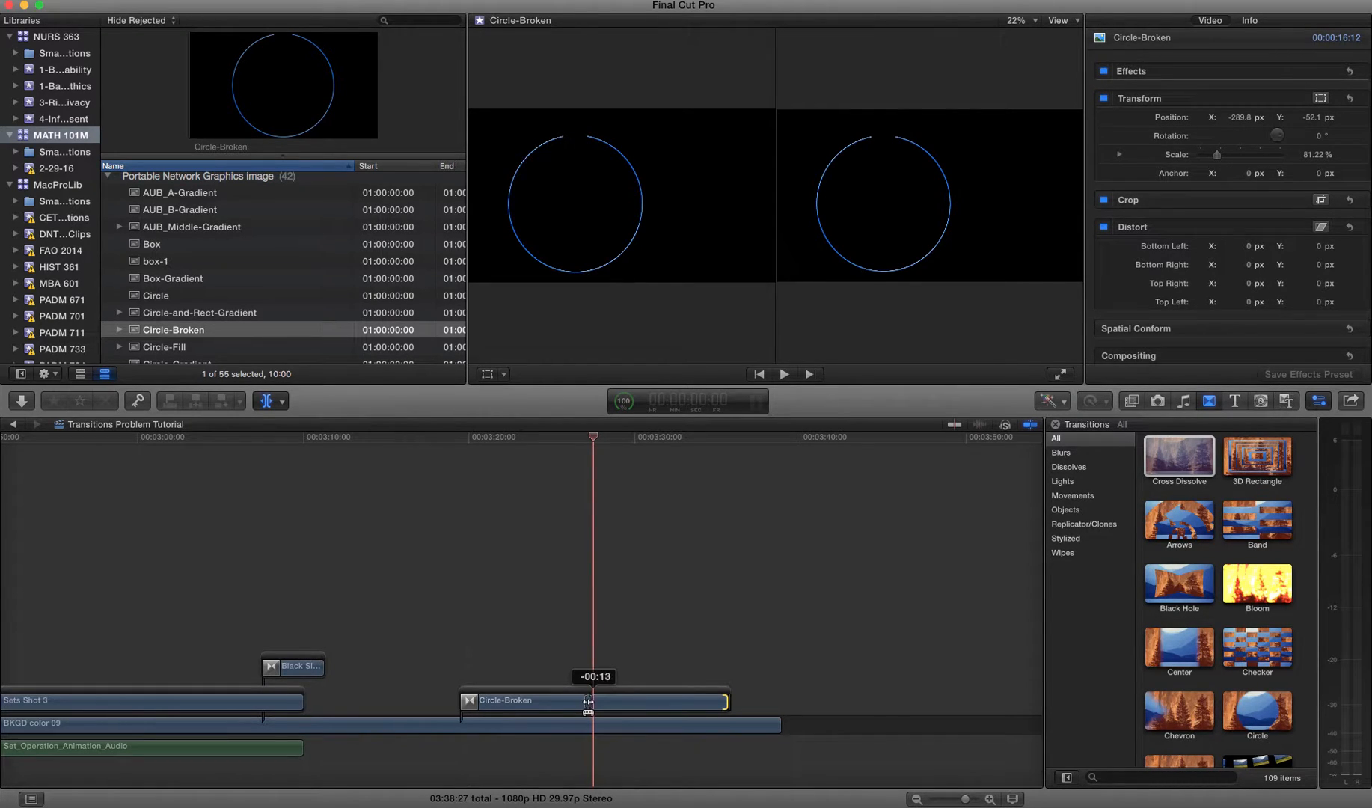
{"action": "left_click_drag", "start_coordinate": [586, 705], "coordinate": [596, 705]}
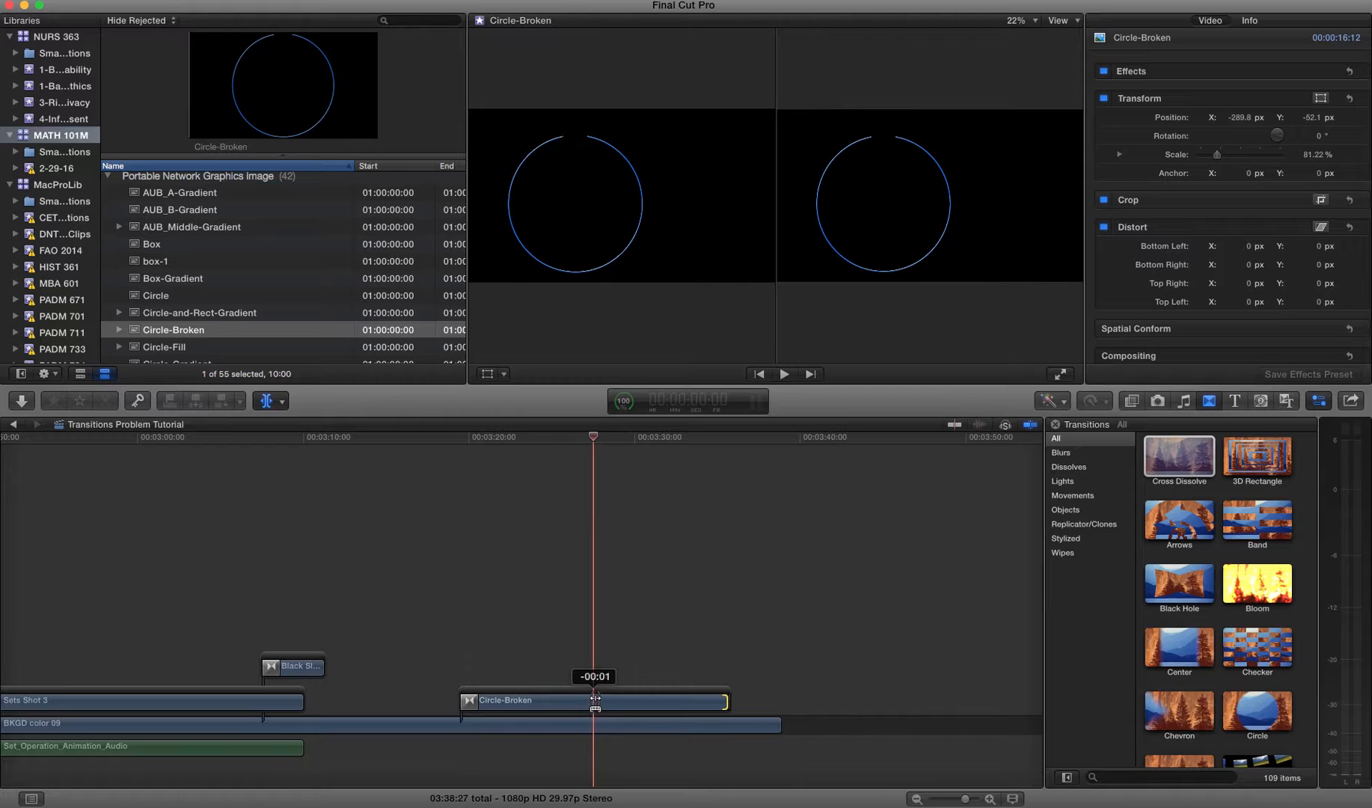
{"action": "left_click_drag", "start_coordinate": [594, 700], "coordinate": [604, 700]}
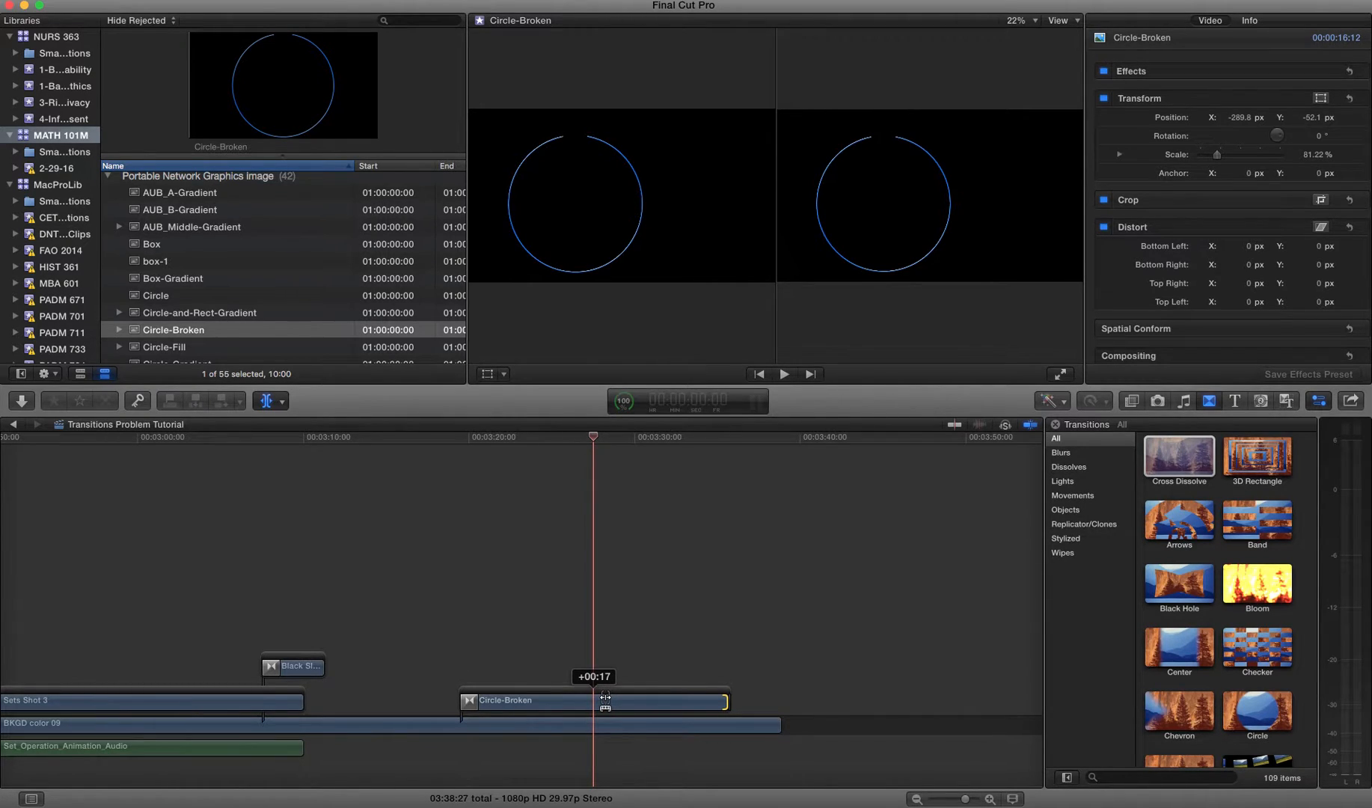
{"action": "left_click_drag", "start_coordinate": [605, 699], "coordinate": [599, 698]}
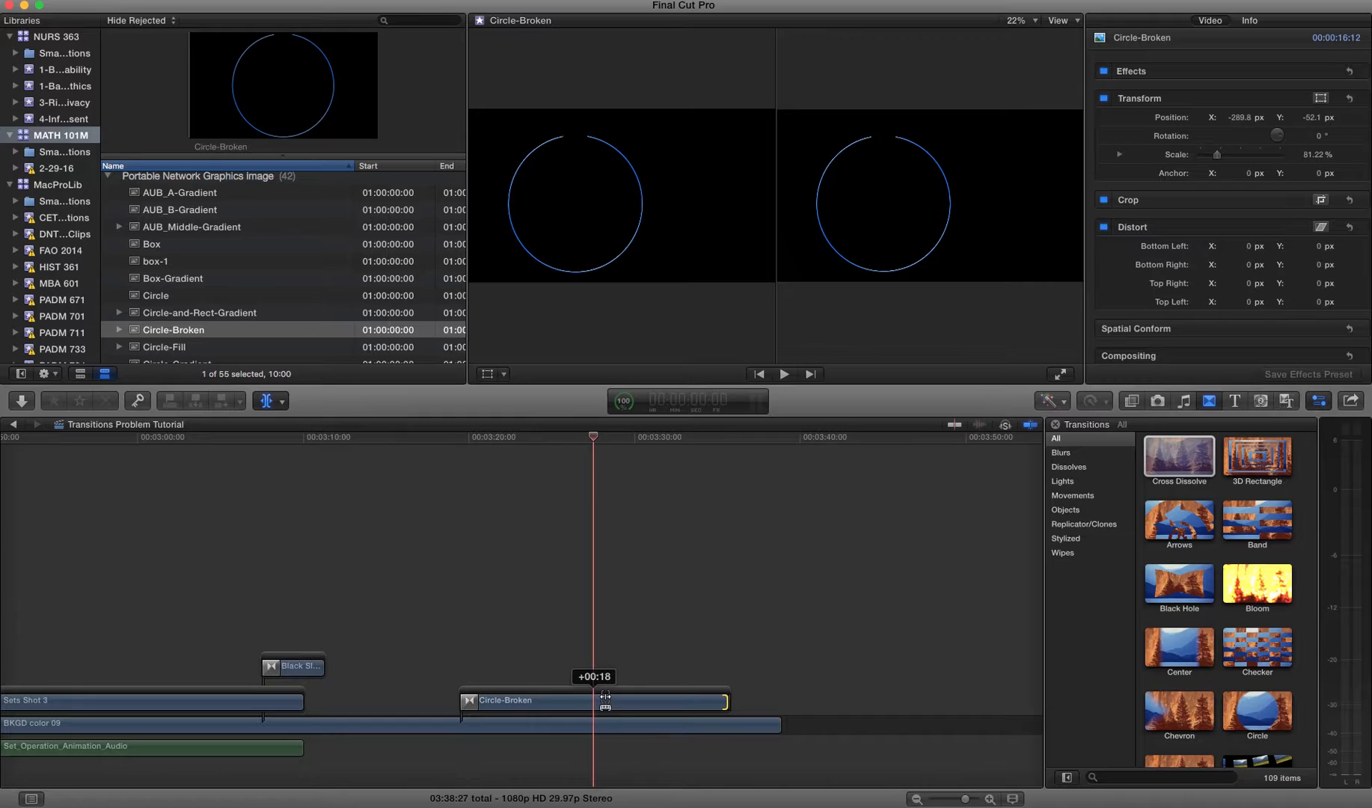
{"action": "left_click_drag", "start_coordinate": [604, 698], "coordinate": [600, 698]}
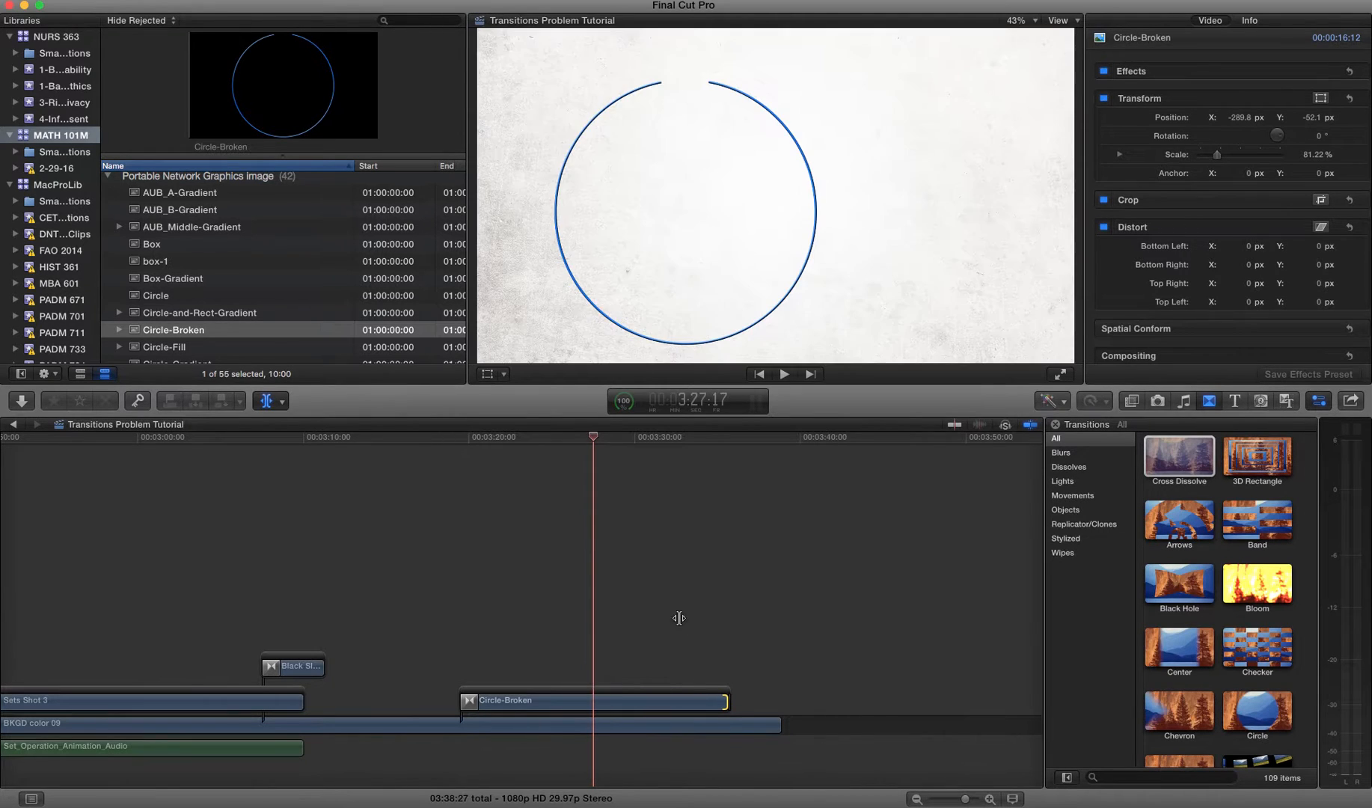
{"action": "left_click", "coordinate": [1178, 455]}
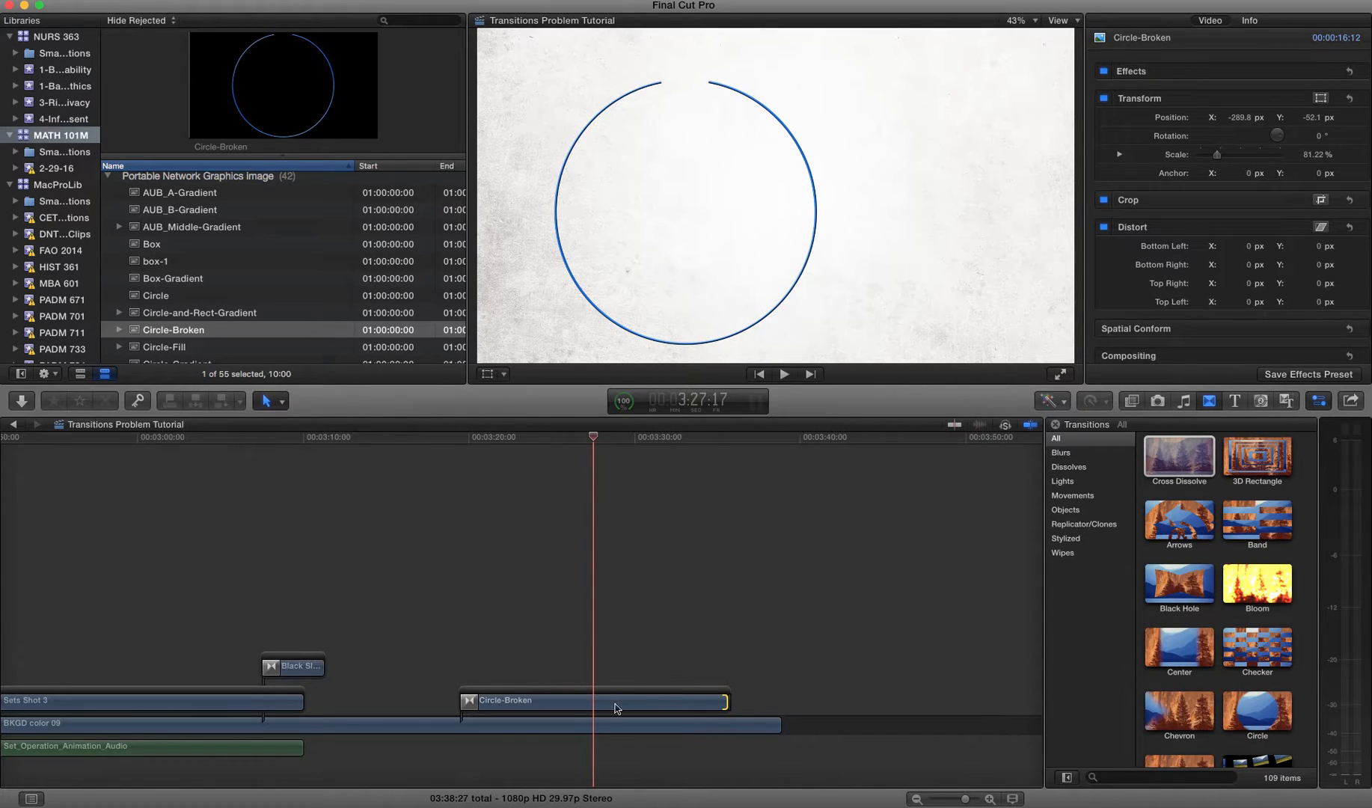
{"action": "left_click", "coordinate": [593, 700]}
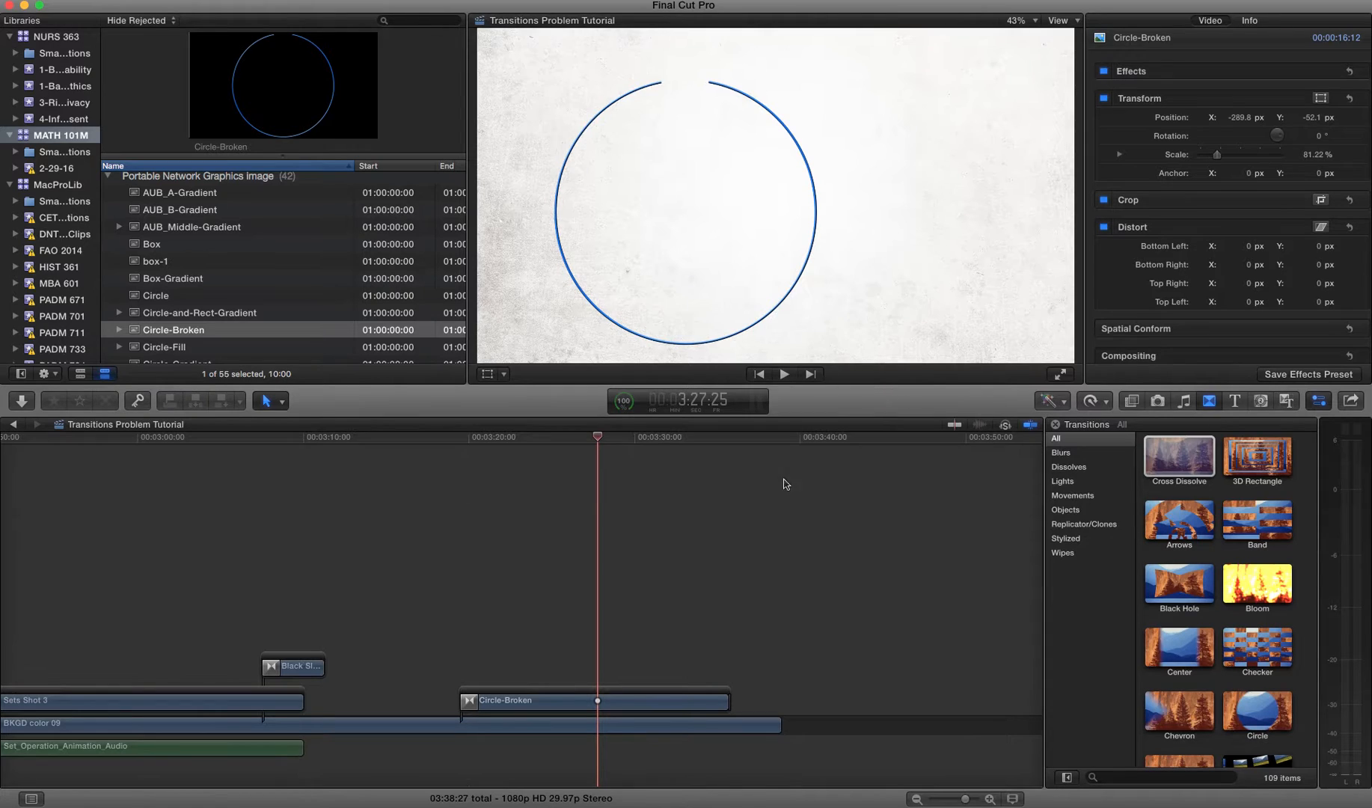
- Apply a one-second Cross Dissolve to Circle-Broken's end edge and deselect it
{"action": "left_click", "coordinate": [595, 700]}
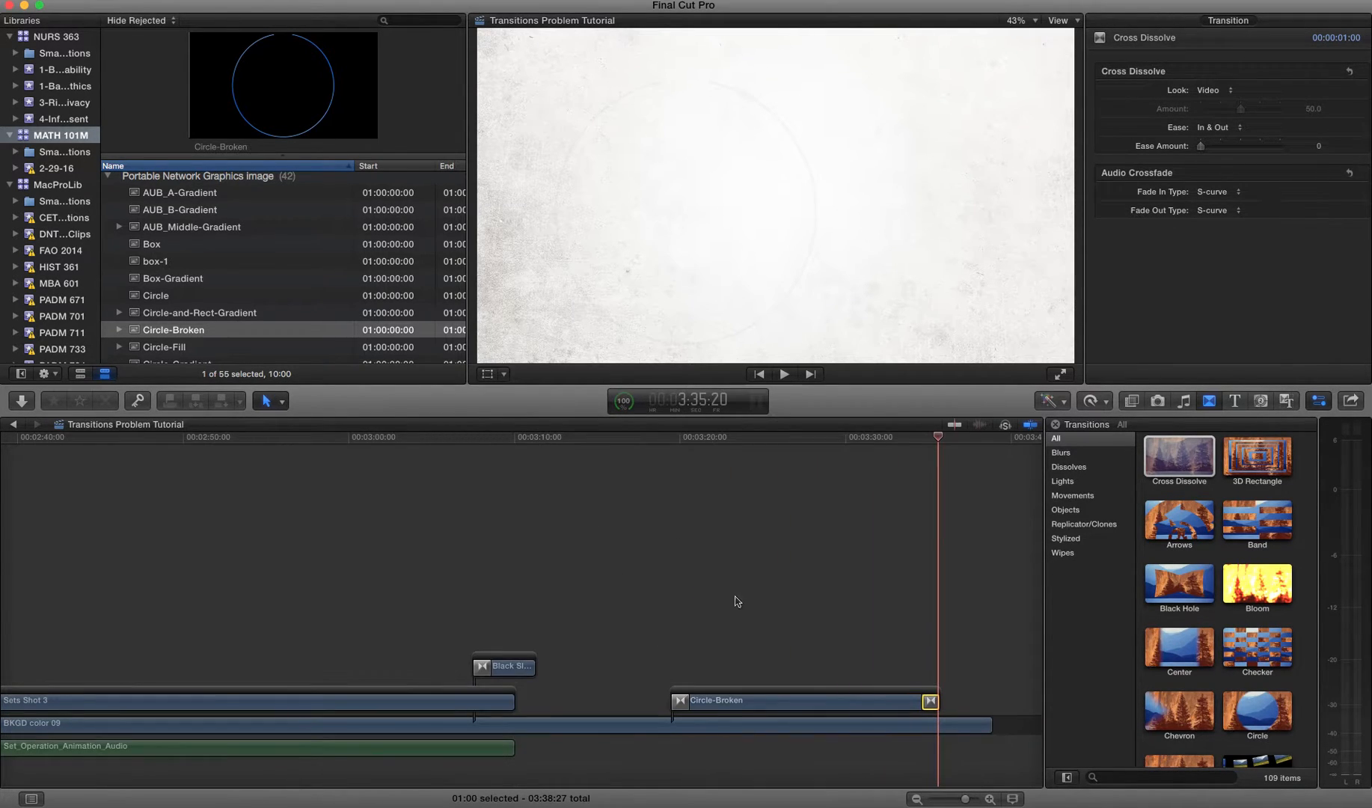
{"action": "left_click", "coordinate": [783, 374]}
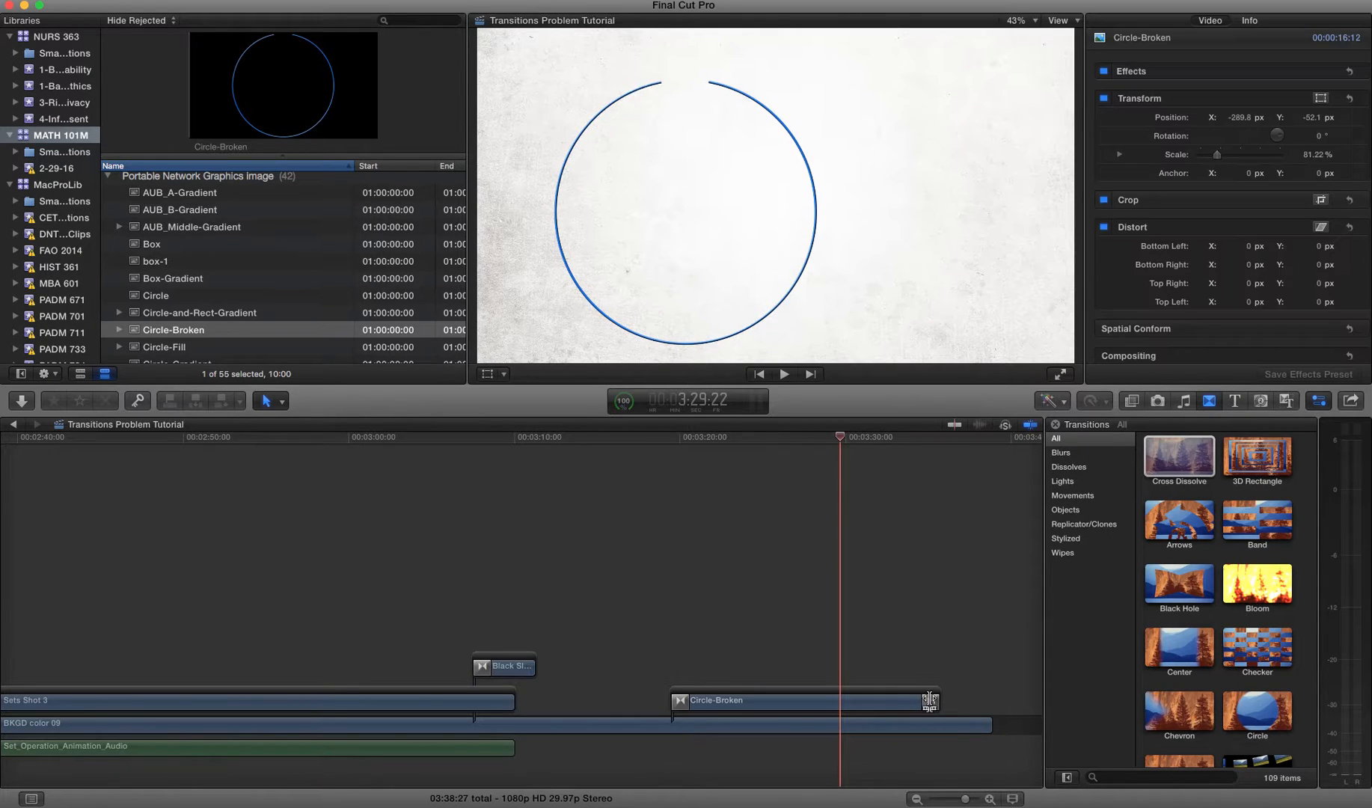
- Delete the Cross Dissolve at the end of the Circle-Broken clip
{"action": "left_click", "coordinate": [930, 701]}
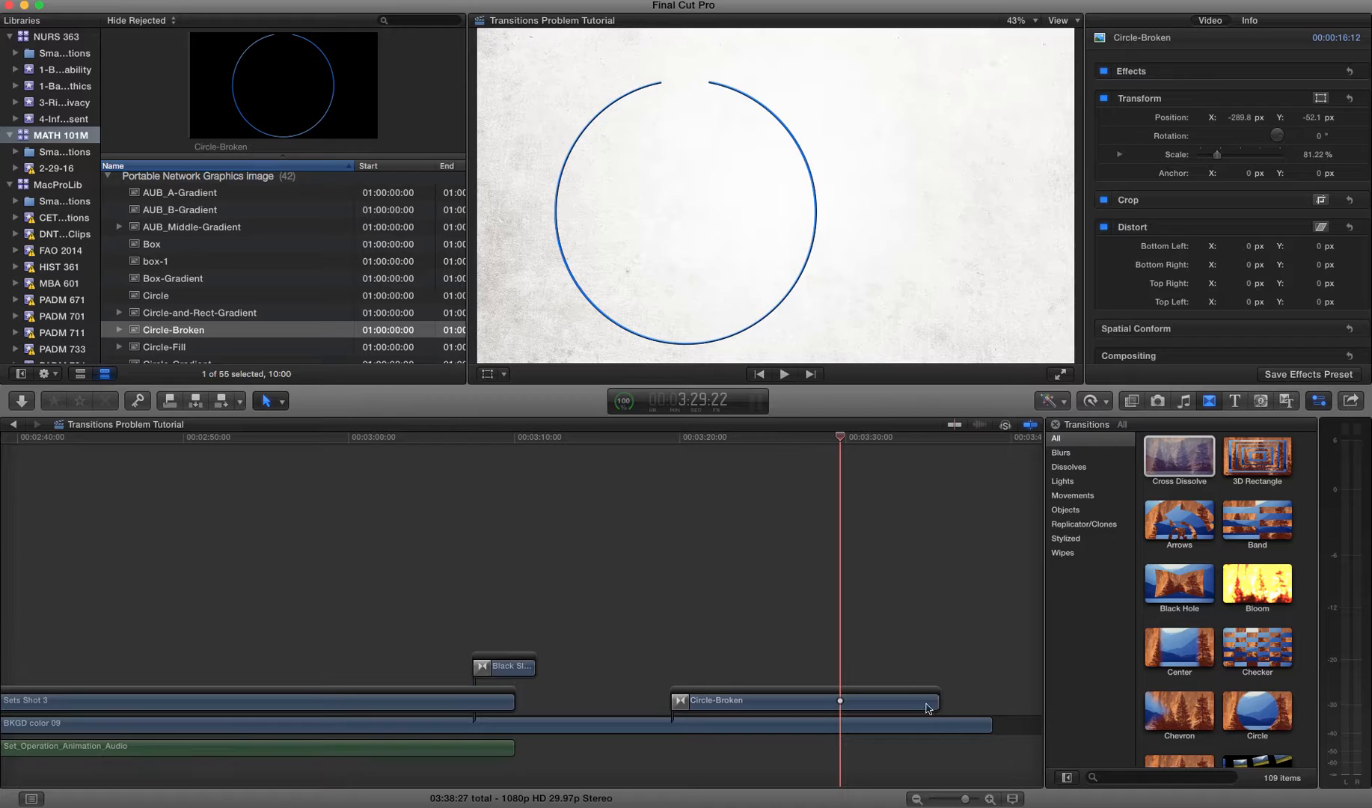
{"action": "mouse_move", "coordinate": [867, 627]}
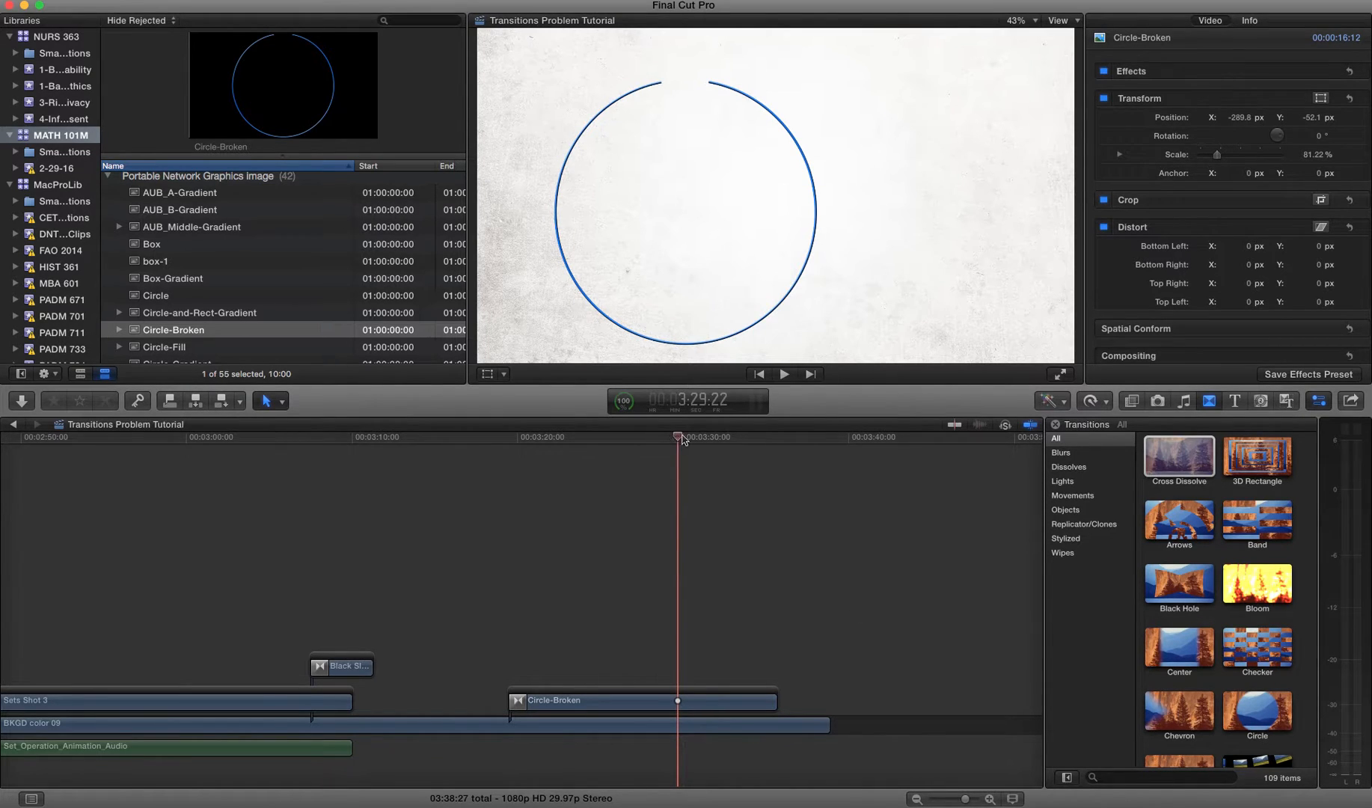
{"action": "mouse_move", "coordinate": [652, 705]}
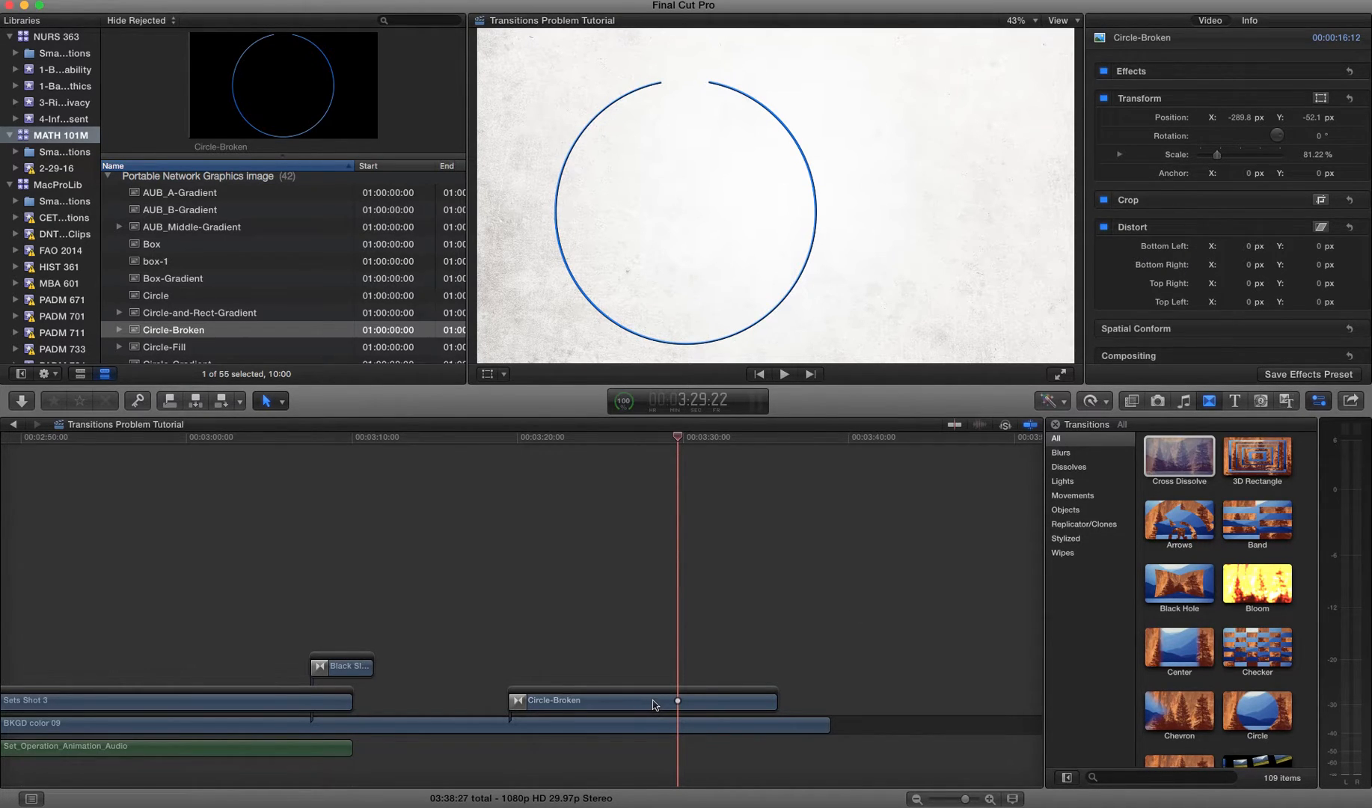
{"action": "left_click", "coordinate": [643, 700]}
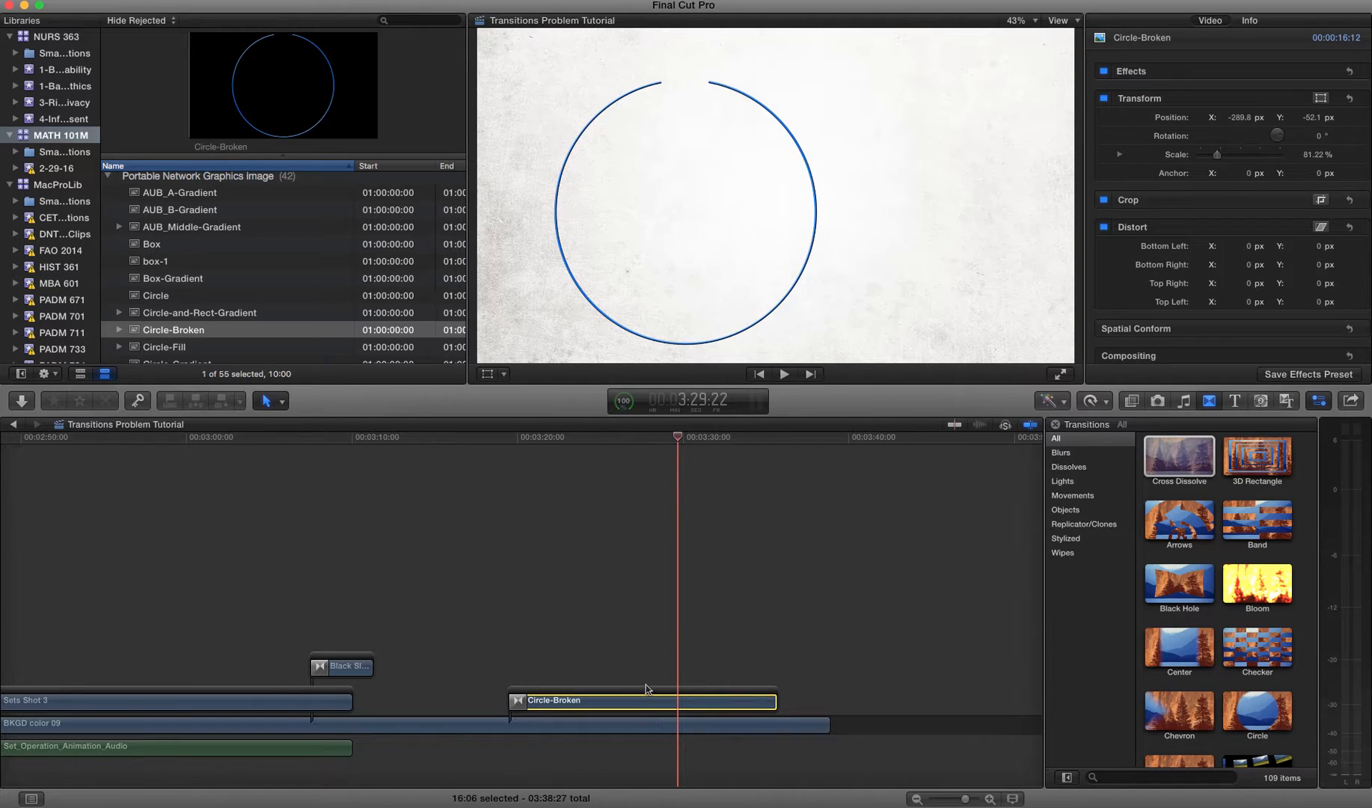
{"action": "mouse_move", "coordinate": [716, 596]}
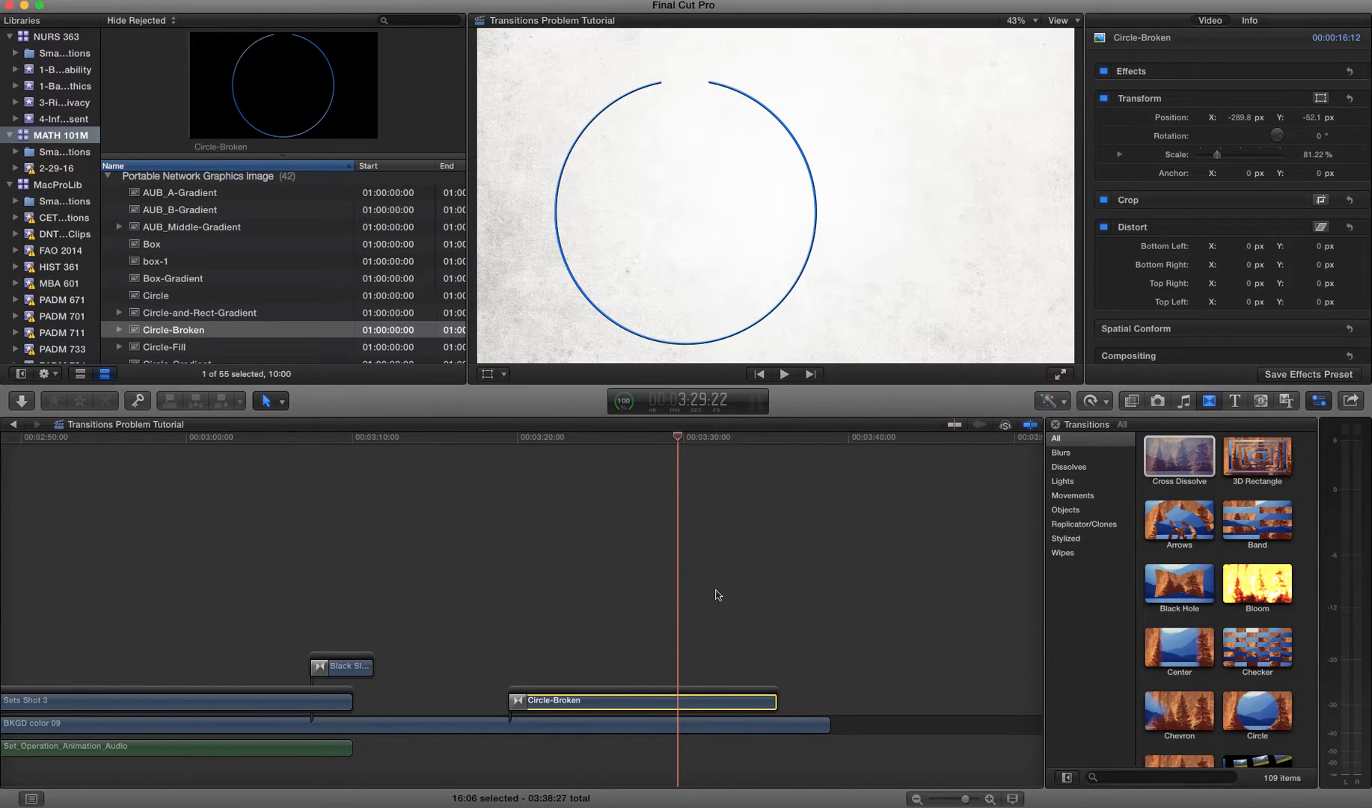
{"action": "mouse_move", "coordinate": [785, 692]}
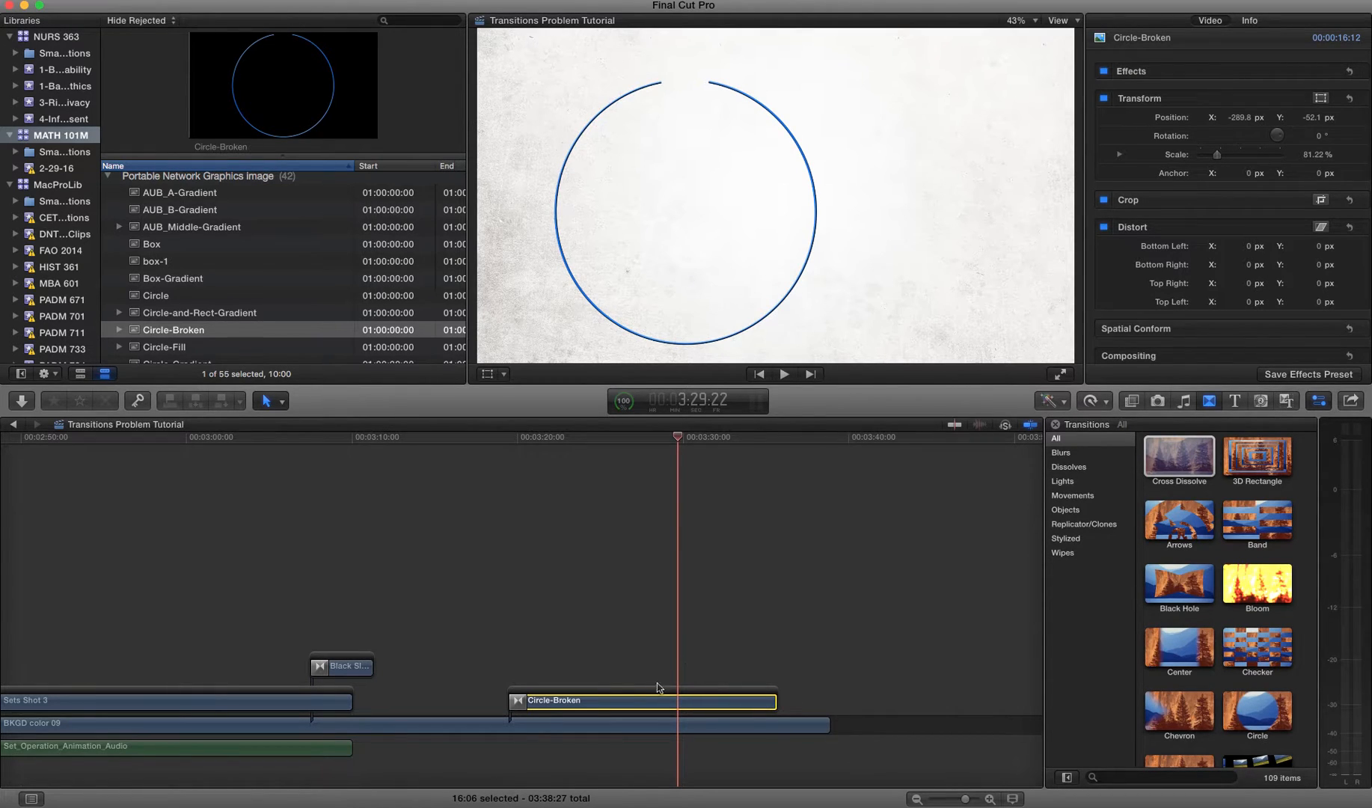
{"action": "mouse_move", "coordinate": [665, 706]}
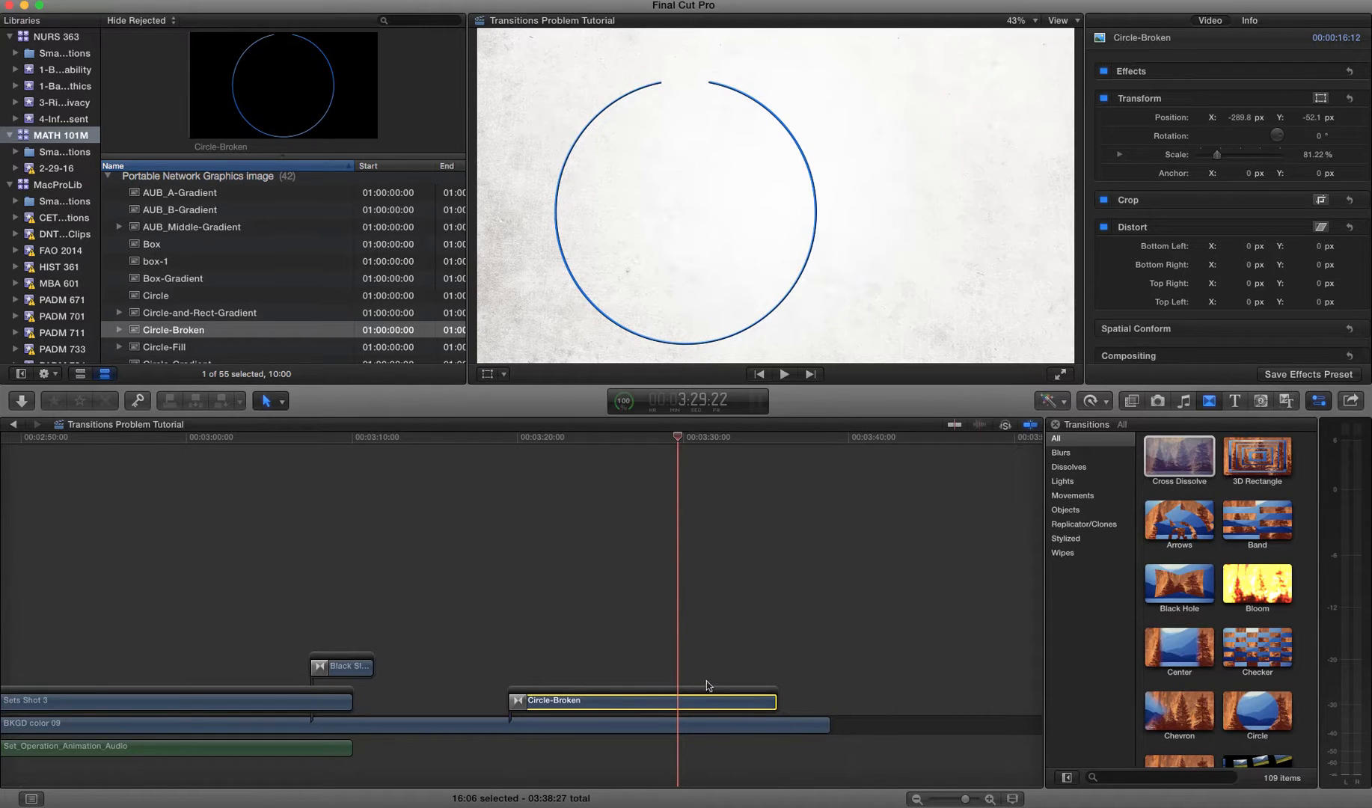
{"action": "mouse_move", "coordinate": [697, 700]}
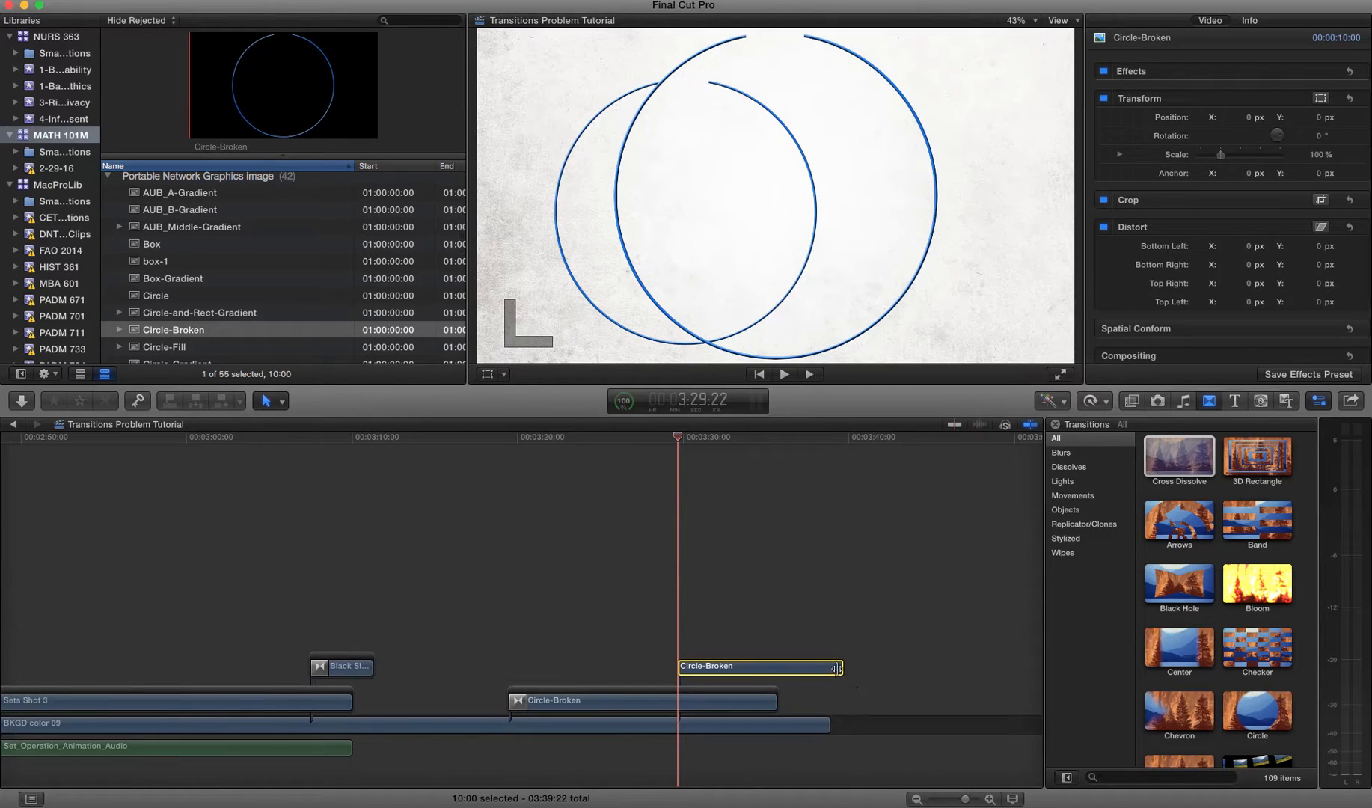
- Overwrite the clip's last section with a fresh full-size Circle-Broken copy and select it
{"action": "left_click_drag", "start_coordinate": [840, 667], "coordinate": [769, 669]}
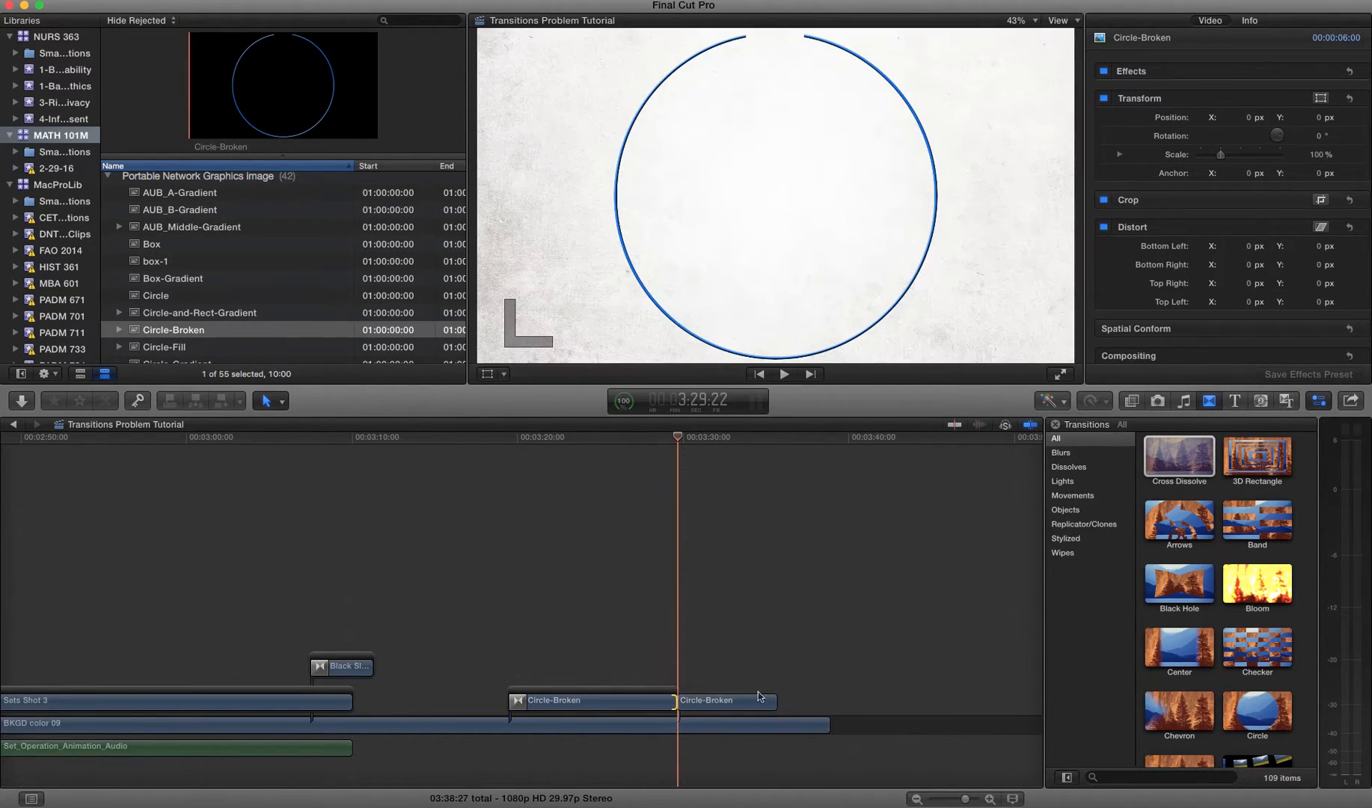
{"action": "left_click", "coordinate": [727, 700]}
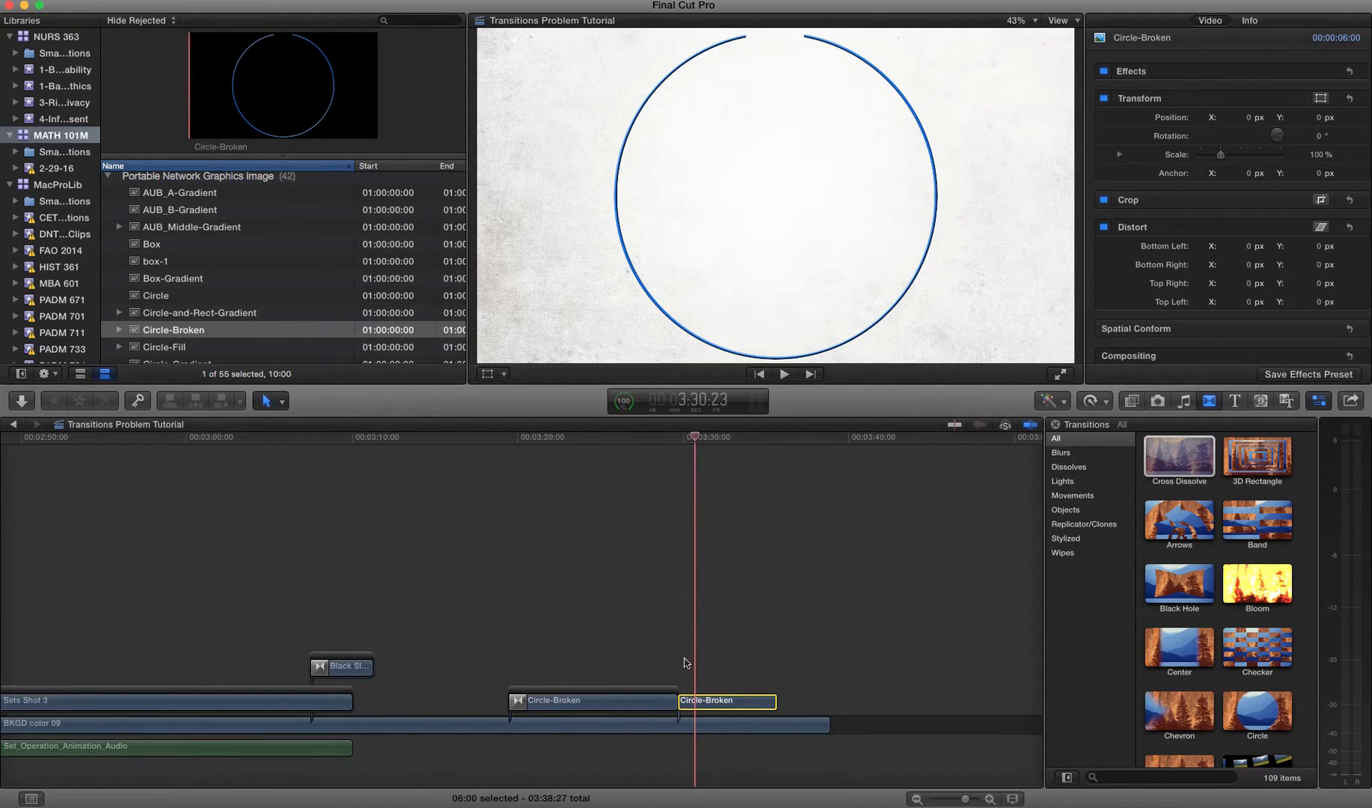
{"action": "mouse_move", "coordinate": [707, 454]}
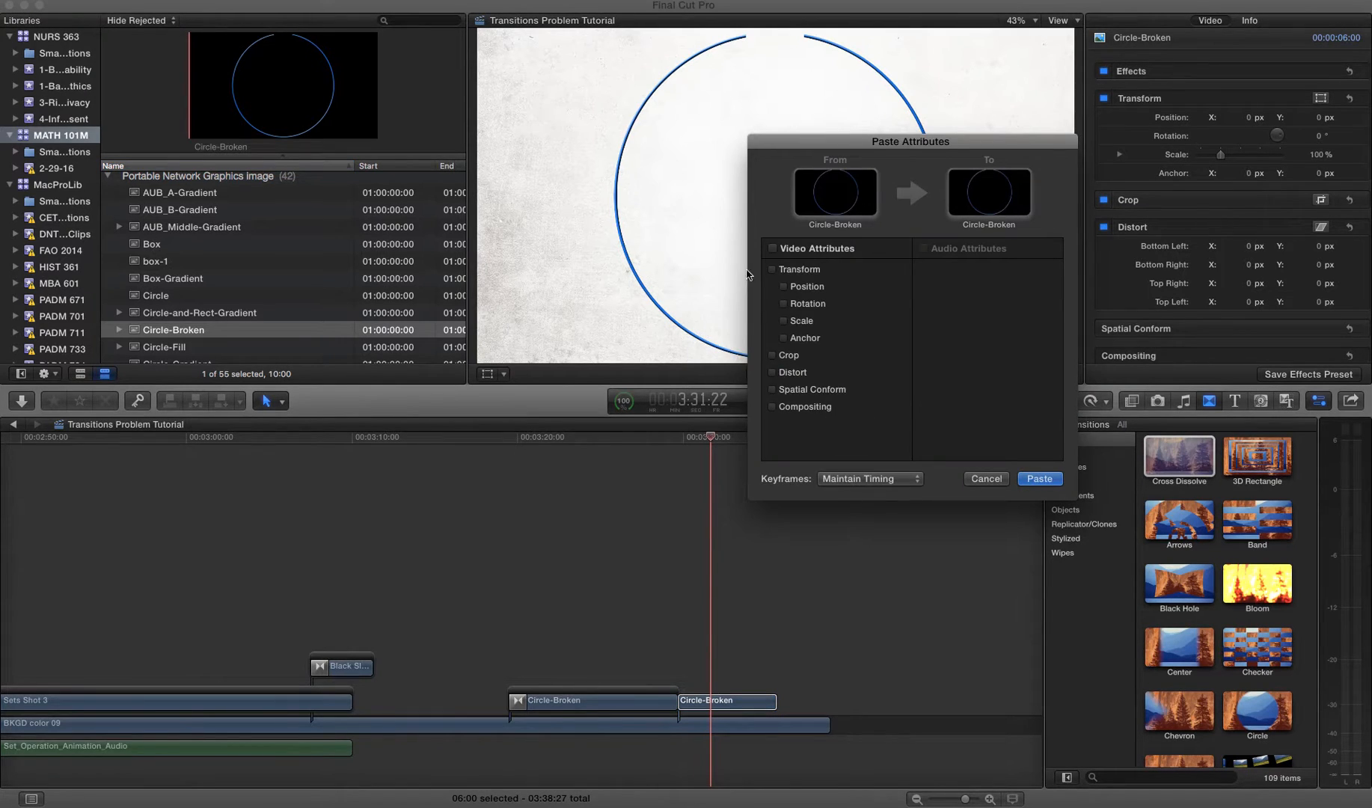
- Paste the original's Transform attributes onto the new copy and drop Cross Dissolve on its ends
{"action": "left_click", "coordinate": [770, 269]}
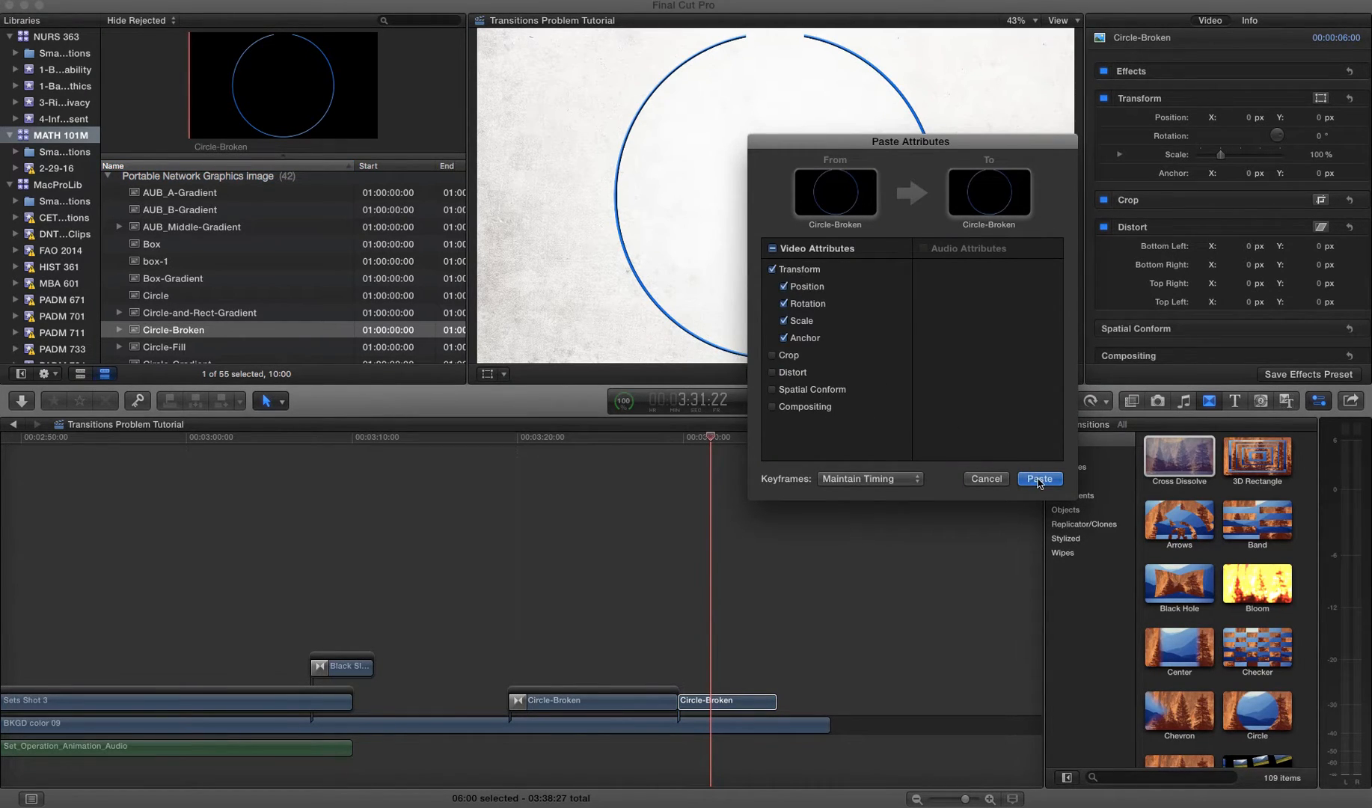
{"action": "left_click", "coordinate": [1038, 479]}
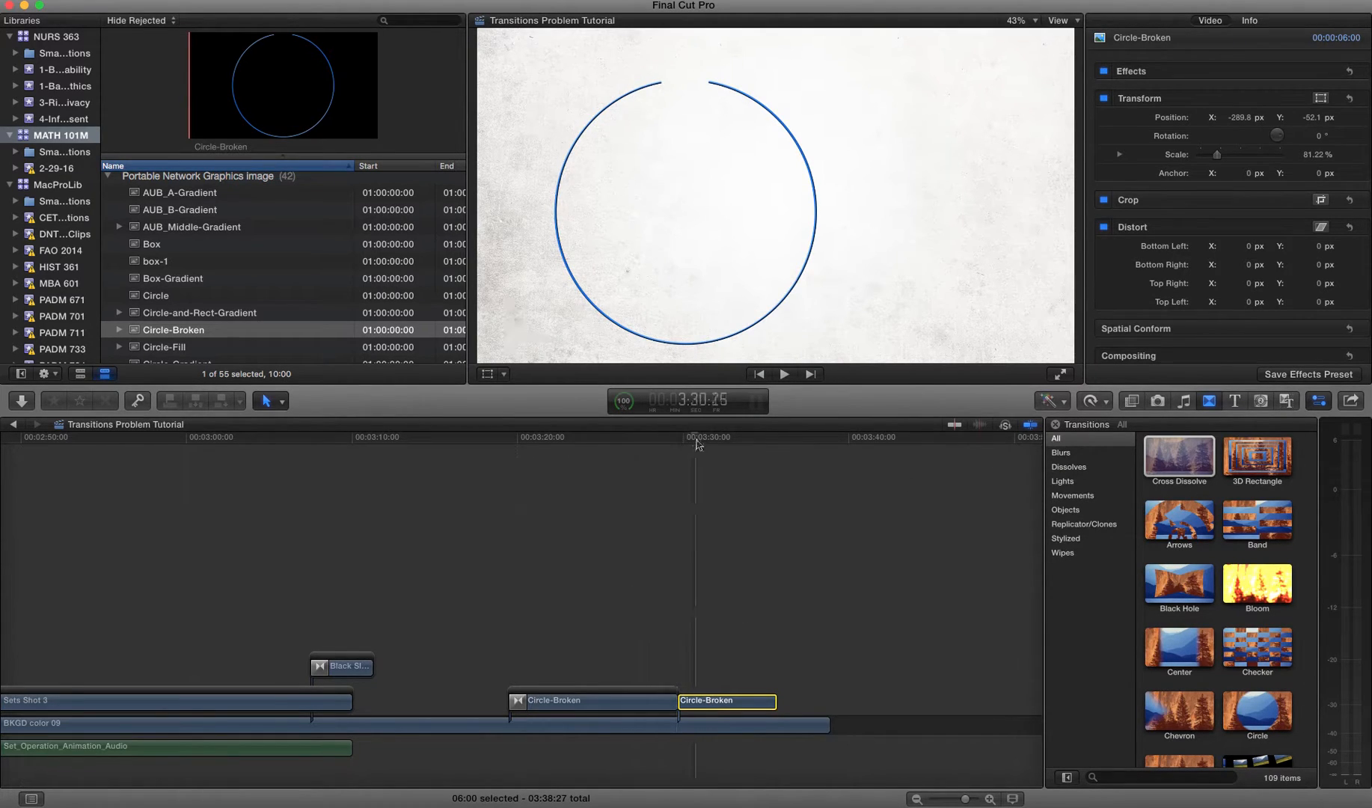
{"action": "left_click", "coordinate": [649, 437]}
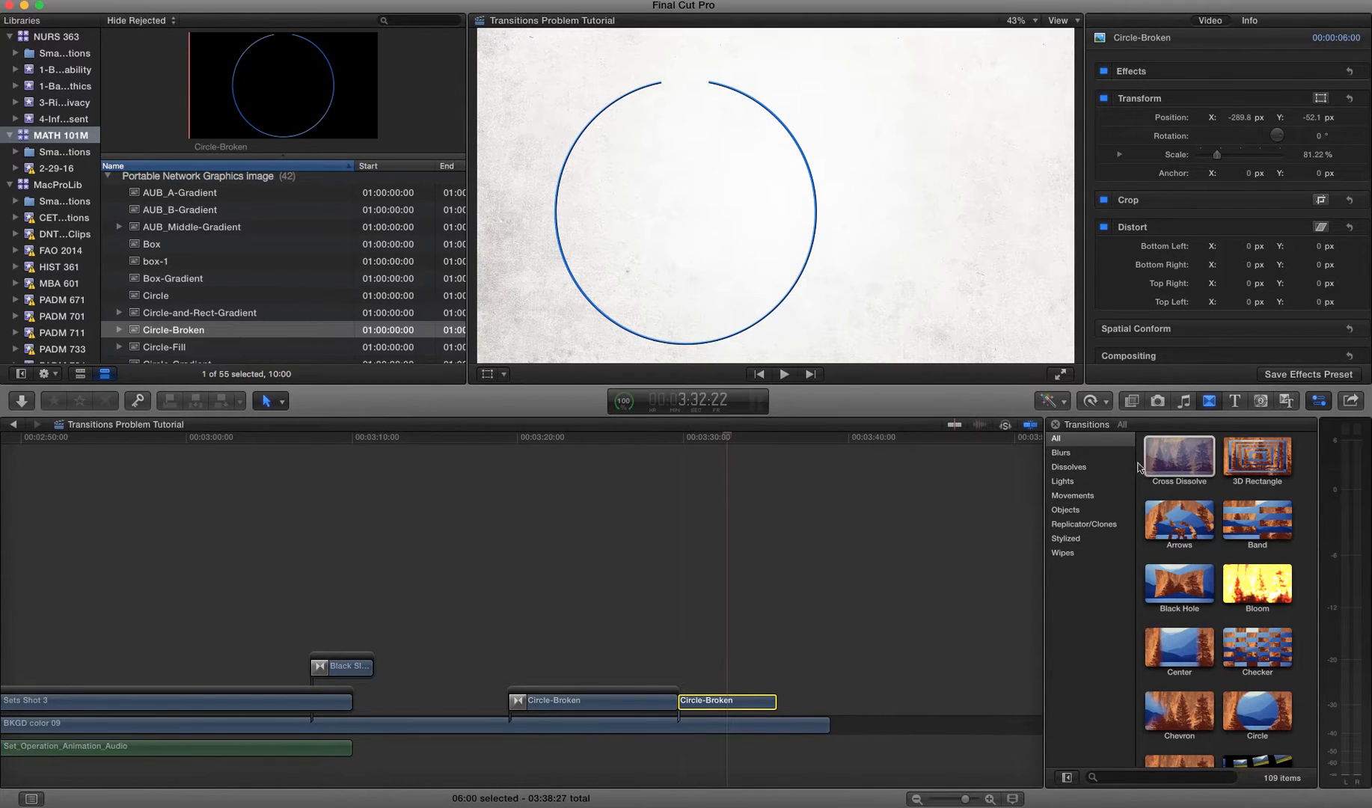
{"action": "left_click_drag", "start_coordinate": [1177, 455], "coordinate": [770, 701]}
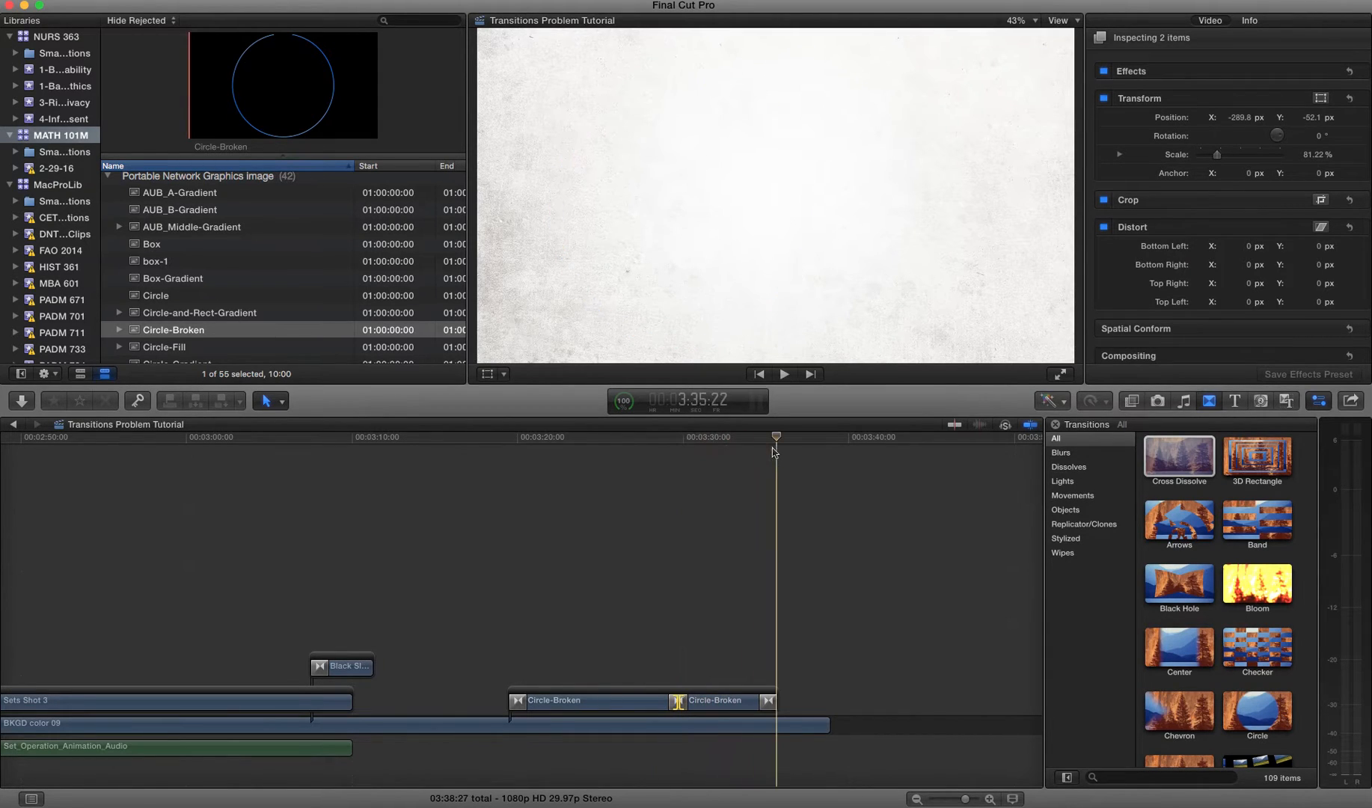
- Play from the new clip's end and scrub back through its ending Cross Dissolve
{"action": "left_click", "coordinate": [612, 436]}
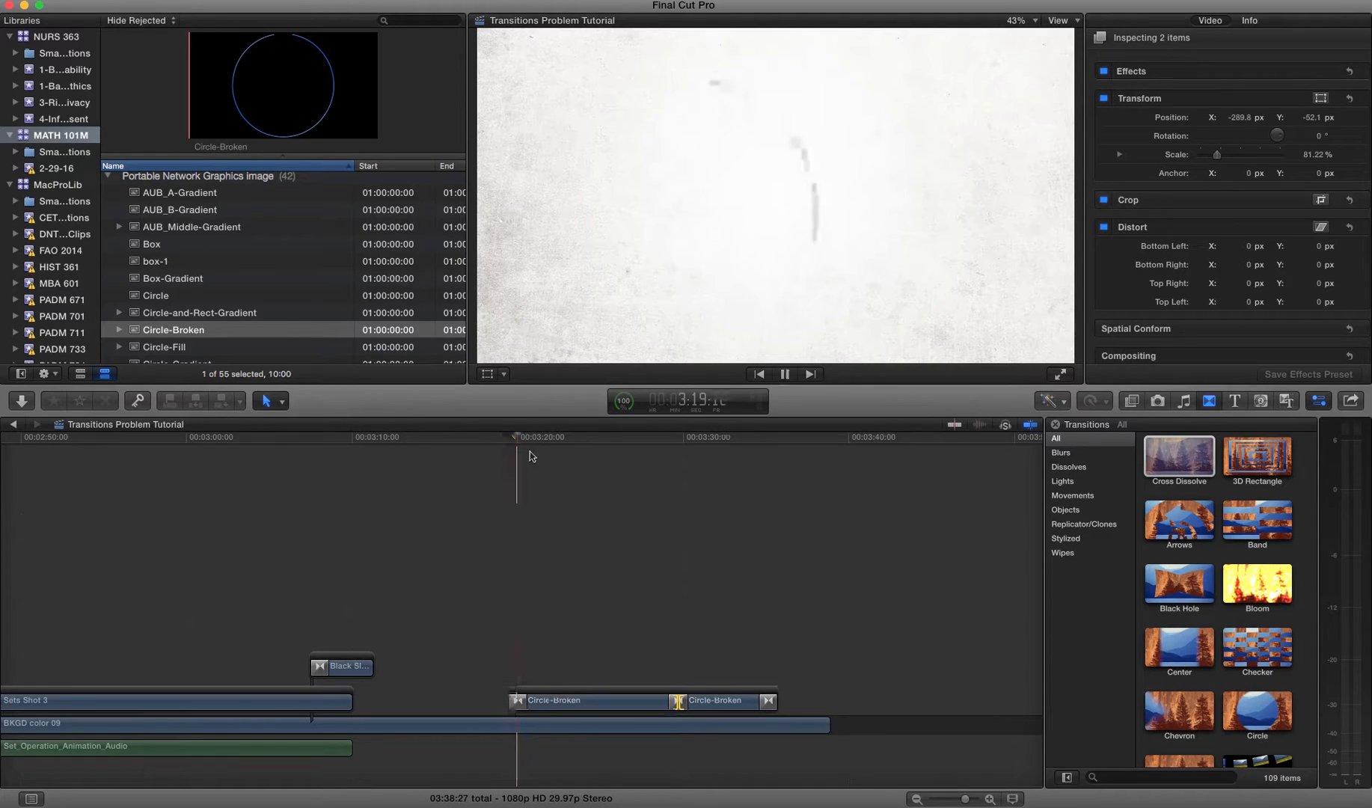
{"action": "left_click", "coordinate": [676, 700]}
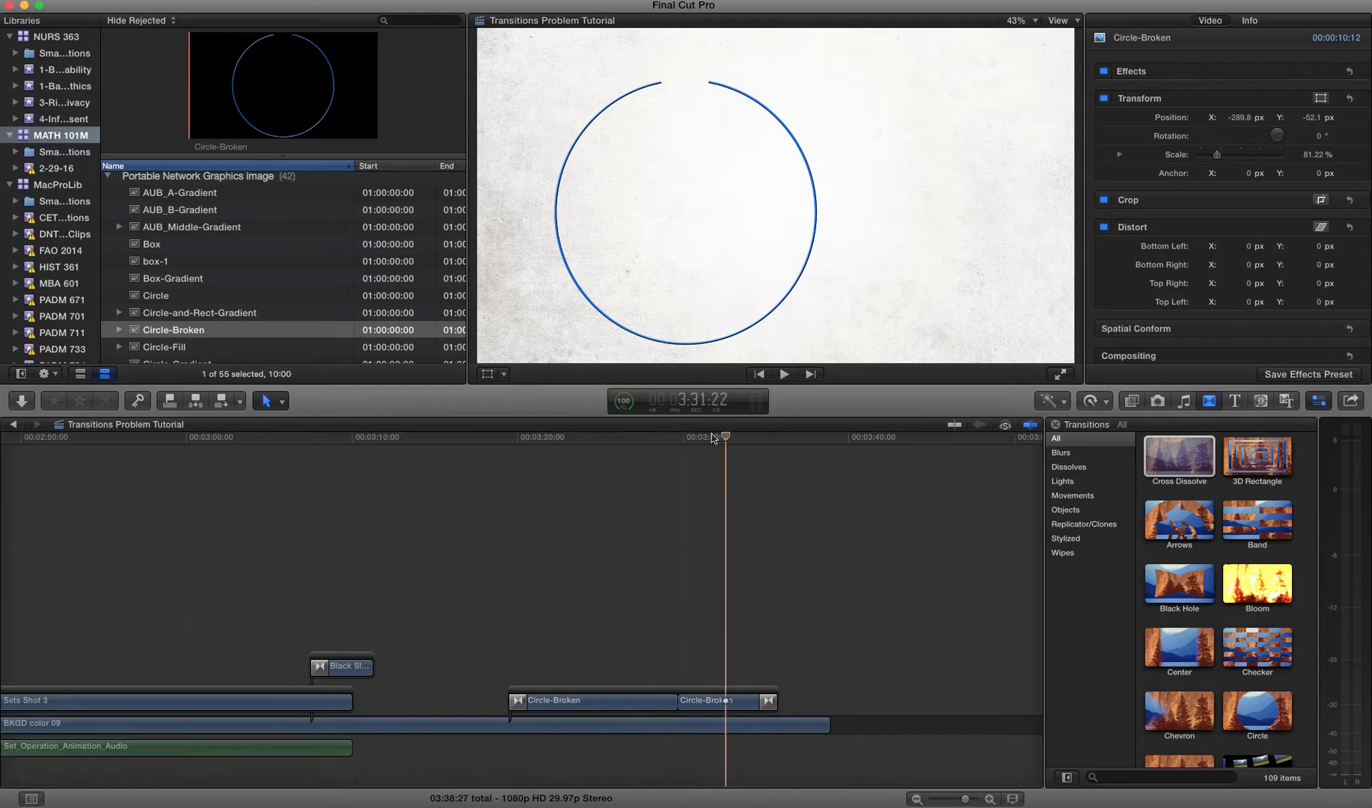
{"action": "left_click", "coordinate": [737, 436]}
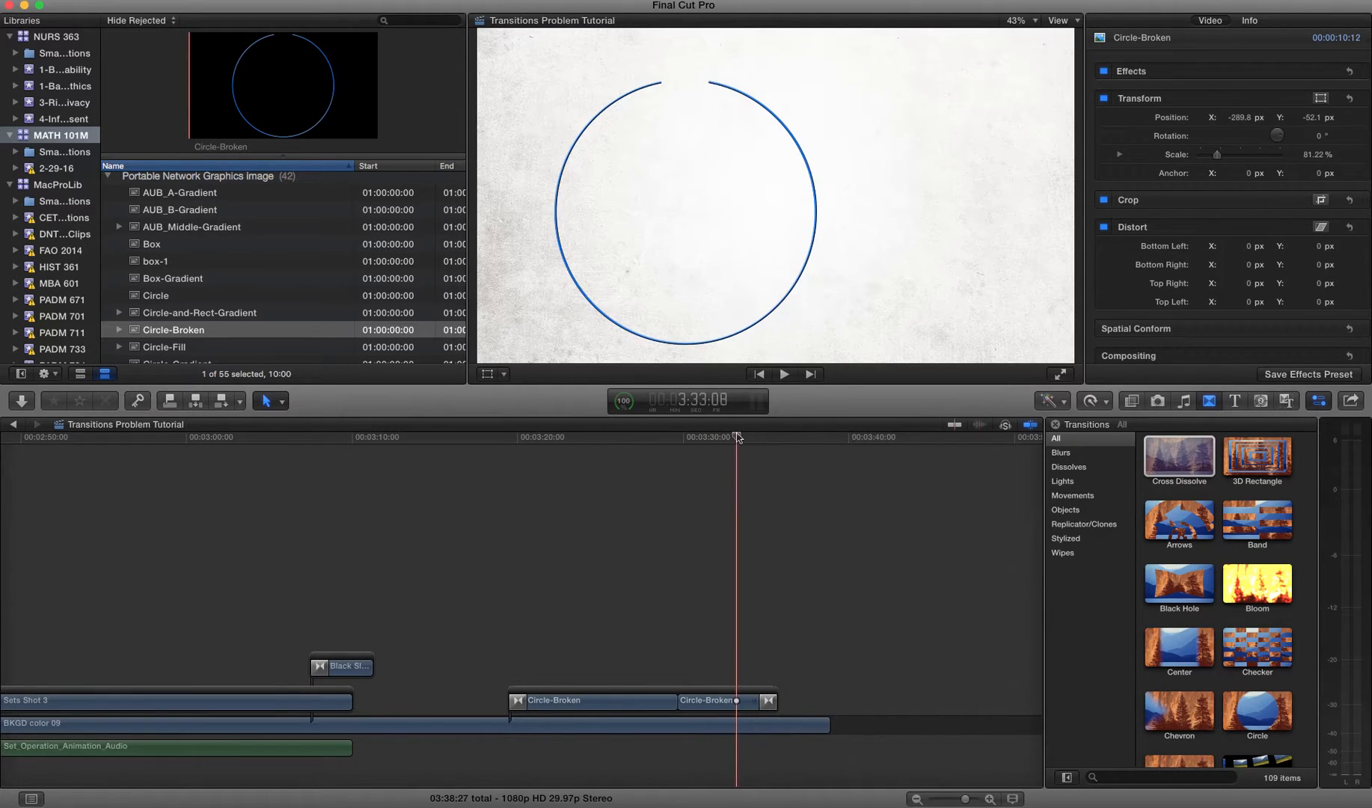
{"action": "left_click_drag", "start_coordinate": [738, 436], "coordinate": [505, 437]}
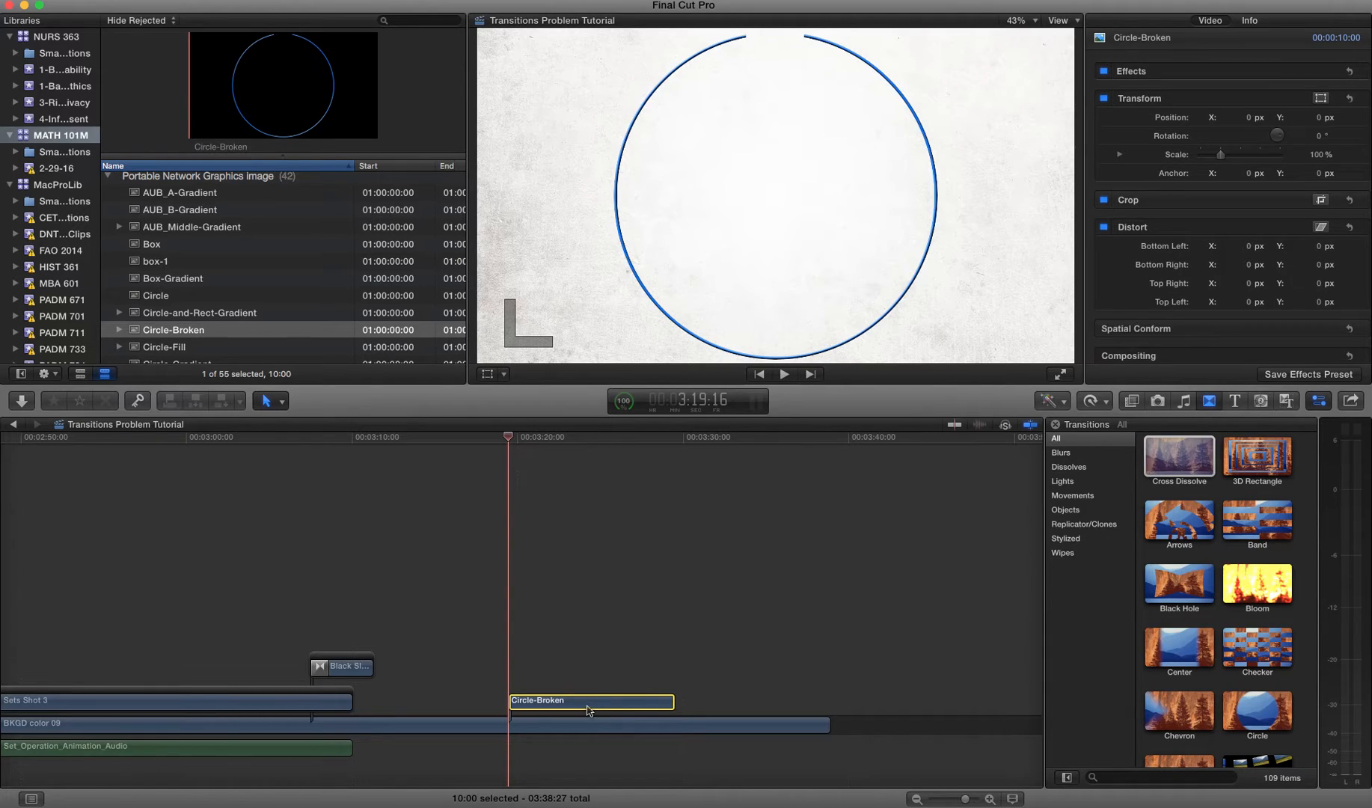
{"action": "mouse_move", "coordinate": [561, 596]}
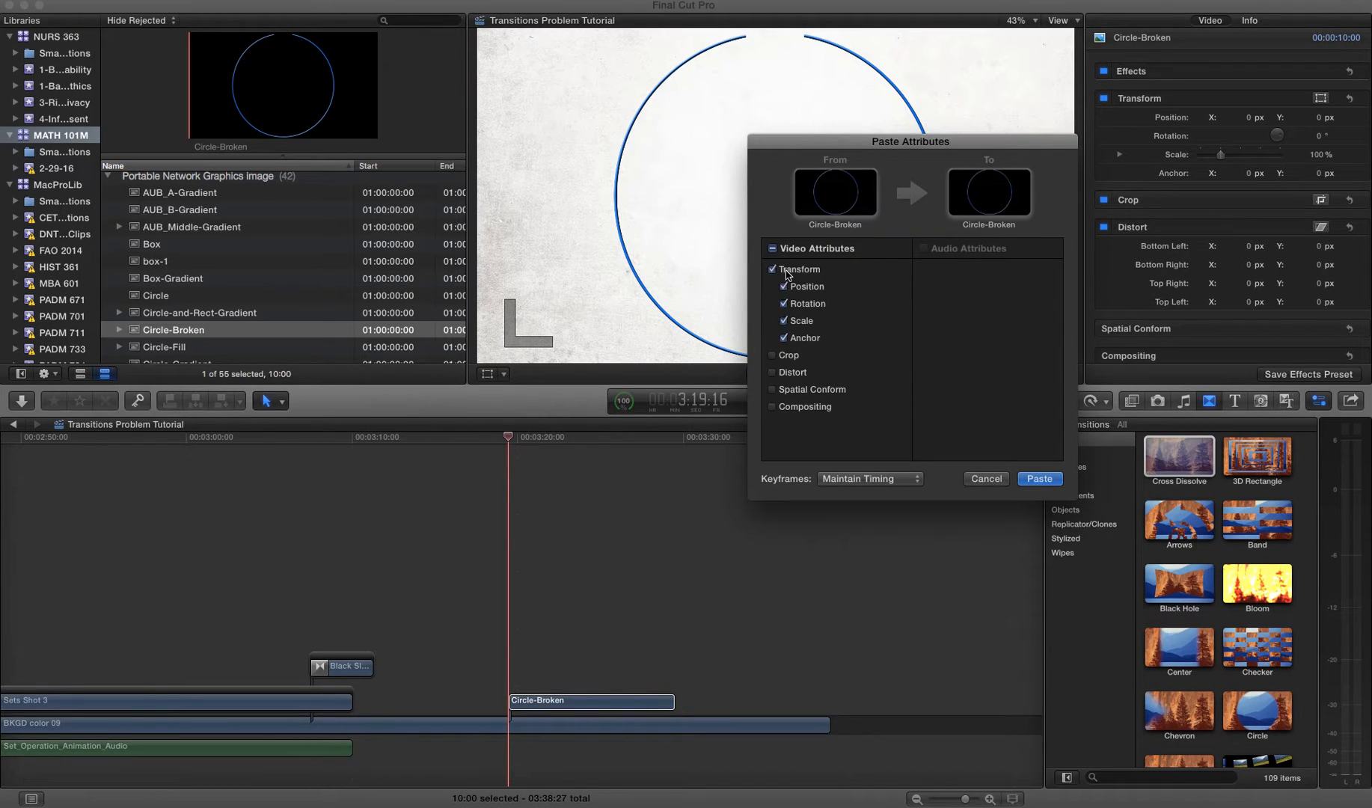
- Paste position −289.8, −52.1 px and scale 81.22% onto Circle-Broken and check them in the Inspector
{"action": "left_click", "coordinate": [1038, 478]}
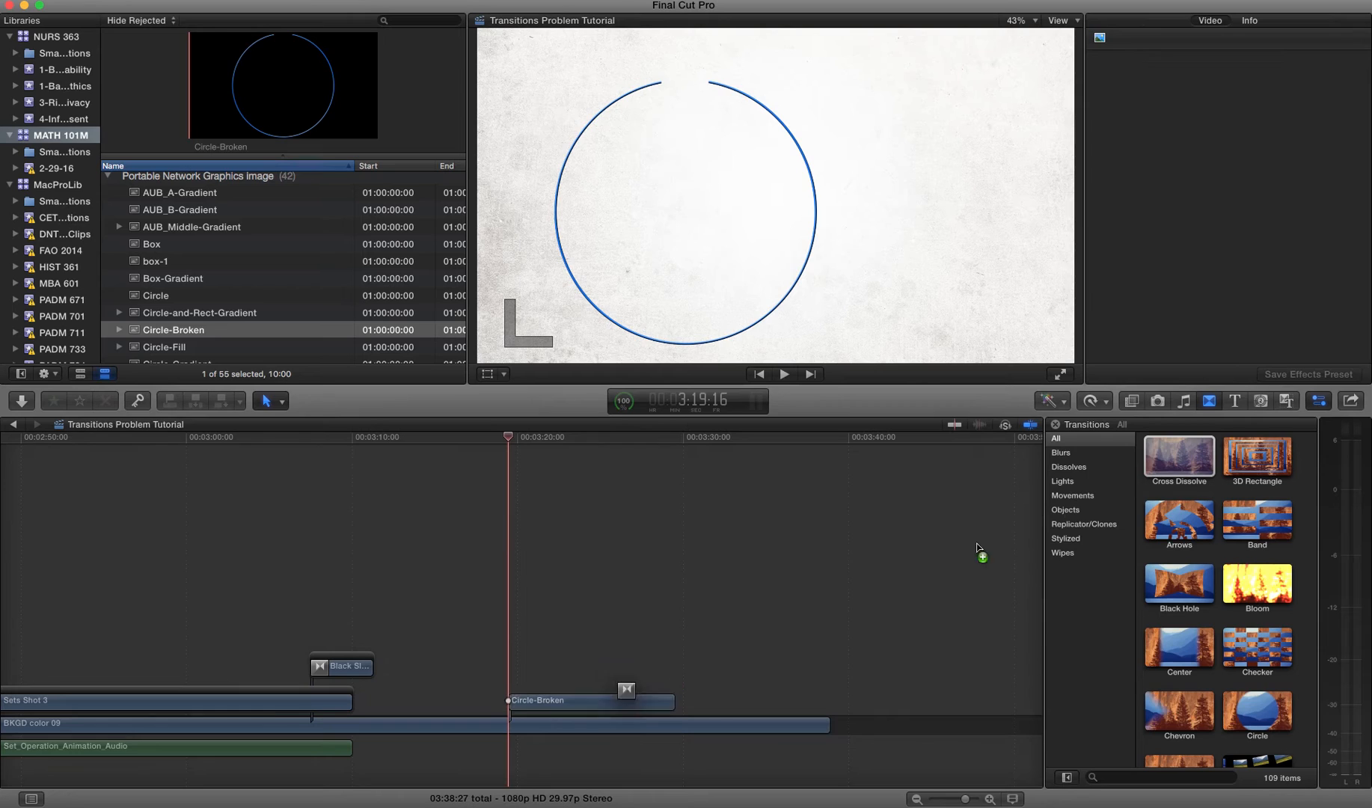
{"action": "left_click", "coordinate": [591, 700]}
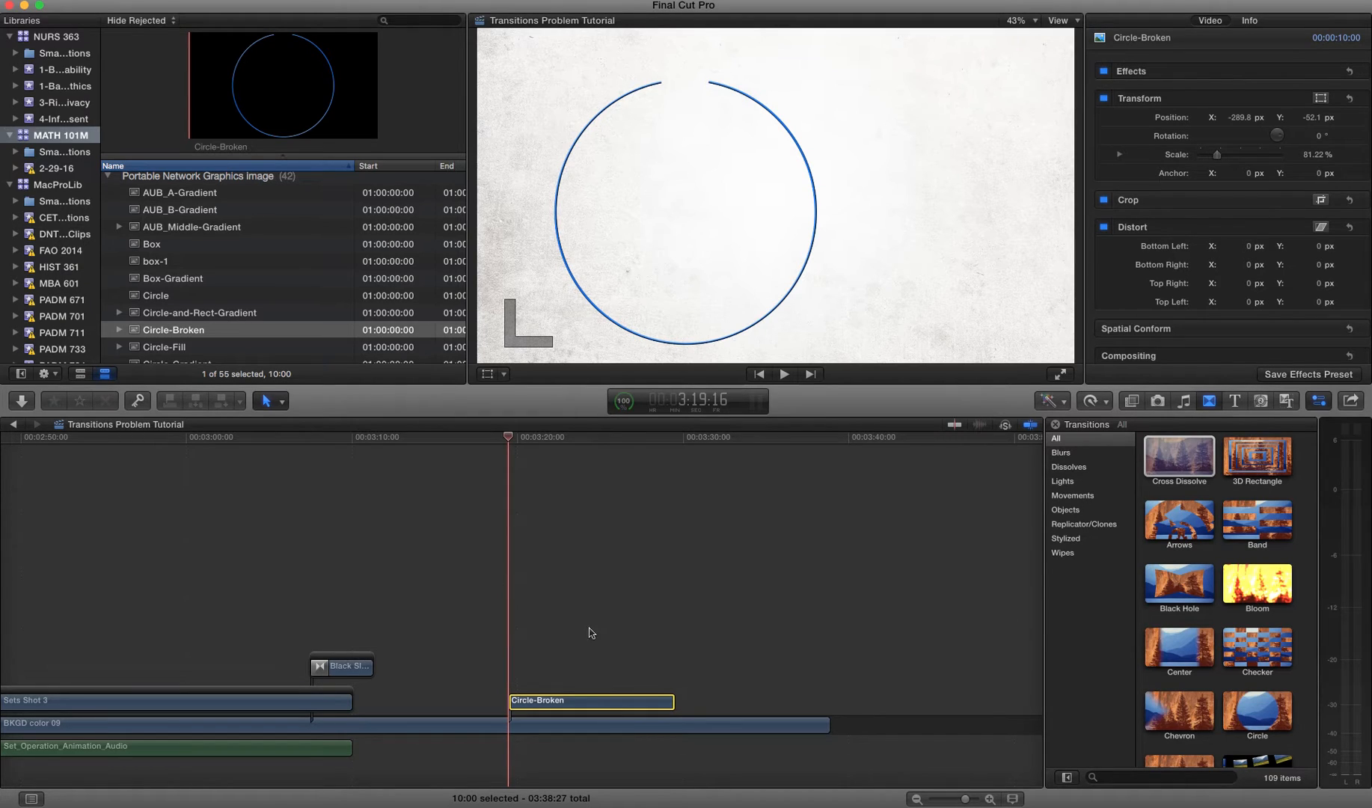
{"action": "mouse_move", "coordinate": [382, 659]}
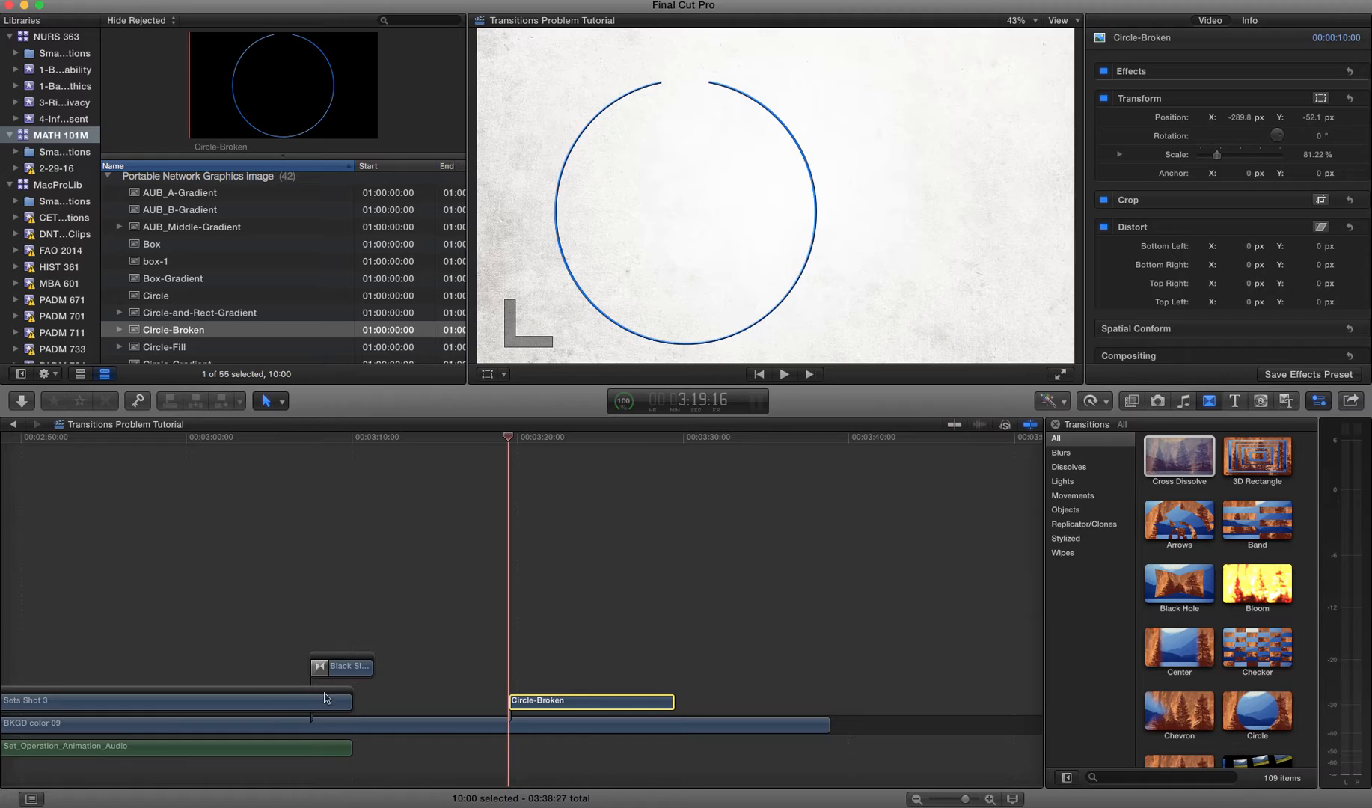
{"action": "mouse_move", "coordinate": [302, 678]}
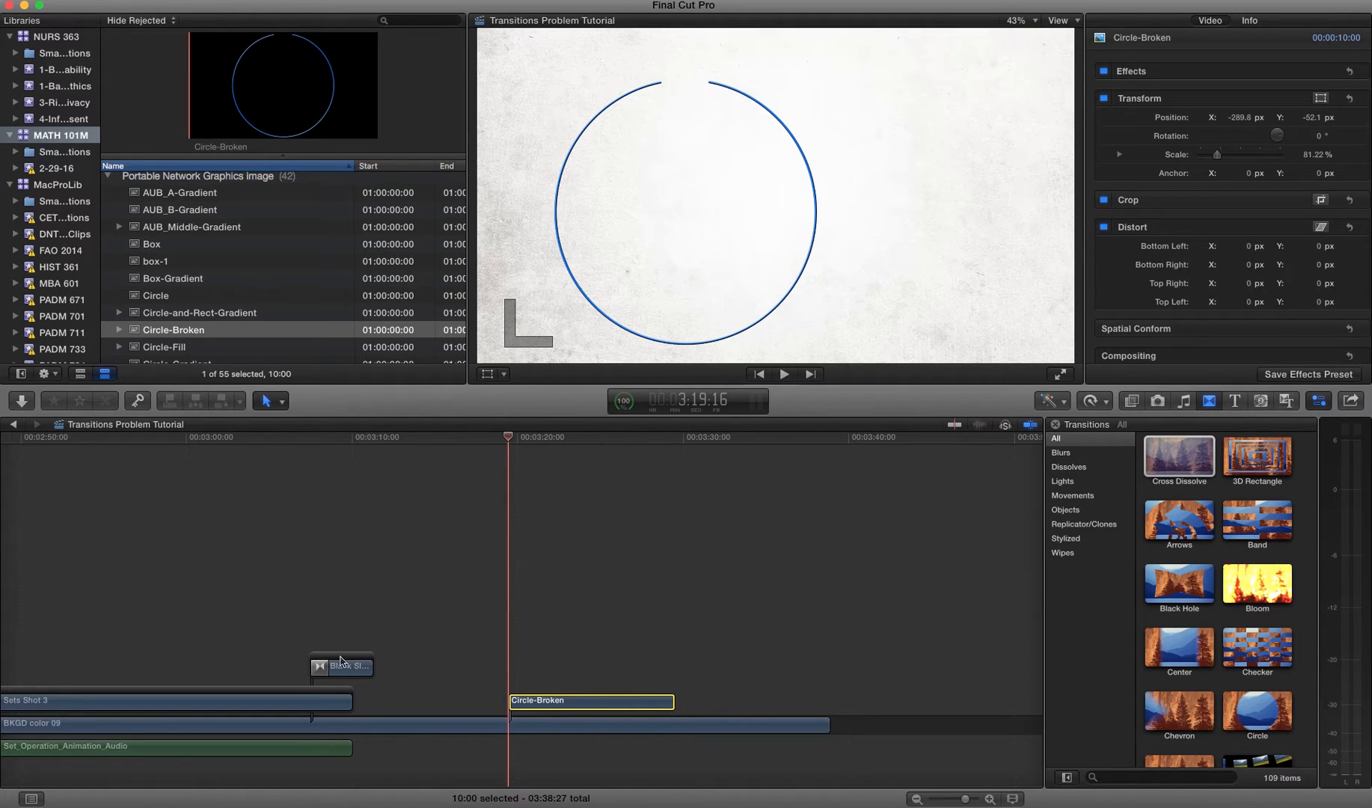
{"action": "mouse_move", "coordinate": [578, 710]}
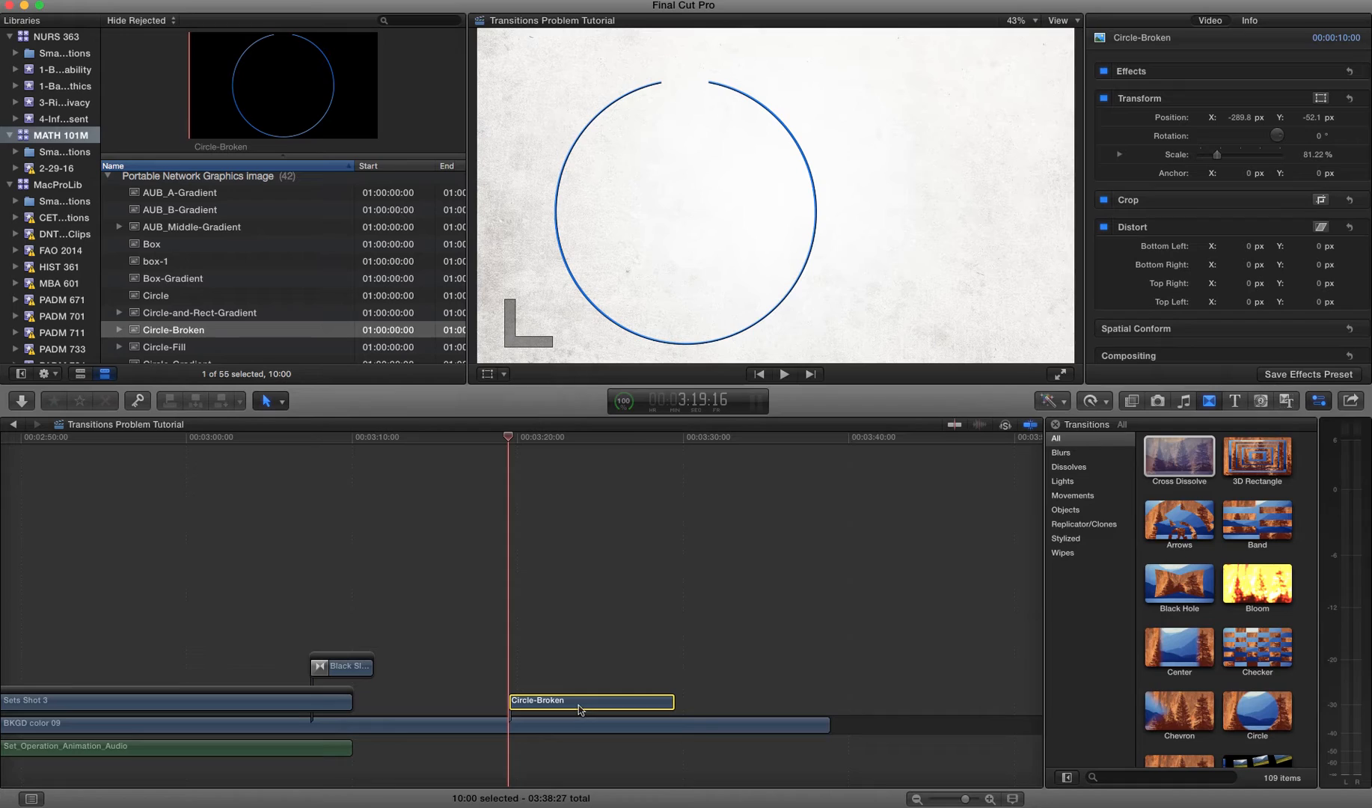
{"action": "mouse_move", "coordinate": [604, 598]}
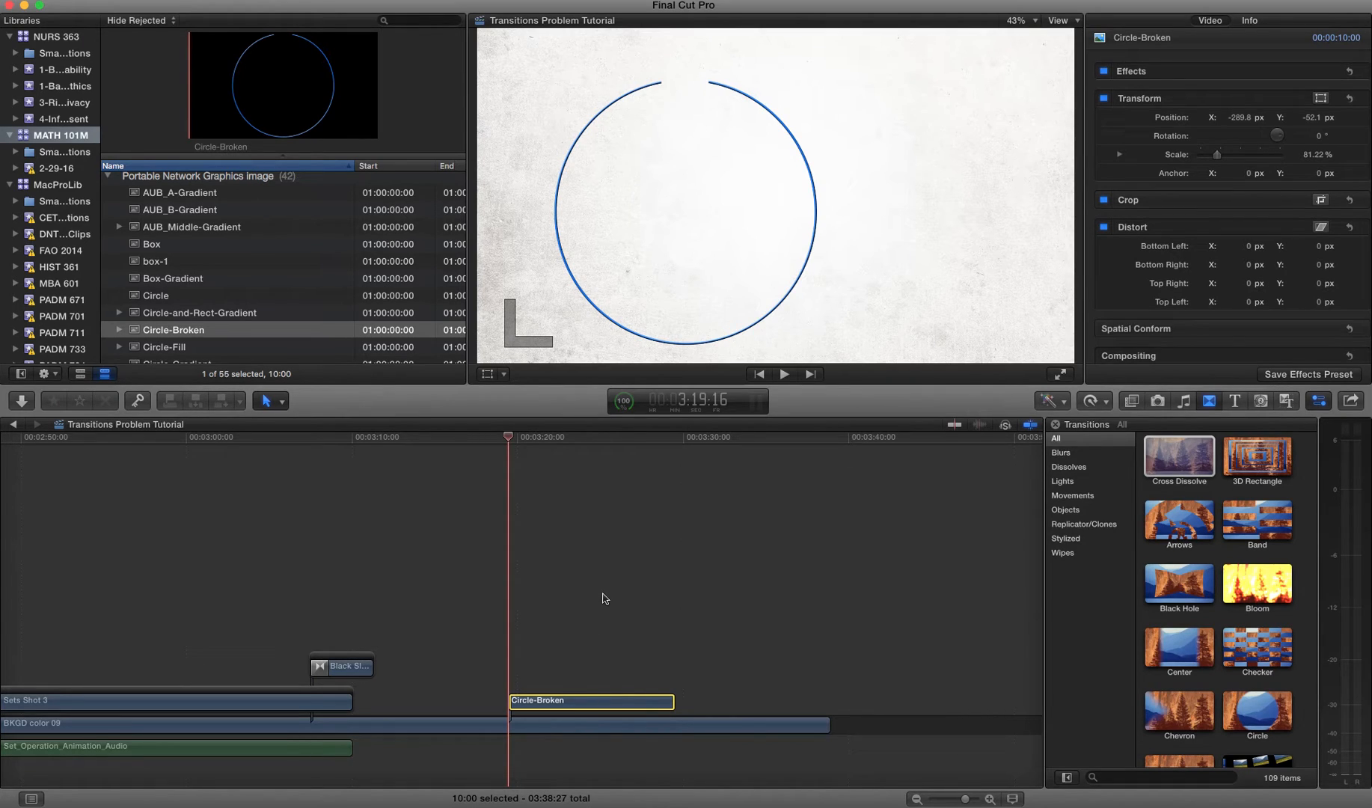
{"action": "mouse_move", "coordinate": [625, 676]}
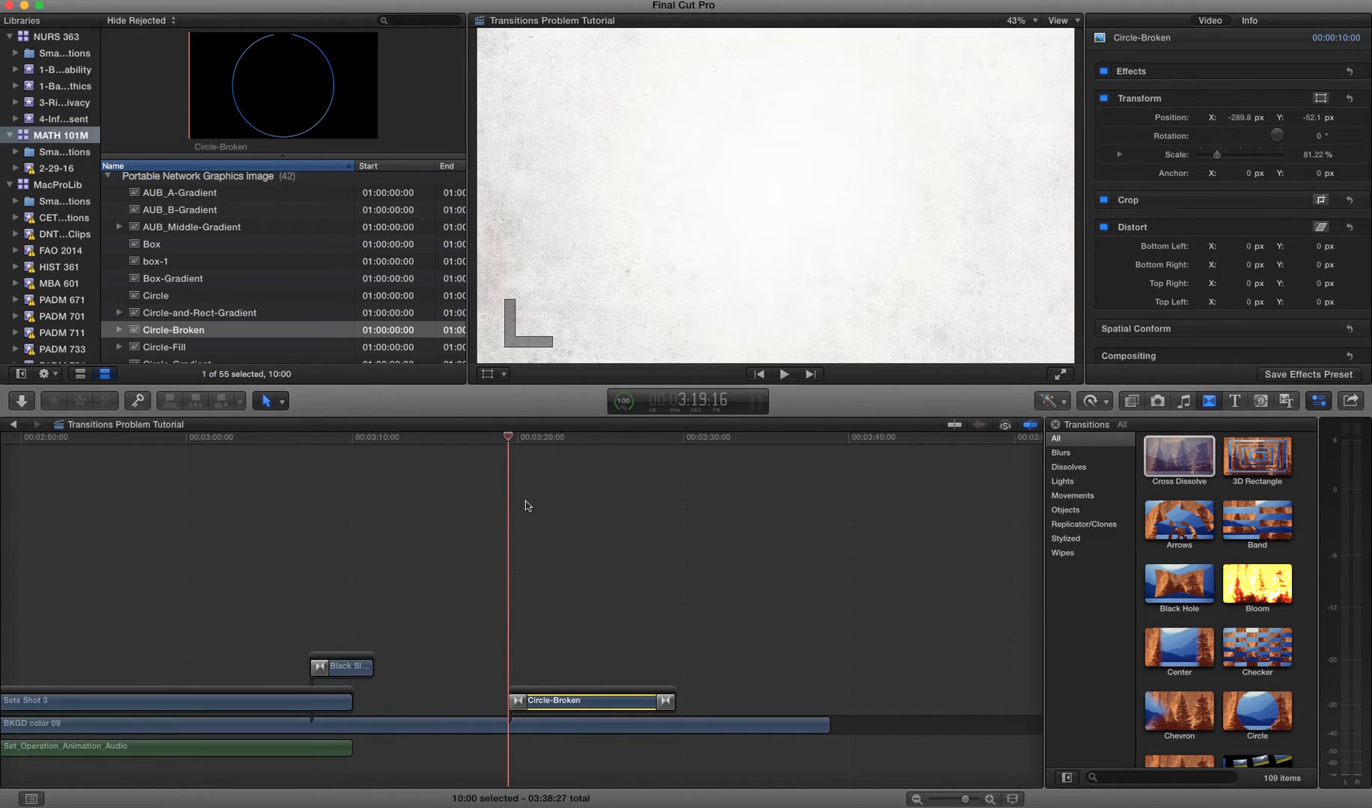
- Deselect in the Viewer and park the playhead at the Circle-Broken clip's end
{"action": "left_click", "coordinate": [783, 374]}
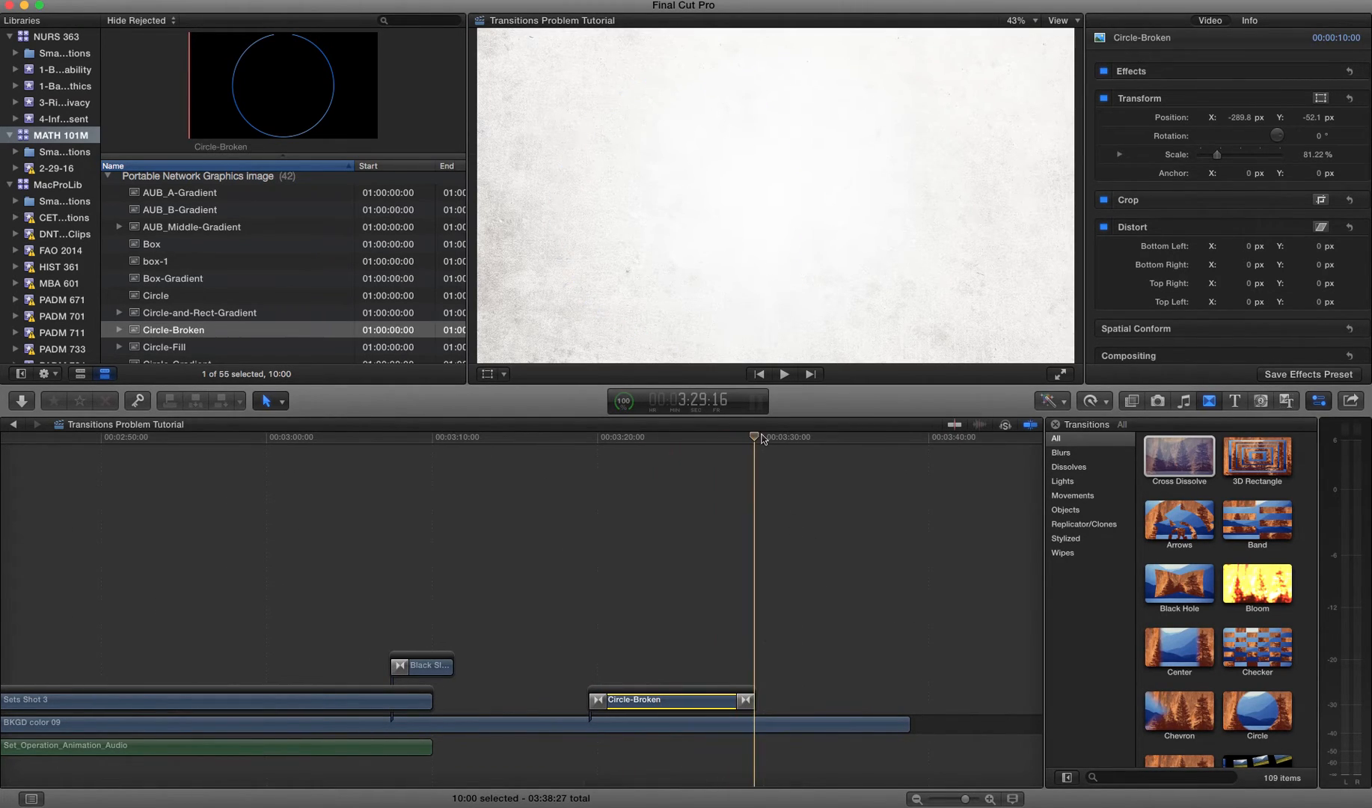
{"action": "left_click", "coordinate": [436, 436]}
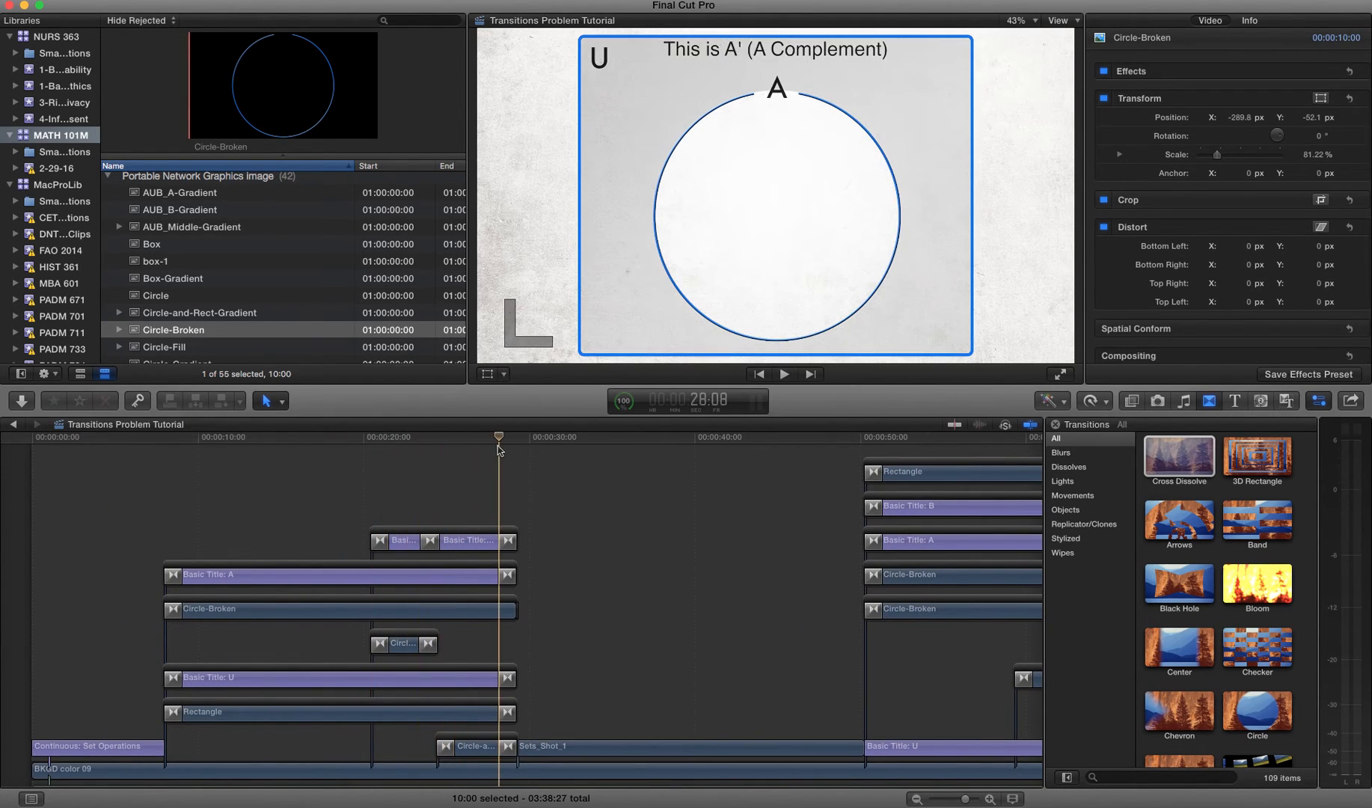
- Scrub through the 'This is set A' title frames and jump to the A Complement diagram near 00:00:25
{"action": "left_click_drag", "start_coordinate": [499, 449], "coordinate": [473, 459]}
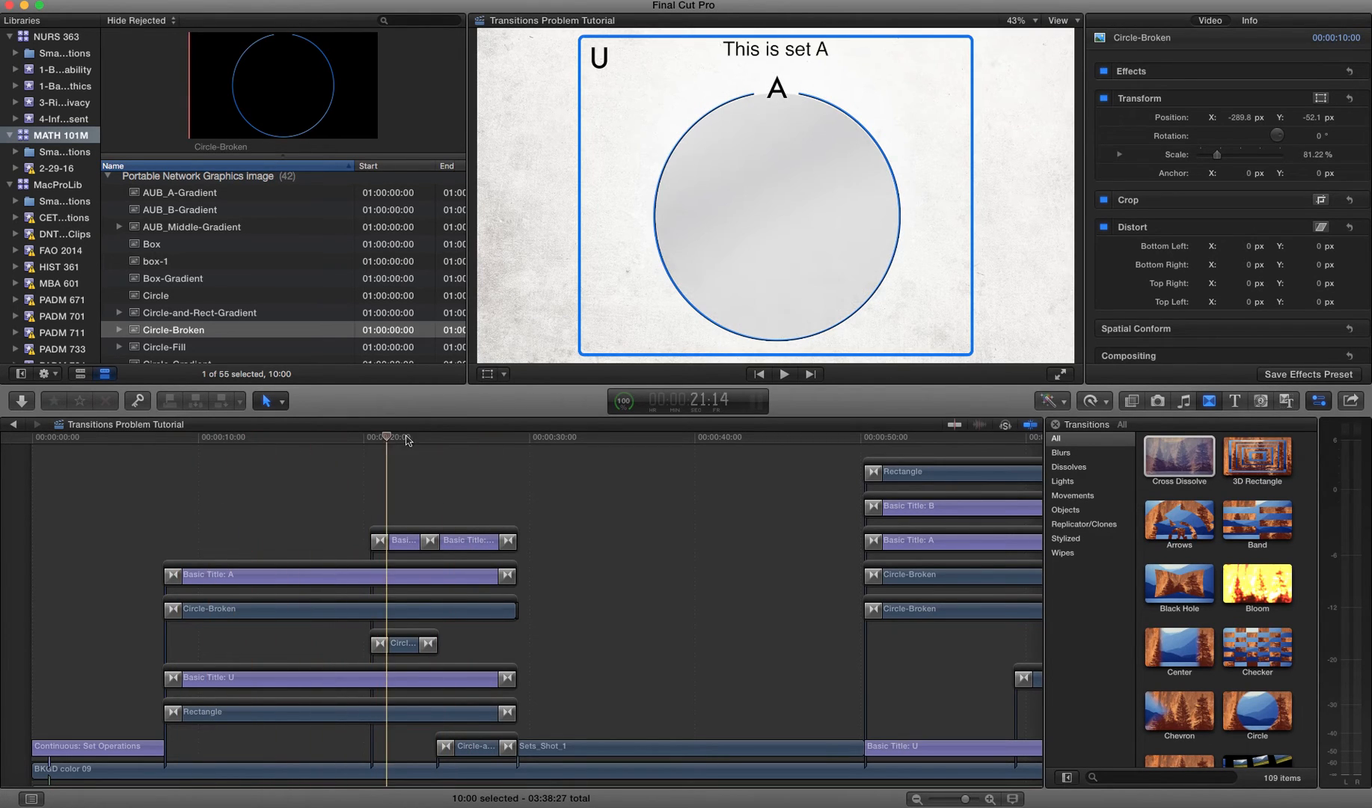
{"action": "left_click", "coordinate": [555, 437]}
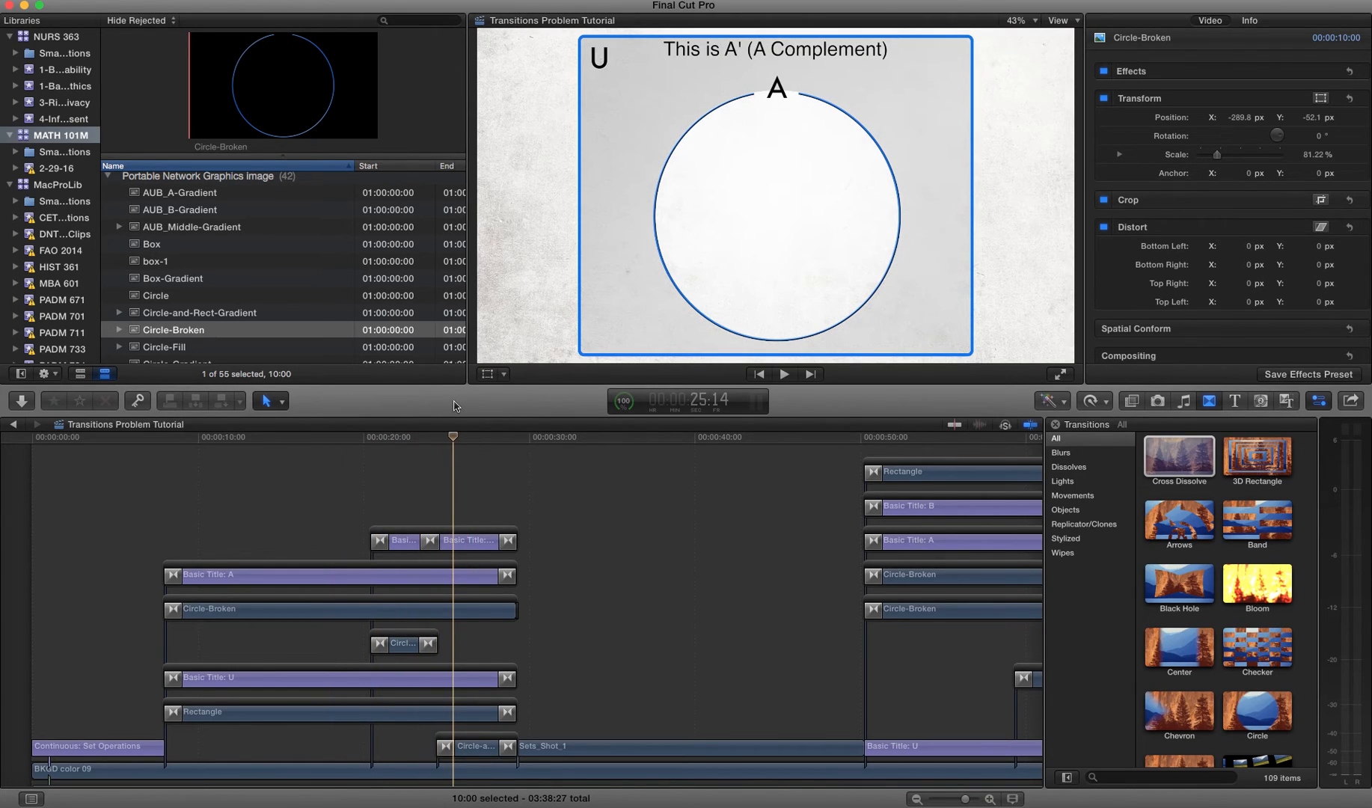
{"action": "mouse_move", "coordinate": [300, 606]}
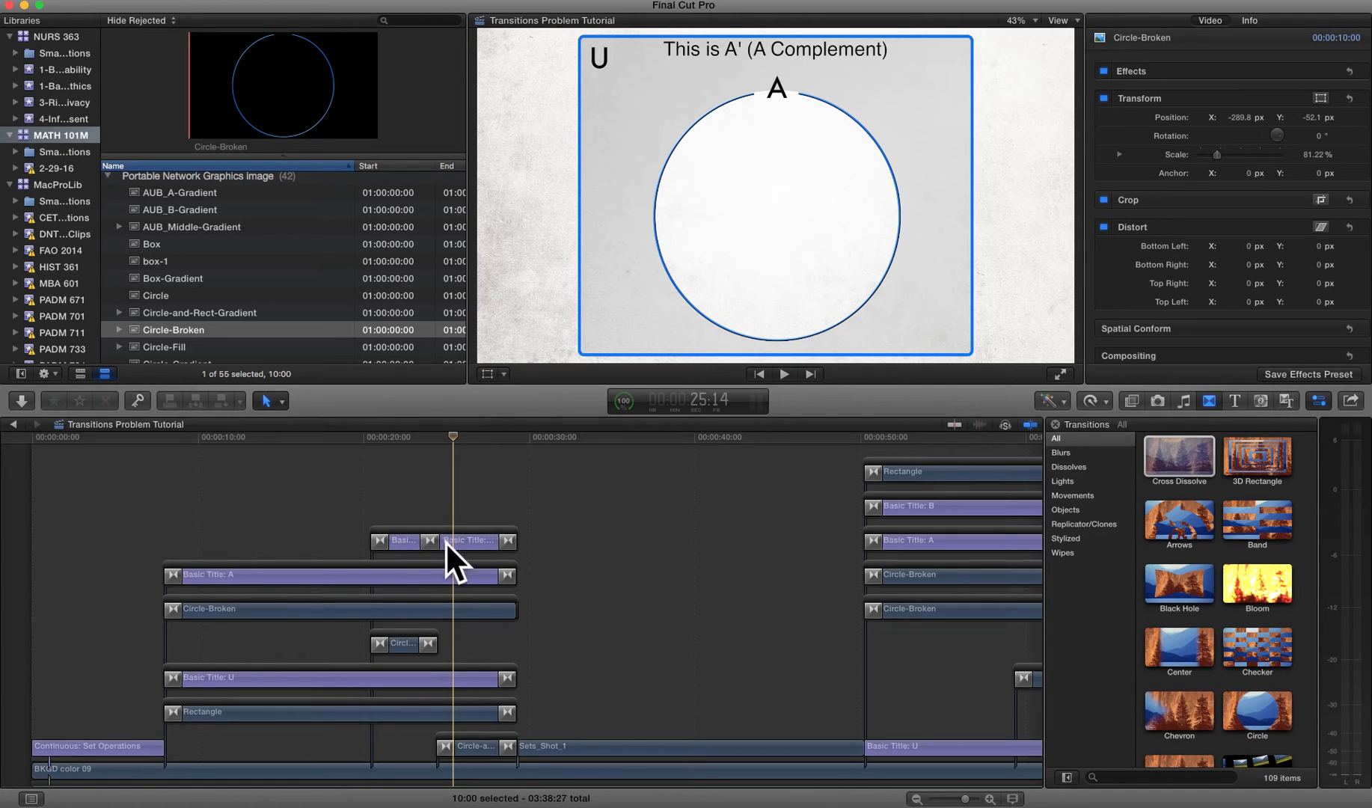
{"action": "mouse_move", "coordinate": [554, 542]}
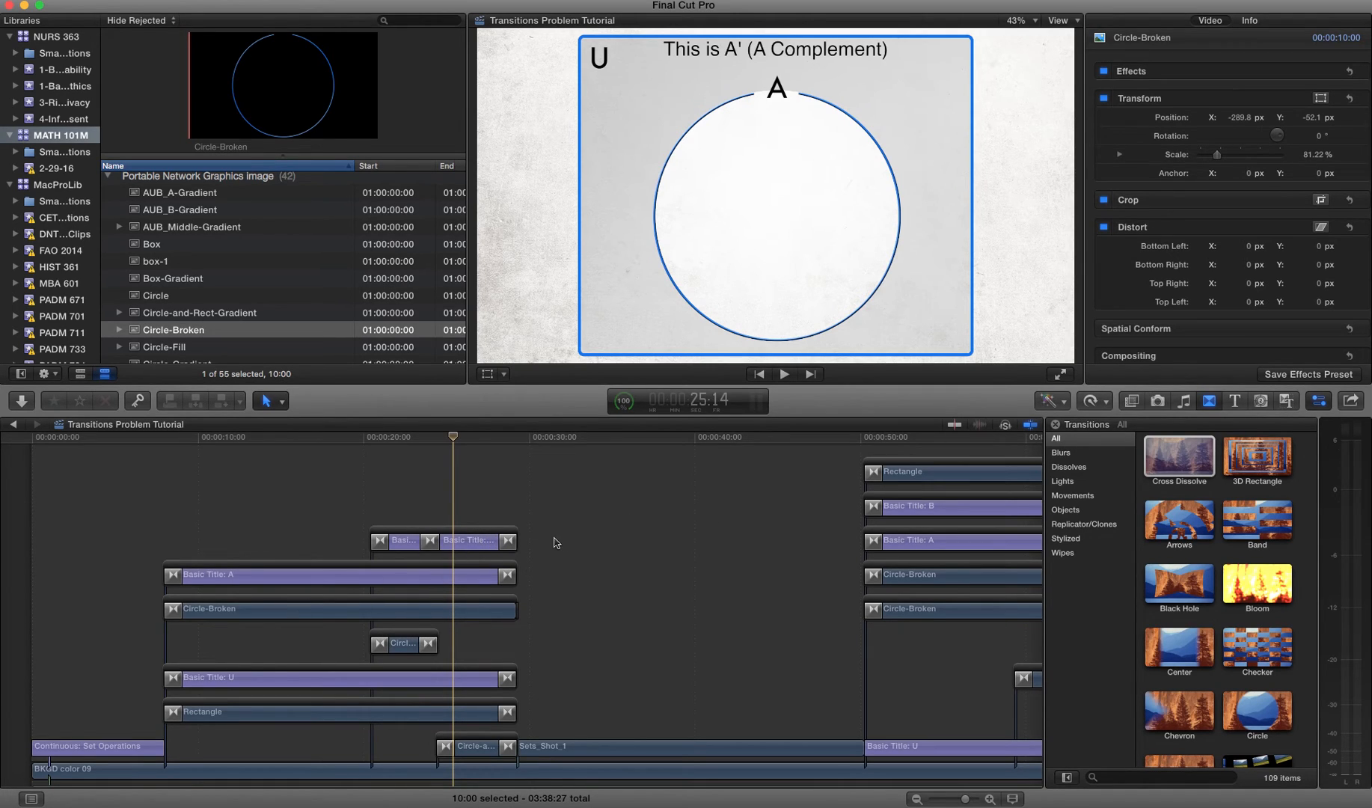
{"action": "mouse_move", "coordinate": [517, 605]}
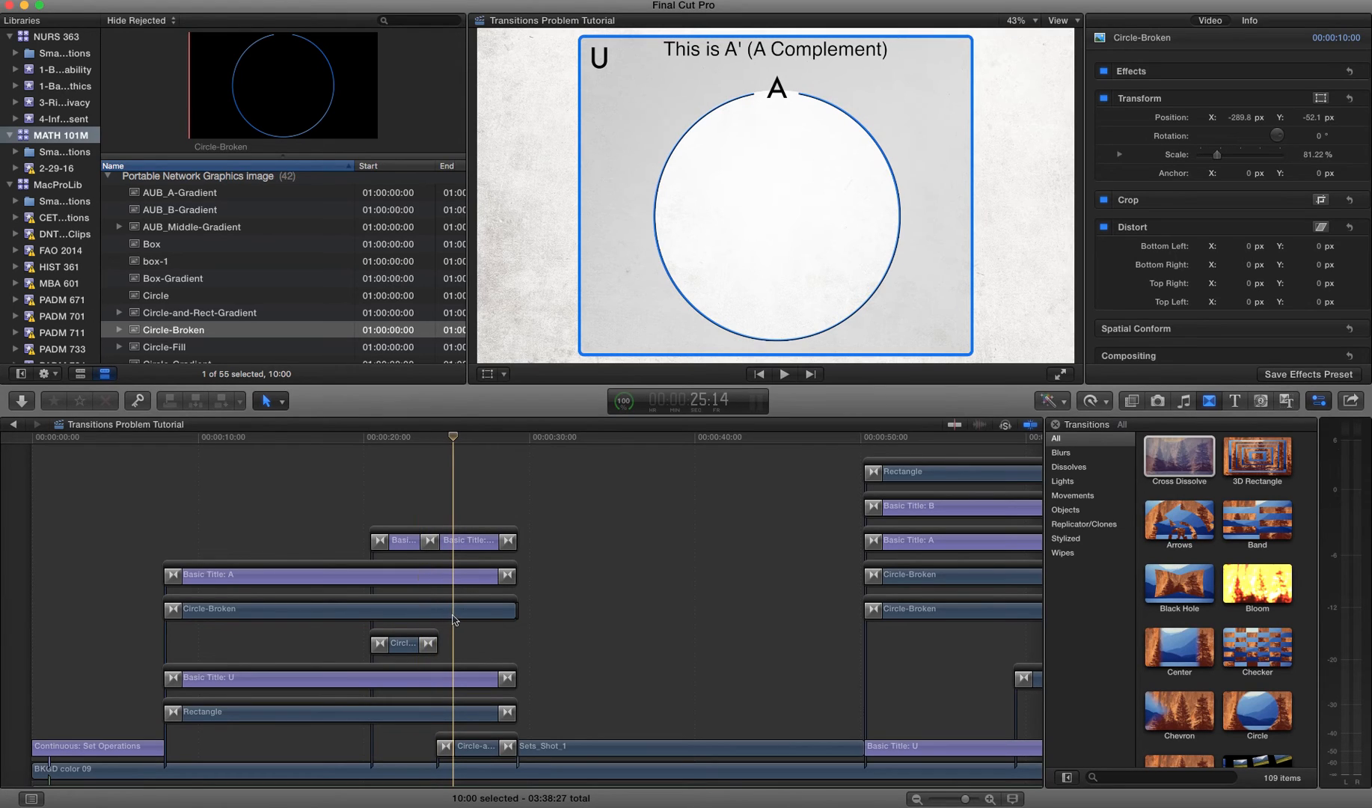
{"action": "mouse_move", "coordinate": [567, 587]}
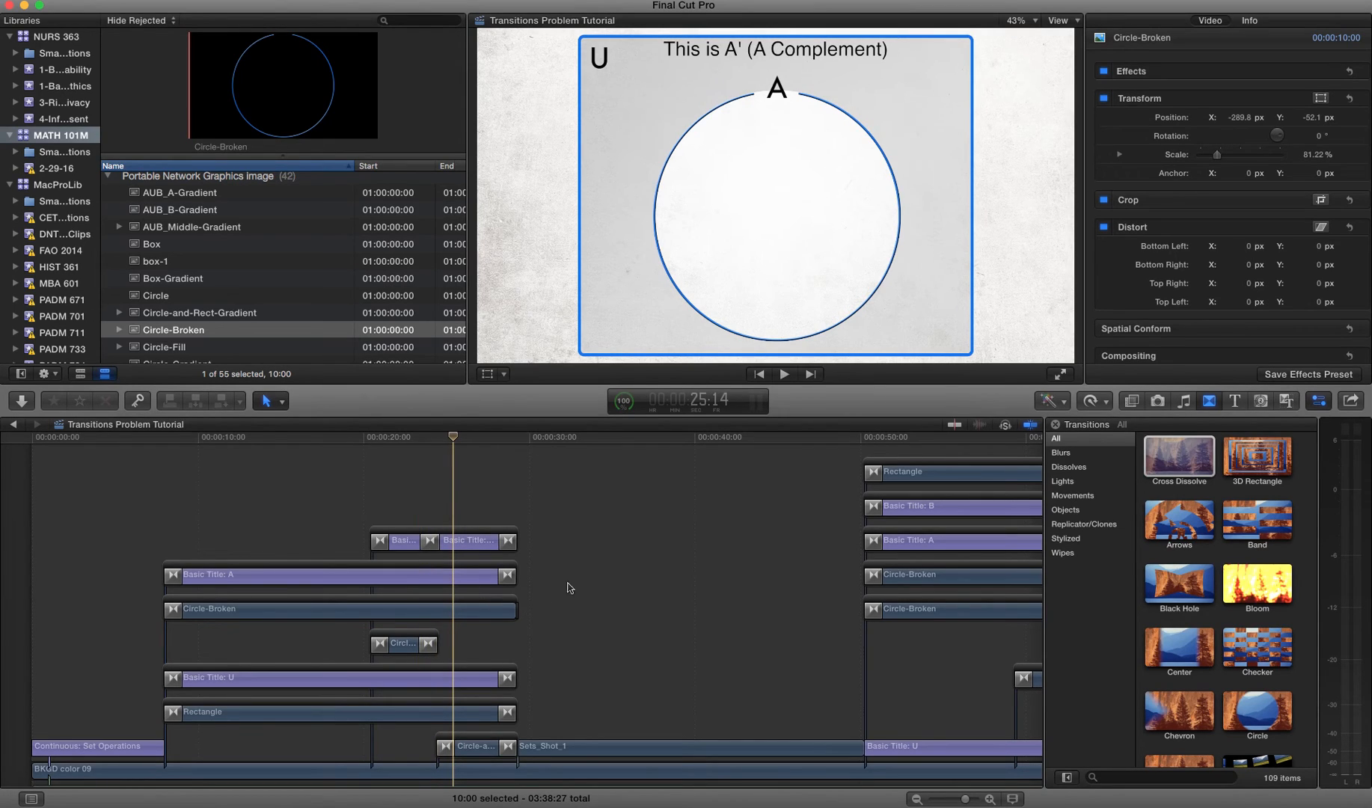
{"action": "mouse_move", "coordinate": [418, 461]}
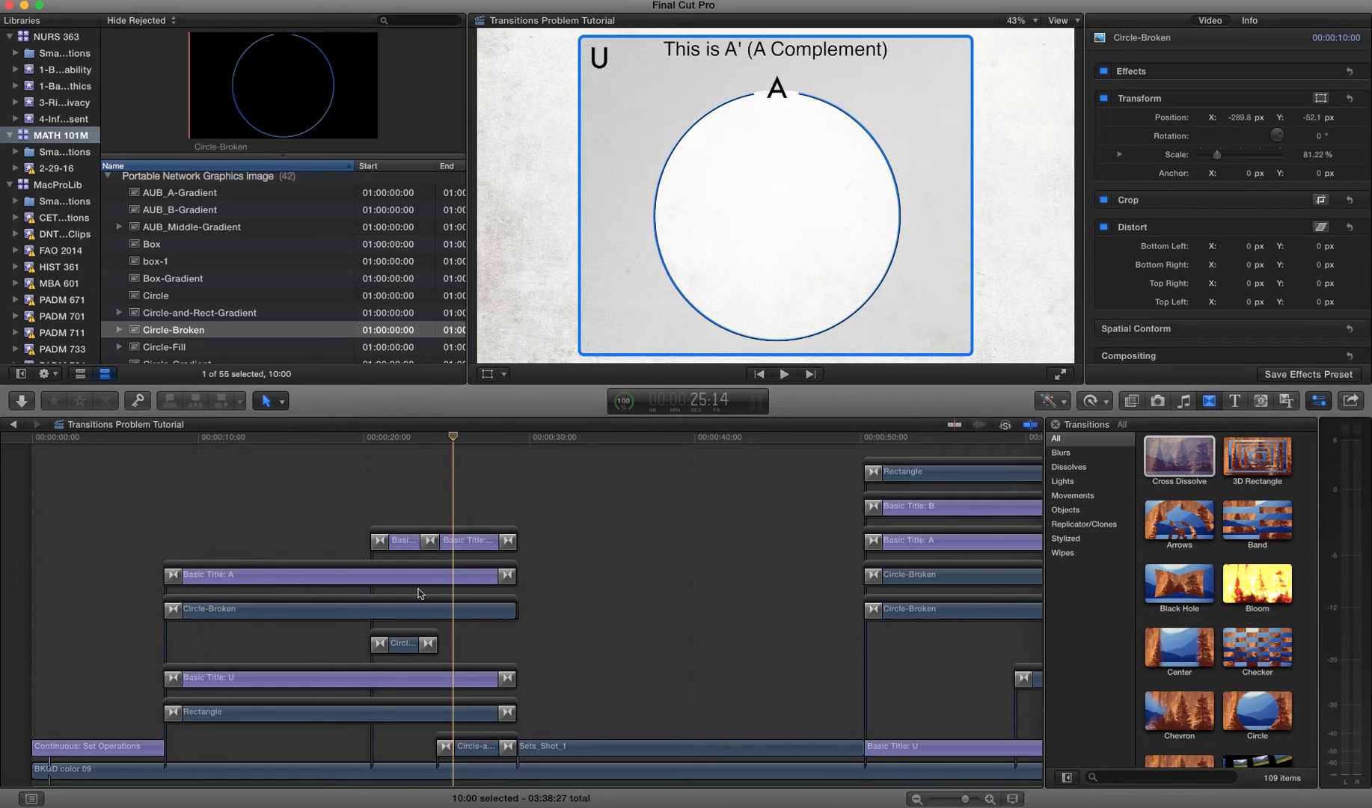
{"action": "mouse_move", "coordinate": [674, 539]}
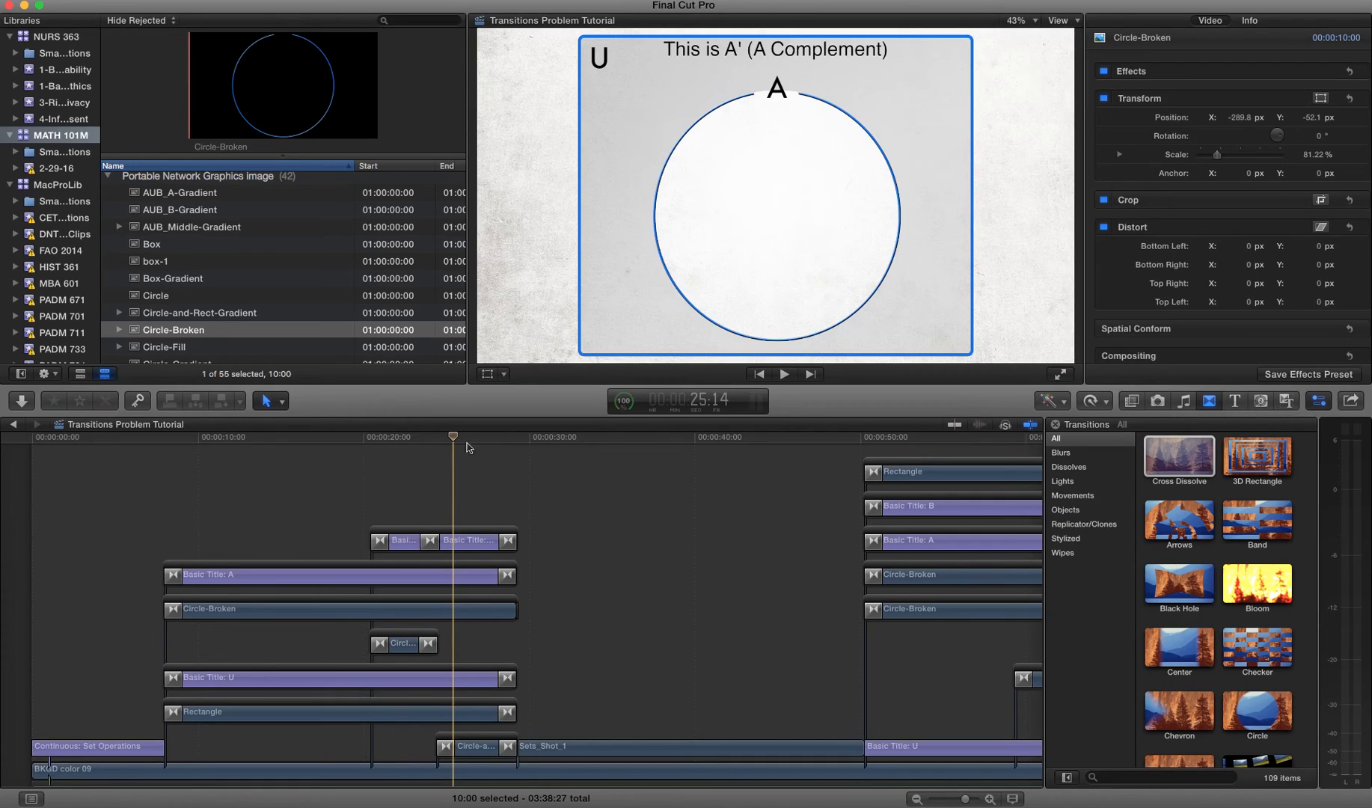
{"action": "mouse_move", "coordinate": [387, 516]}
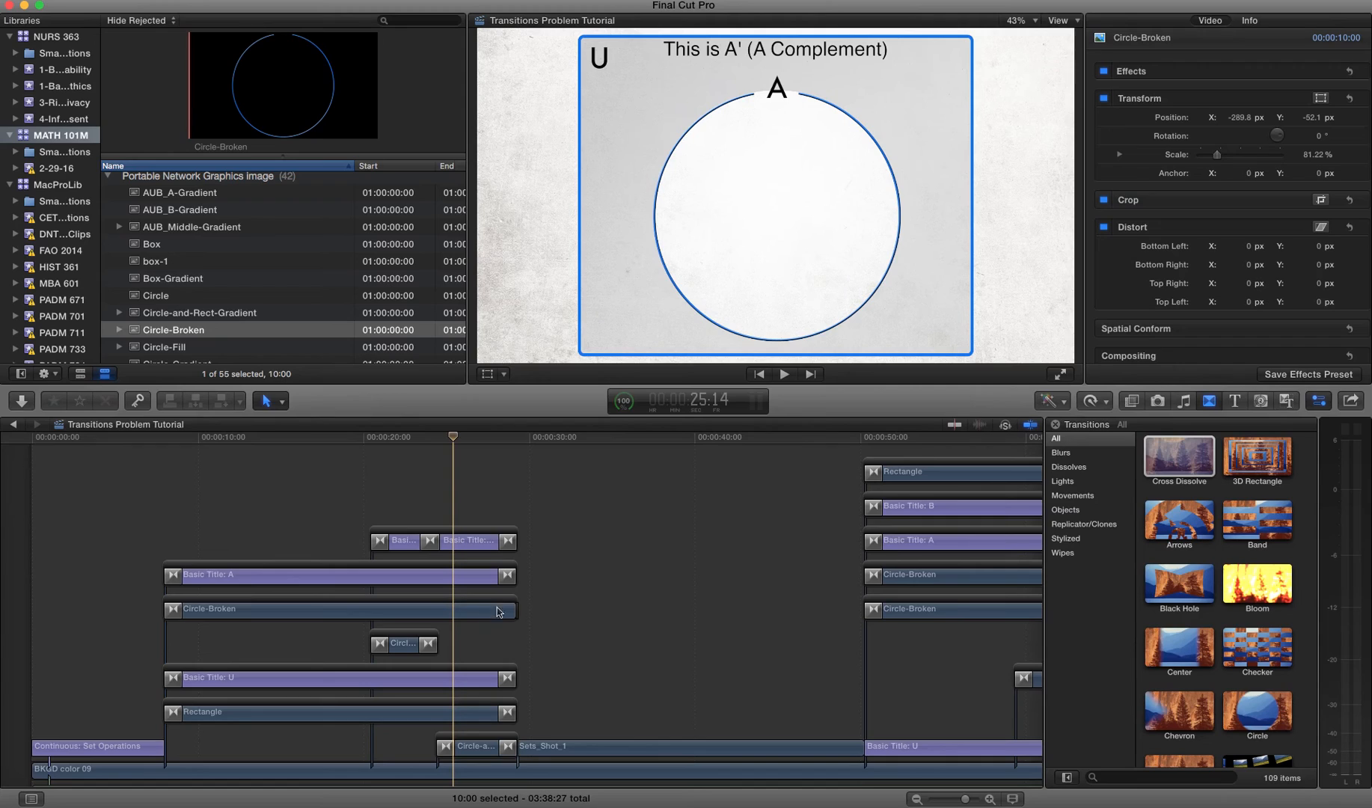
{"action": "mouse_move", "coordinate": [458, 437]}
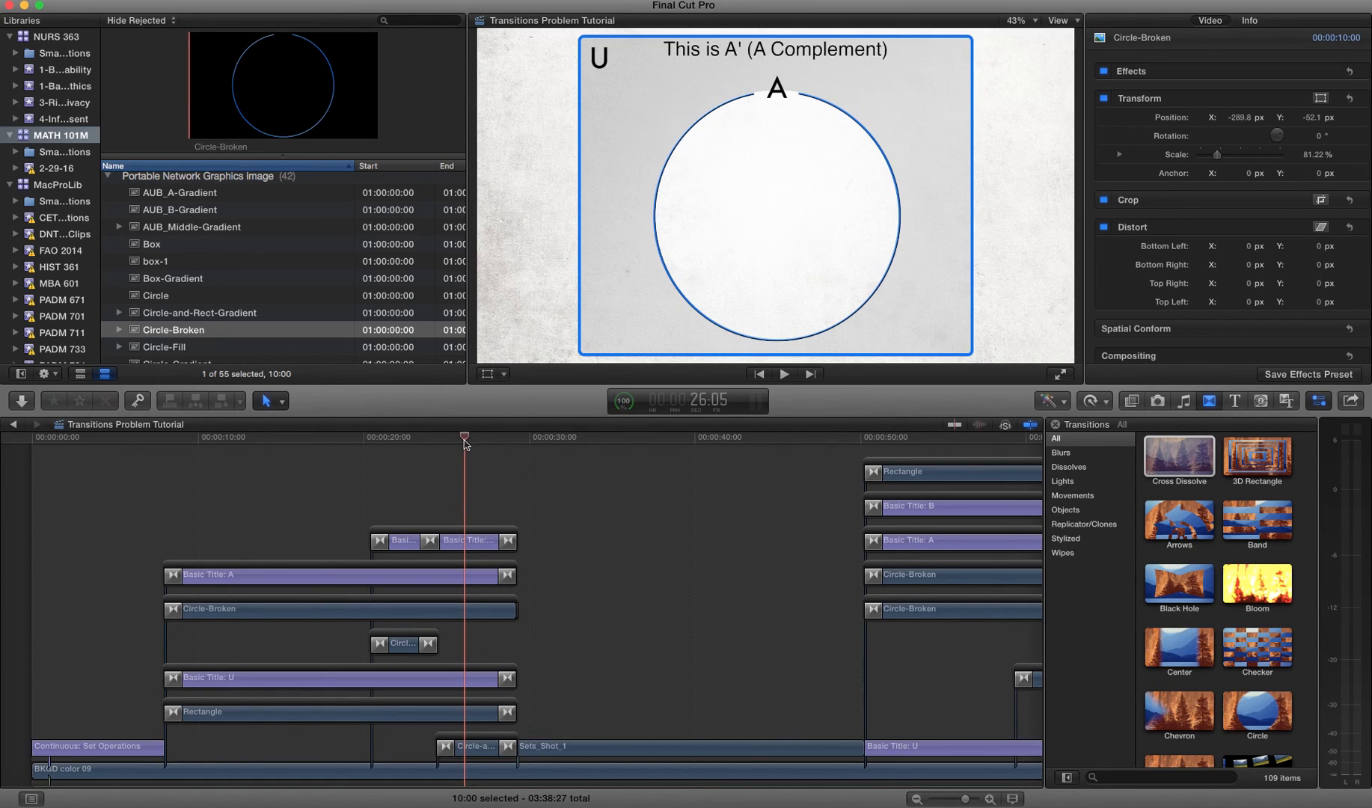
{"action": "mouse_move", "coordinate": [470, 443]}
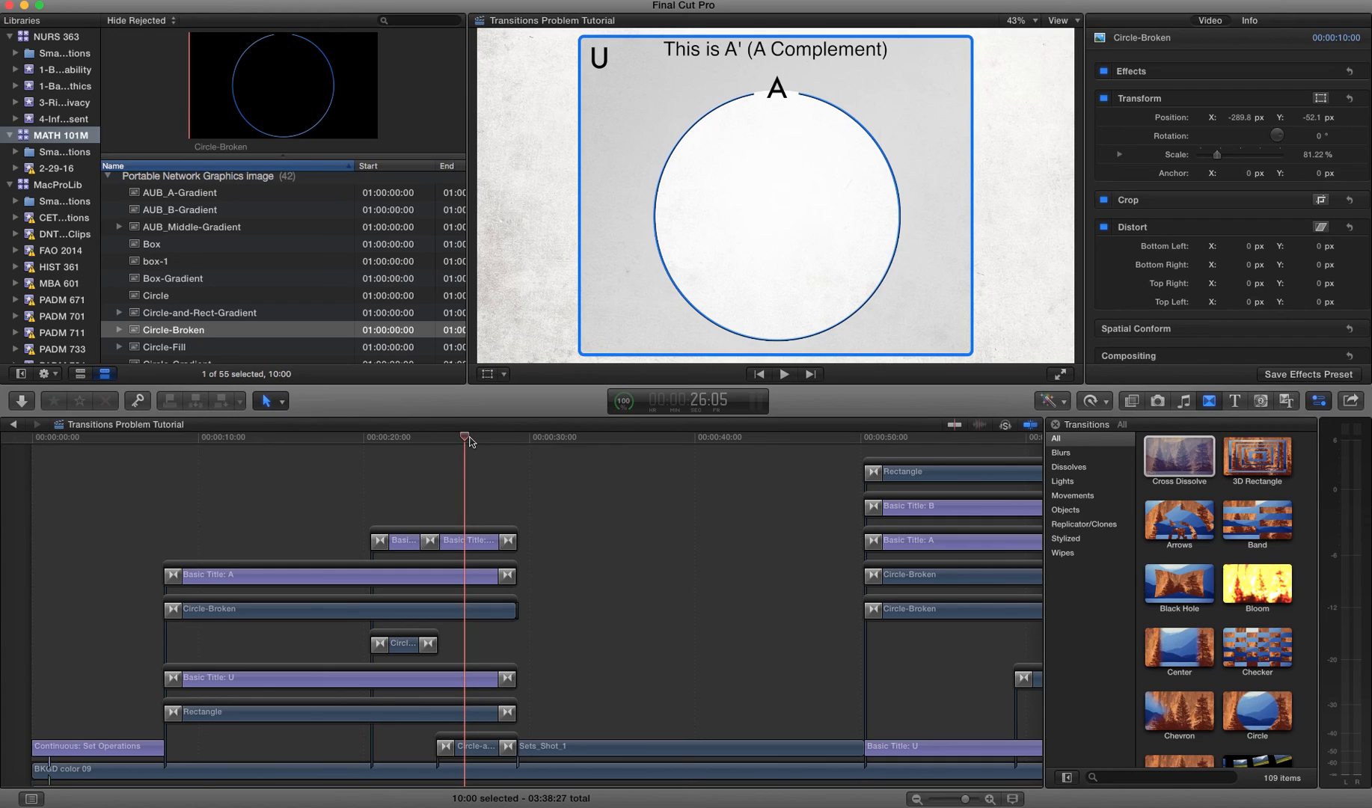
{"action": "mouse_move", "coordinate": [477, 459]}
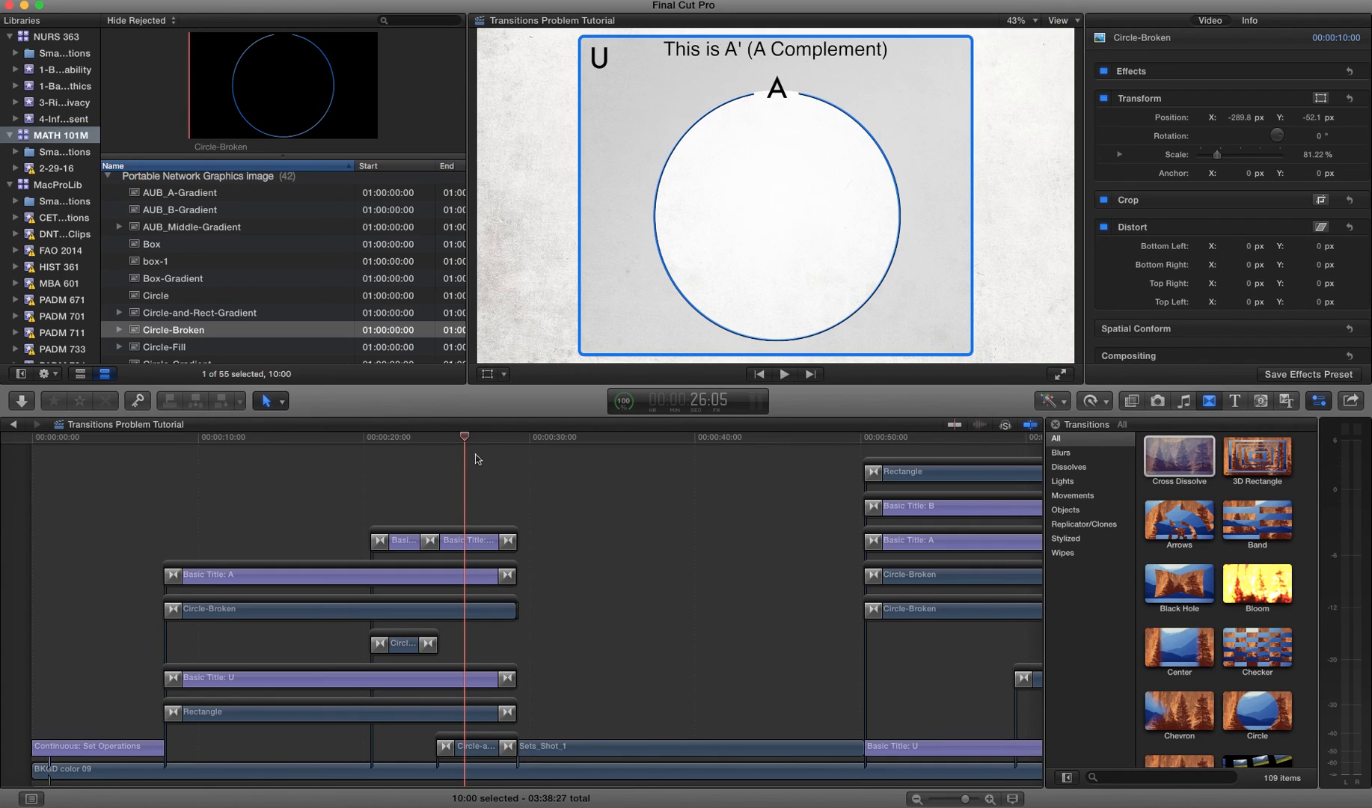
{"action": "mouse_move", "coordinate": [452, 469]}
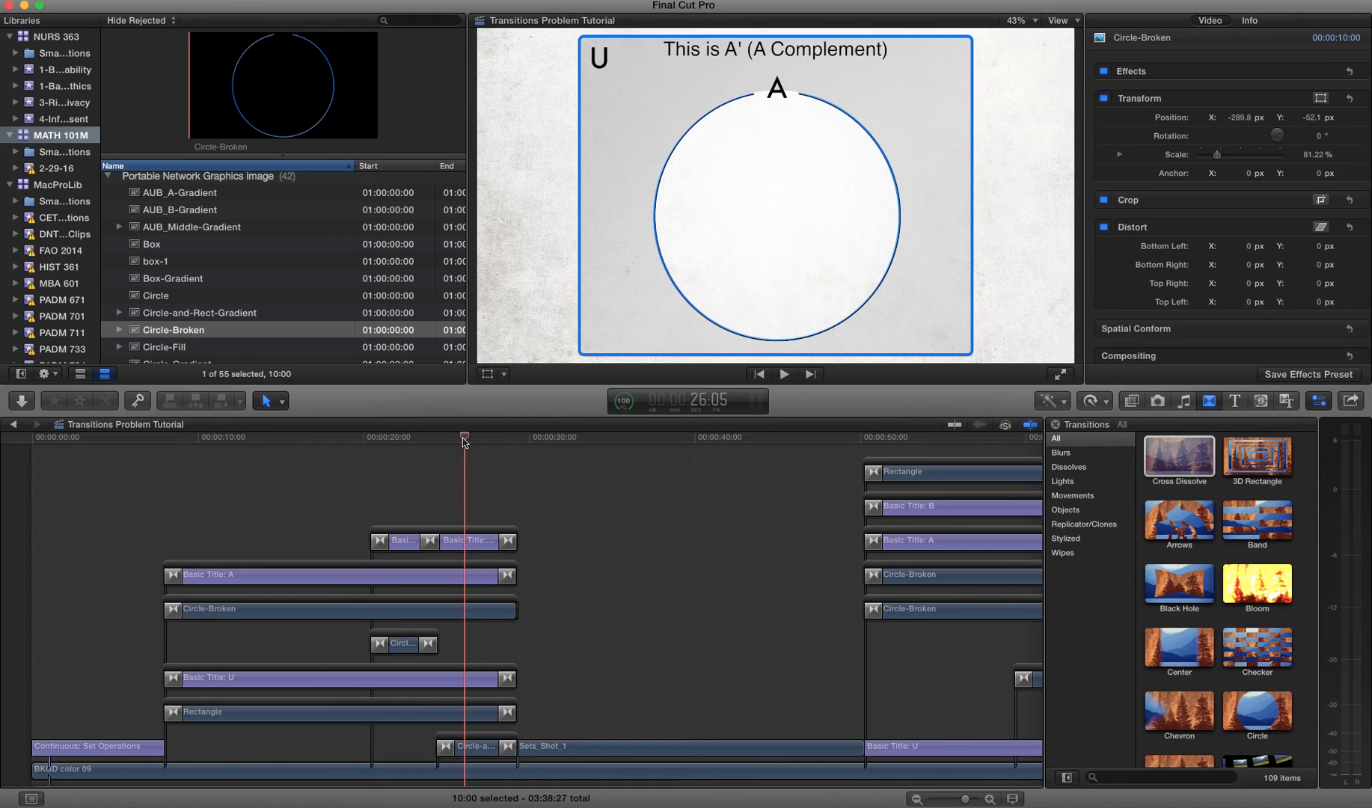
{"action": "mouse_move", "coordinate": [480, 444]}
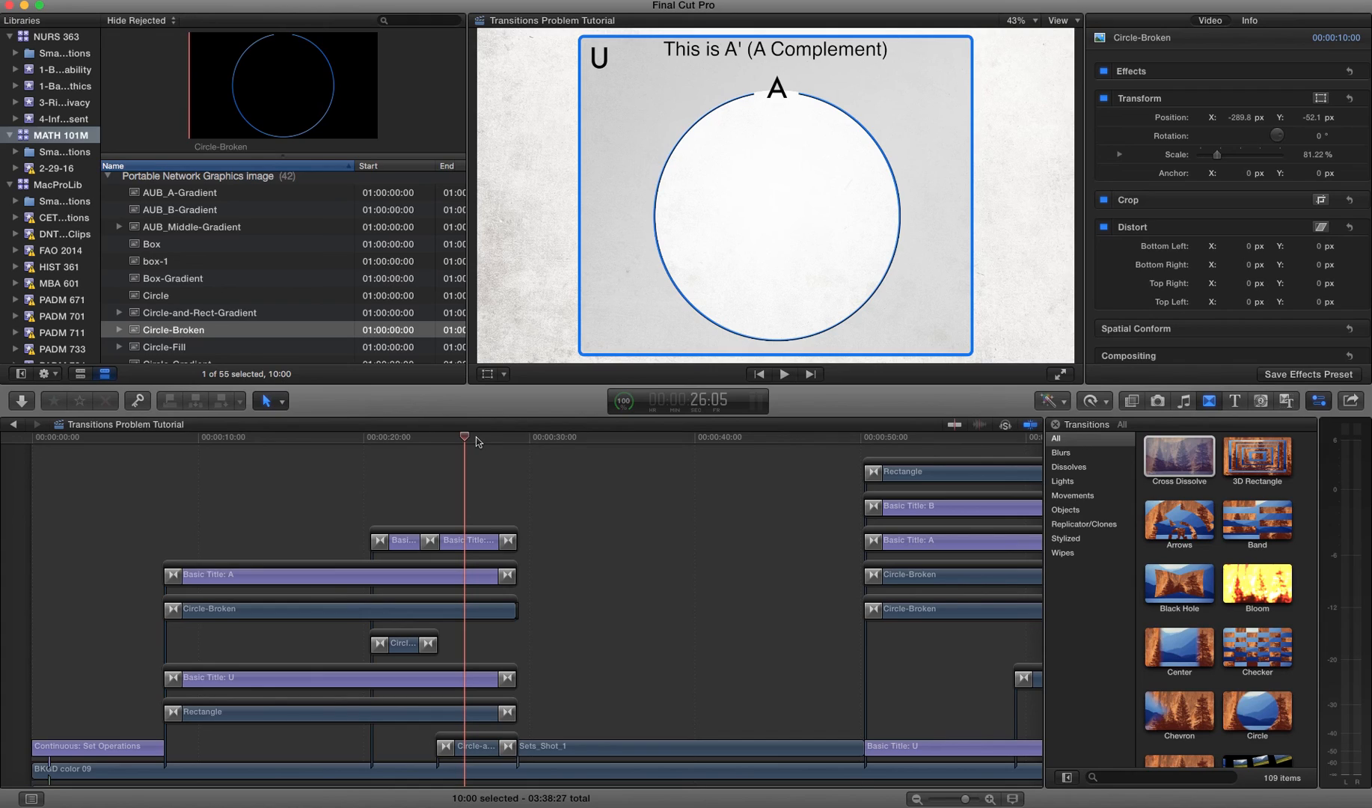
{"action": "mouse_move", "coordinate": [478, 442]}
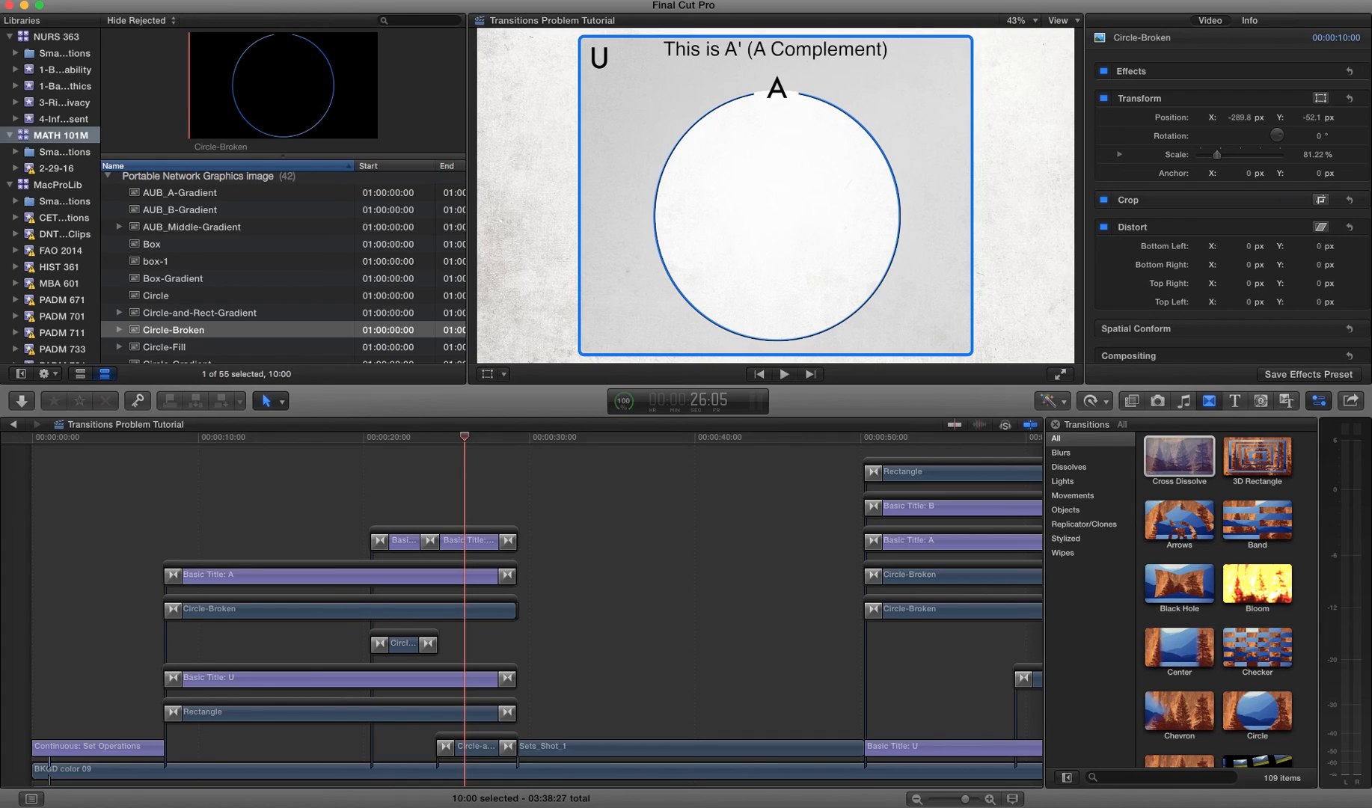